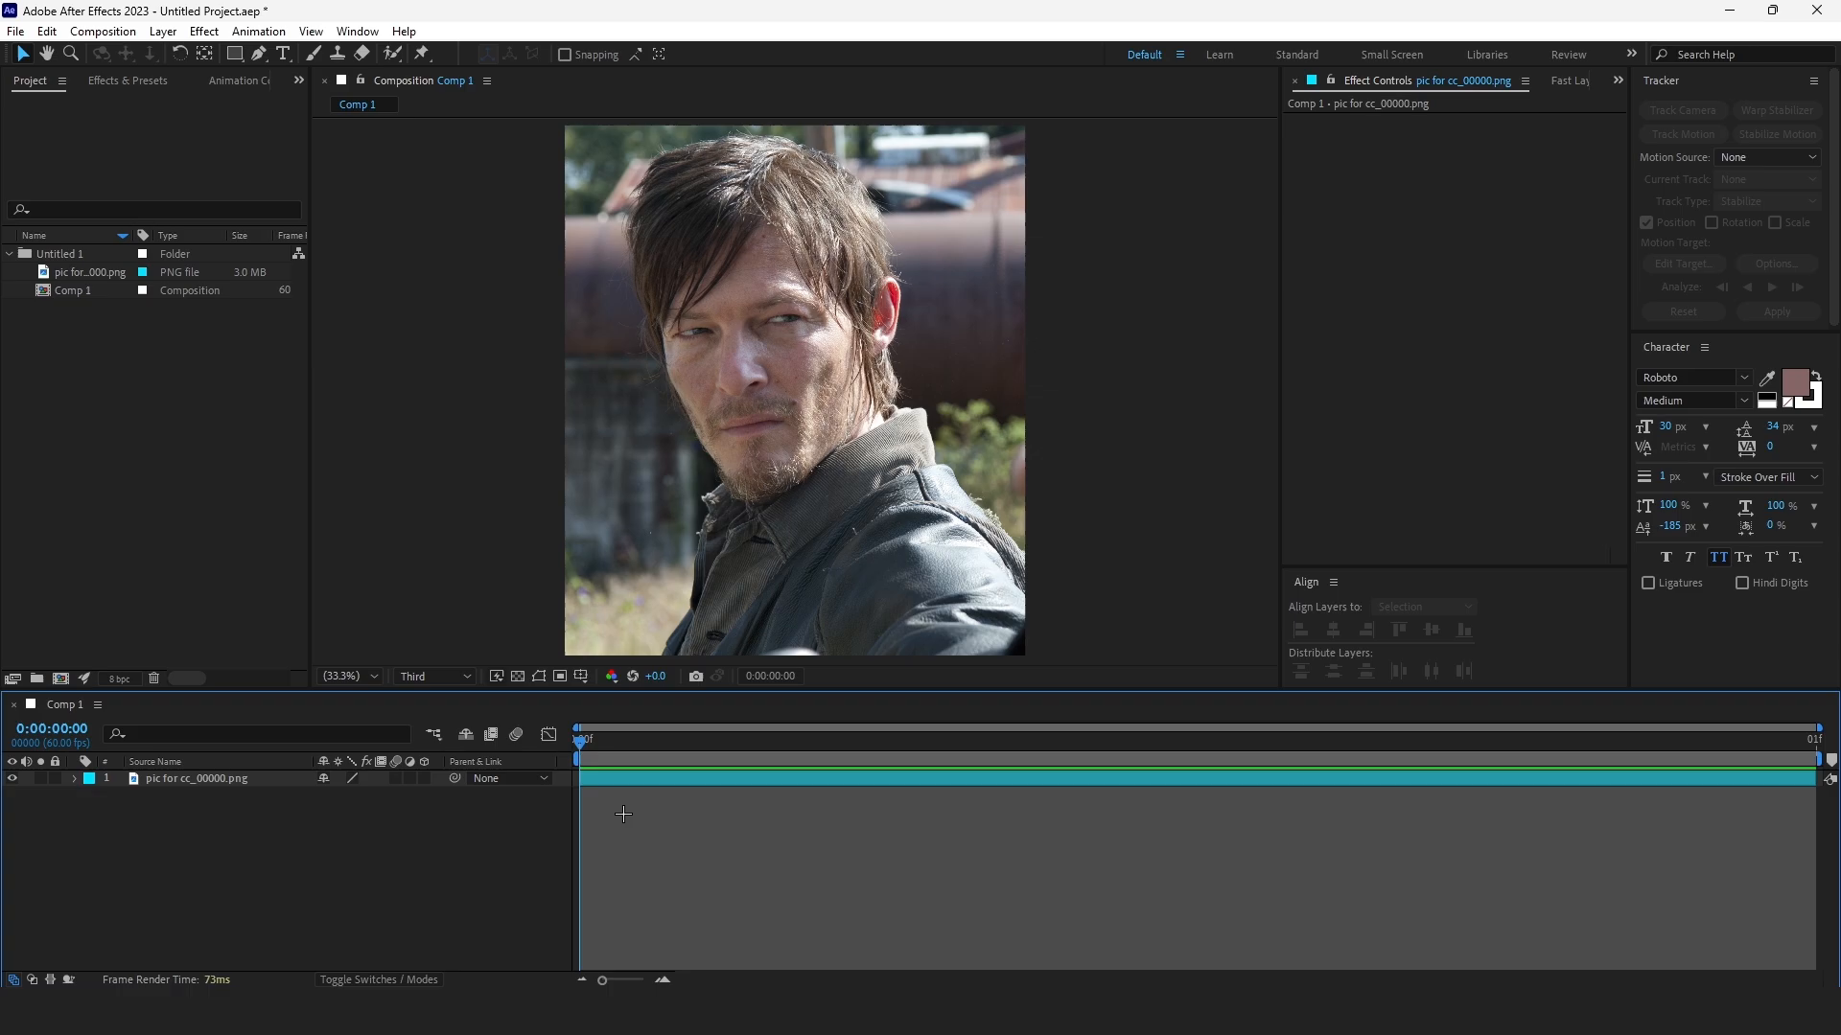
Step: Apply the 'sharpen settings' preset to the portrait layer, stacking S_Sharpen and BCC Unsharp Mask effects
{"action": "left_click", "coordinate": [196, 778]}
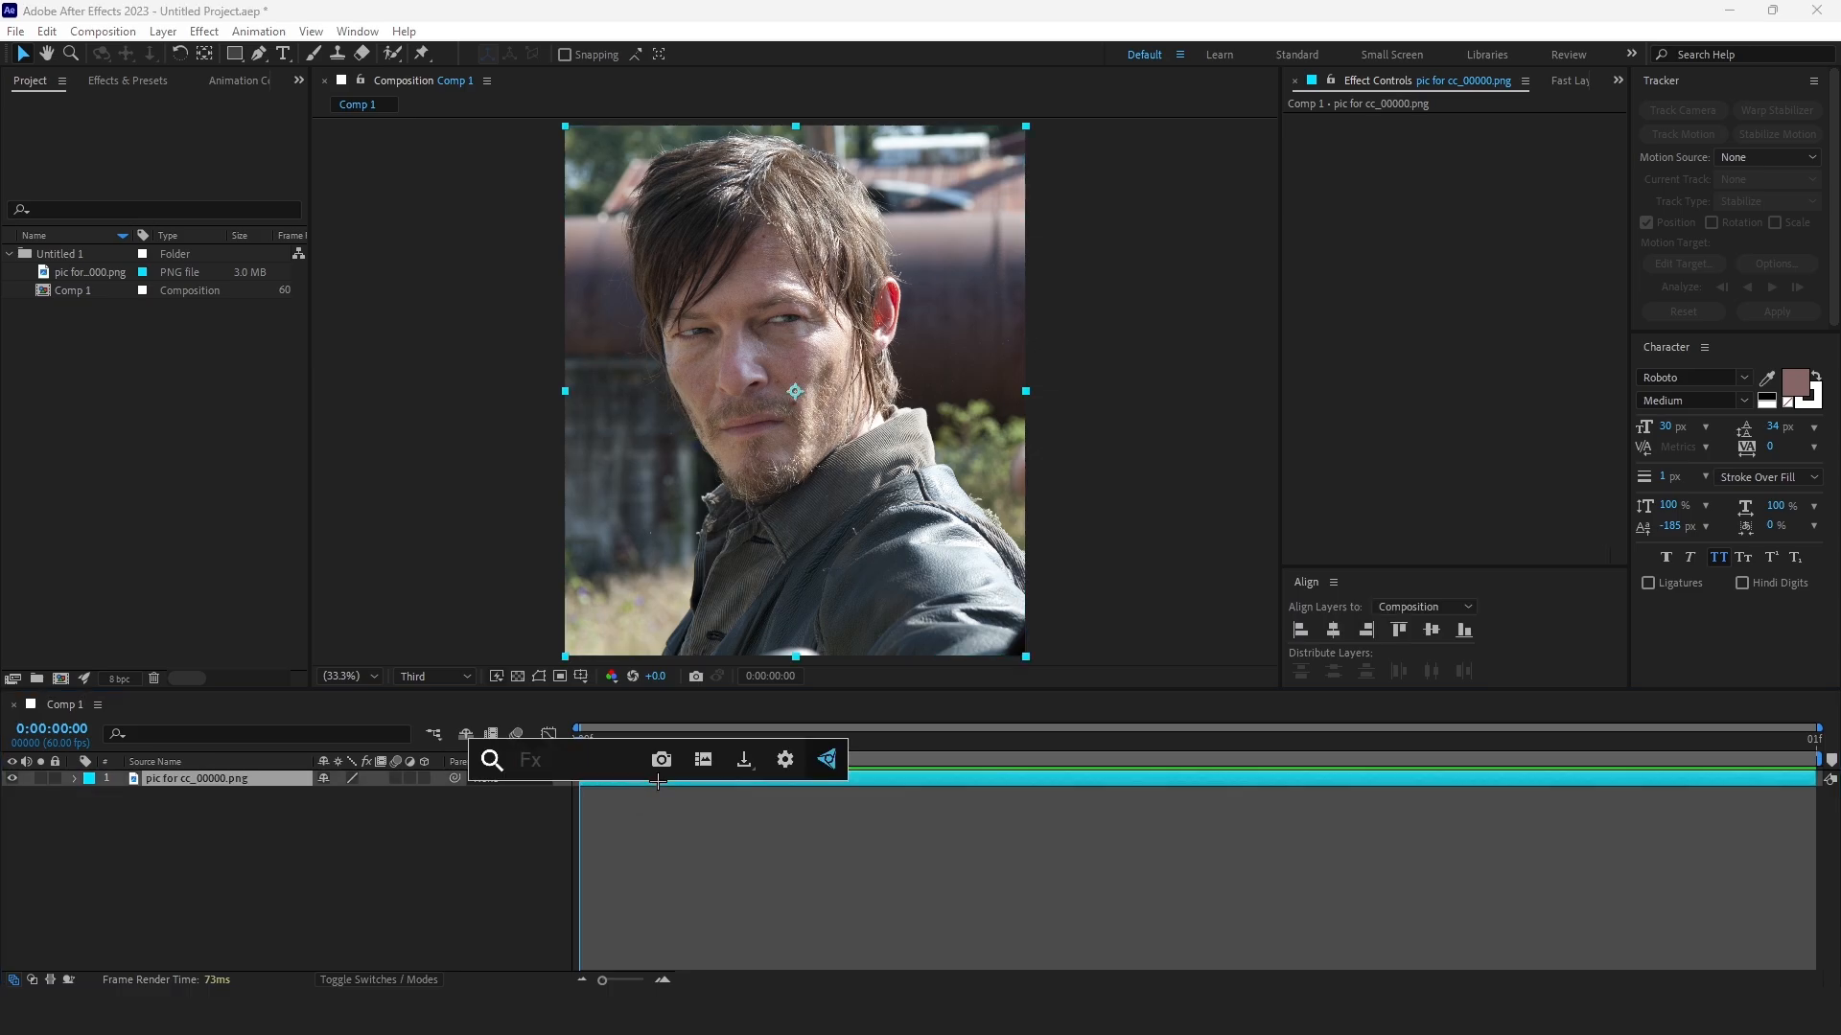
{"action": "type", "text": "sharp"}
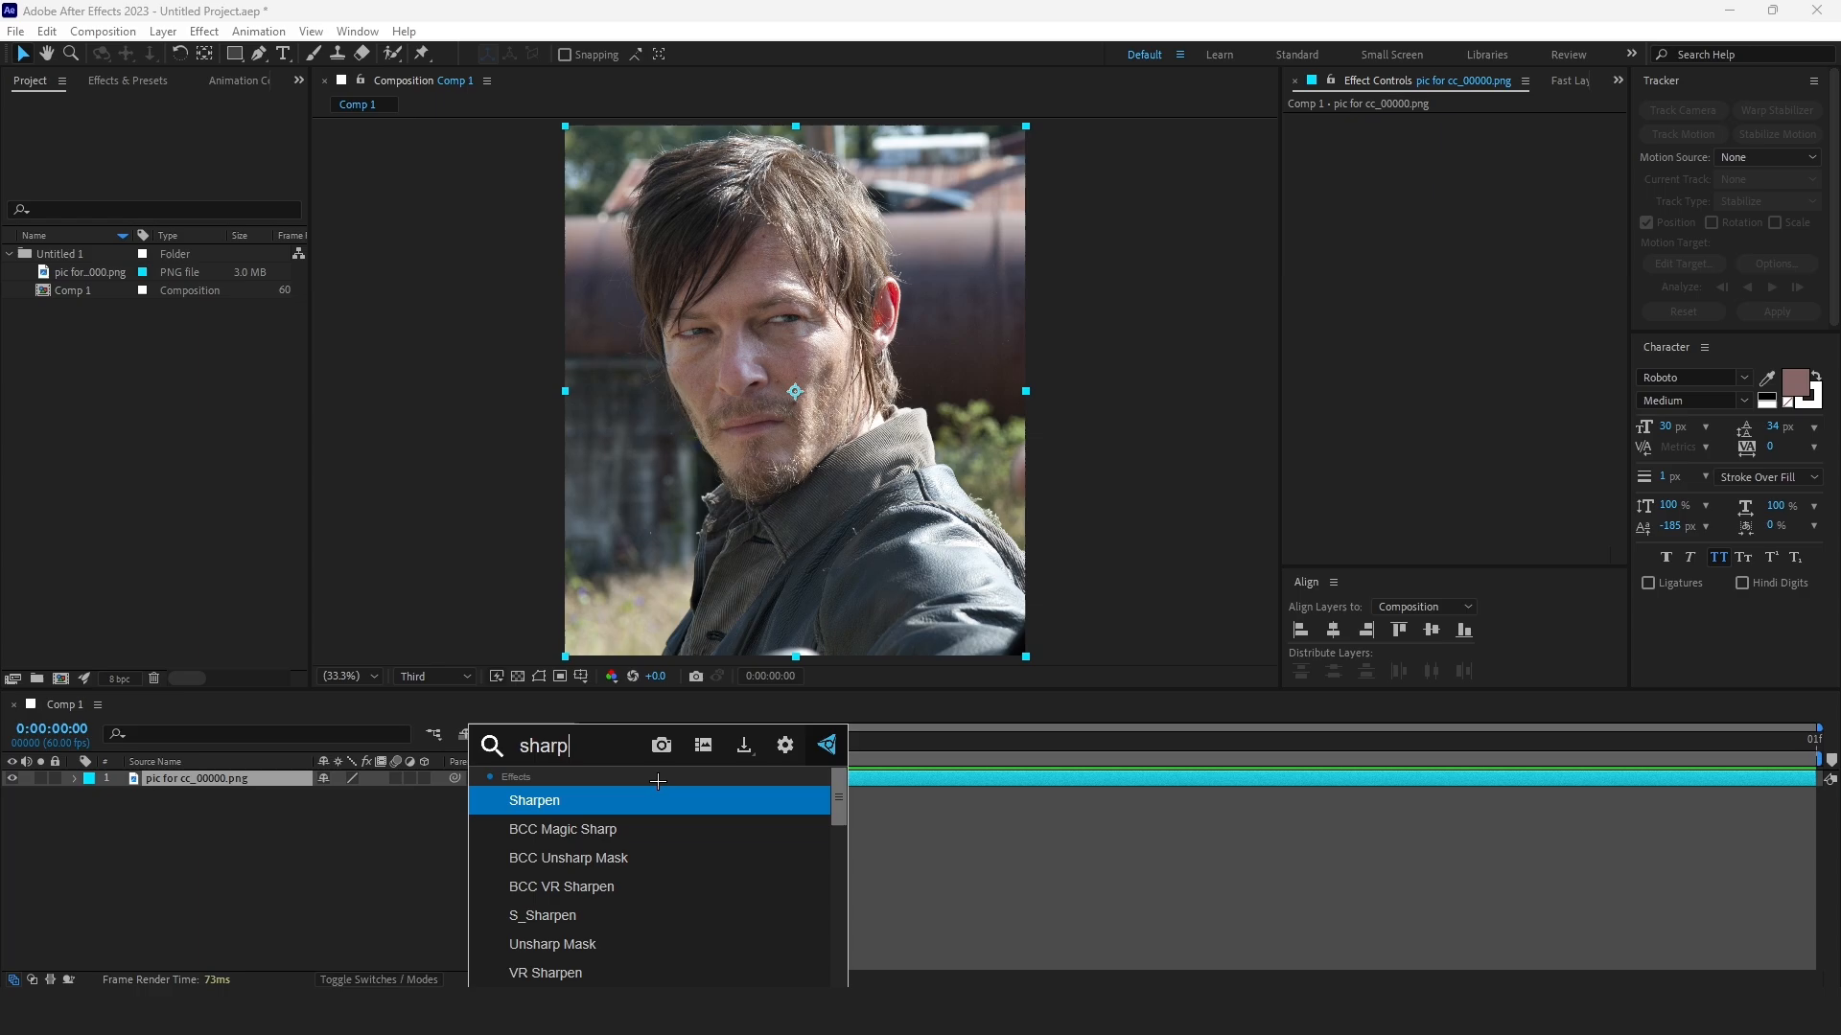
{"action": "scroll", "scroll_direction": "down", "scroll_amount": 3}
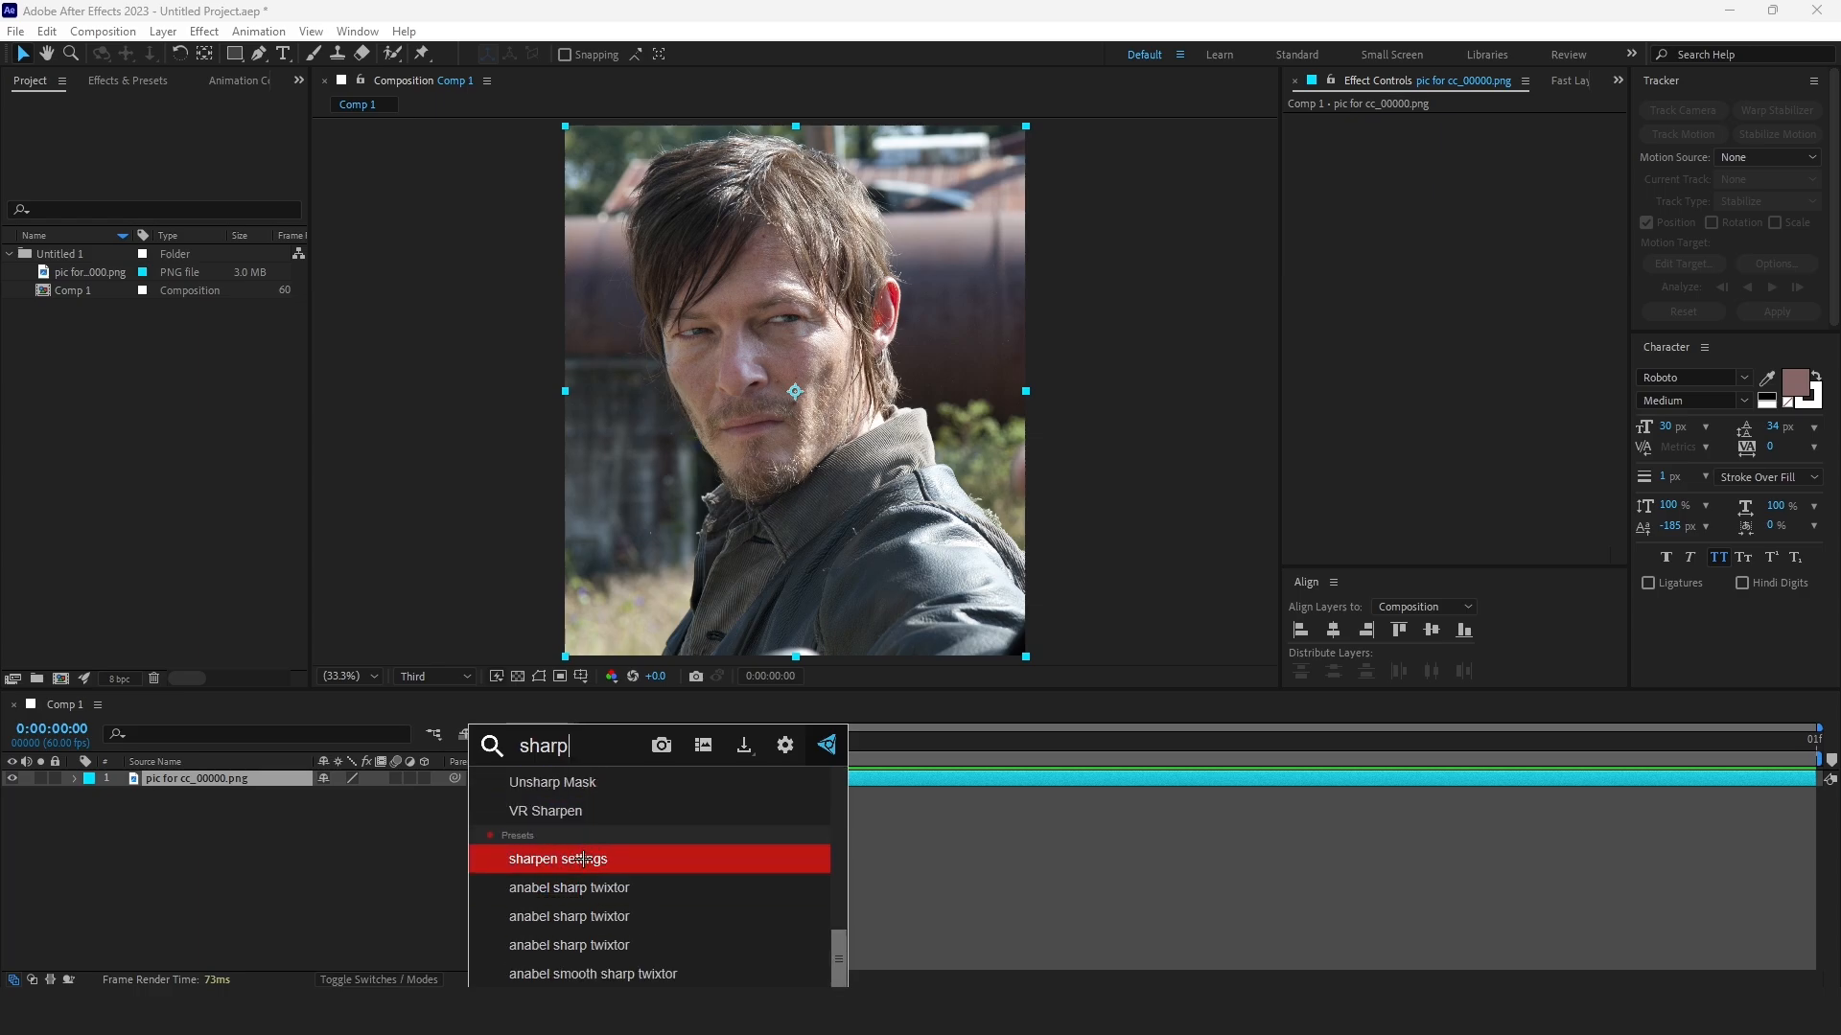
{"action": "double_click", "coordinate": [558, 859]}
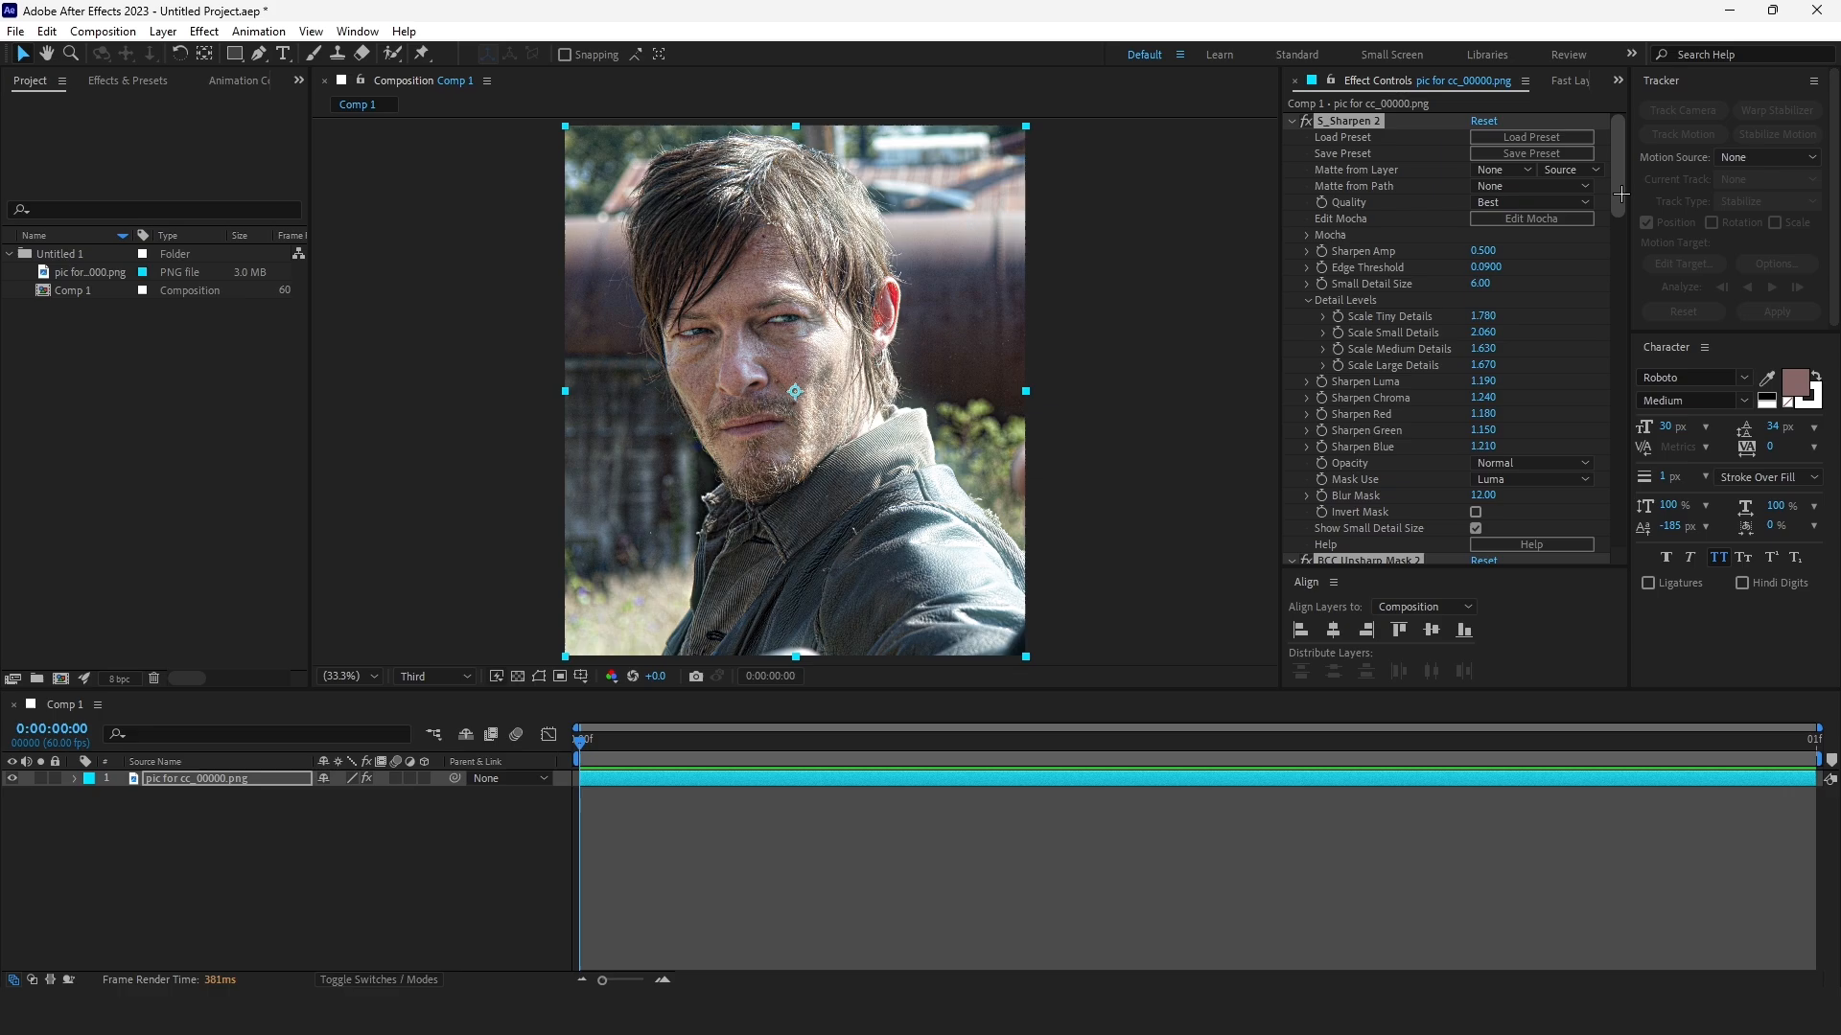
{"action": "scroll", "scroll_direction": "down", "scroll_amount": 3}
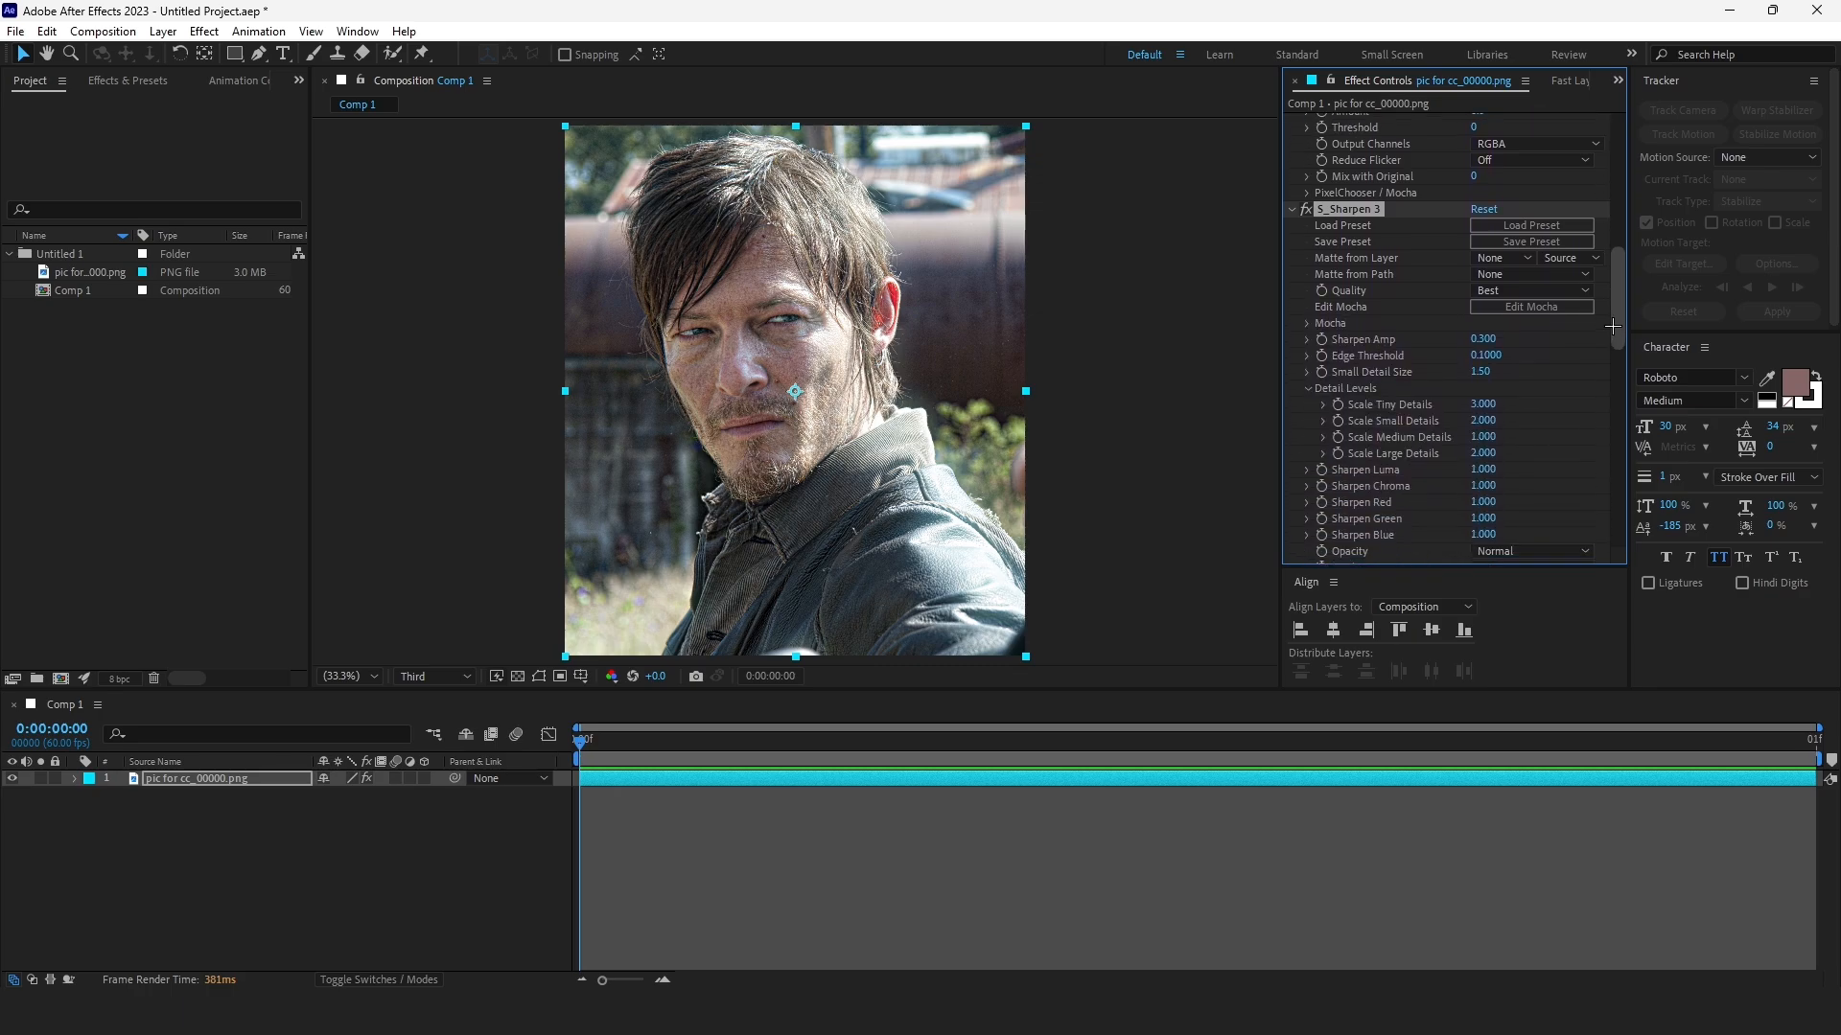
{"action": "scroll", "scroll_direction": "down", "scroll_amount": 3}
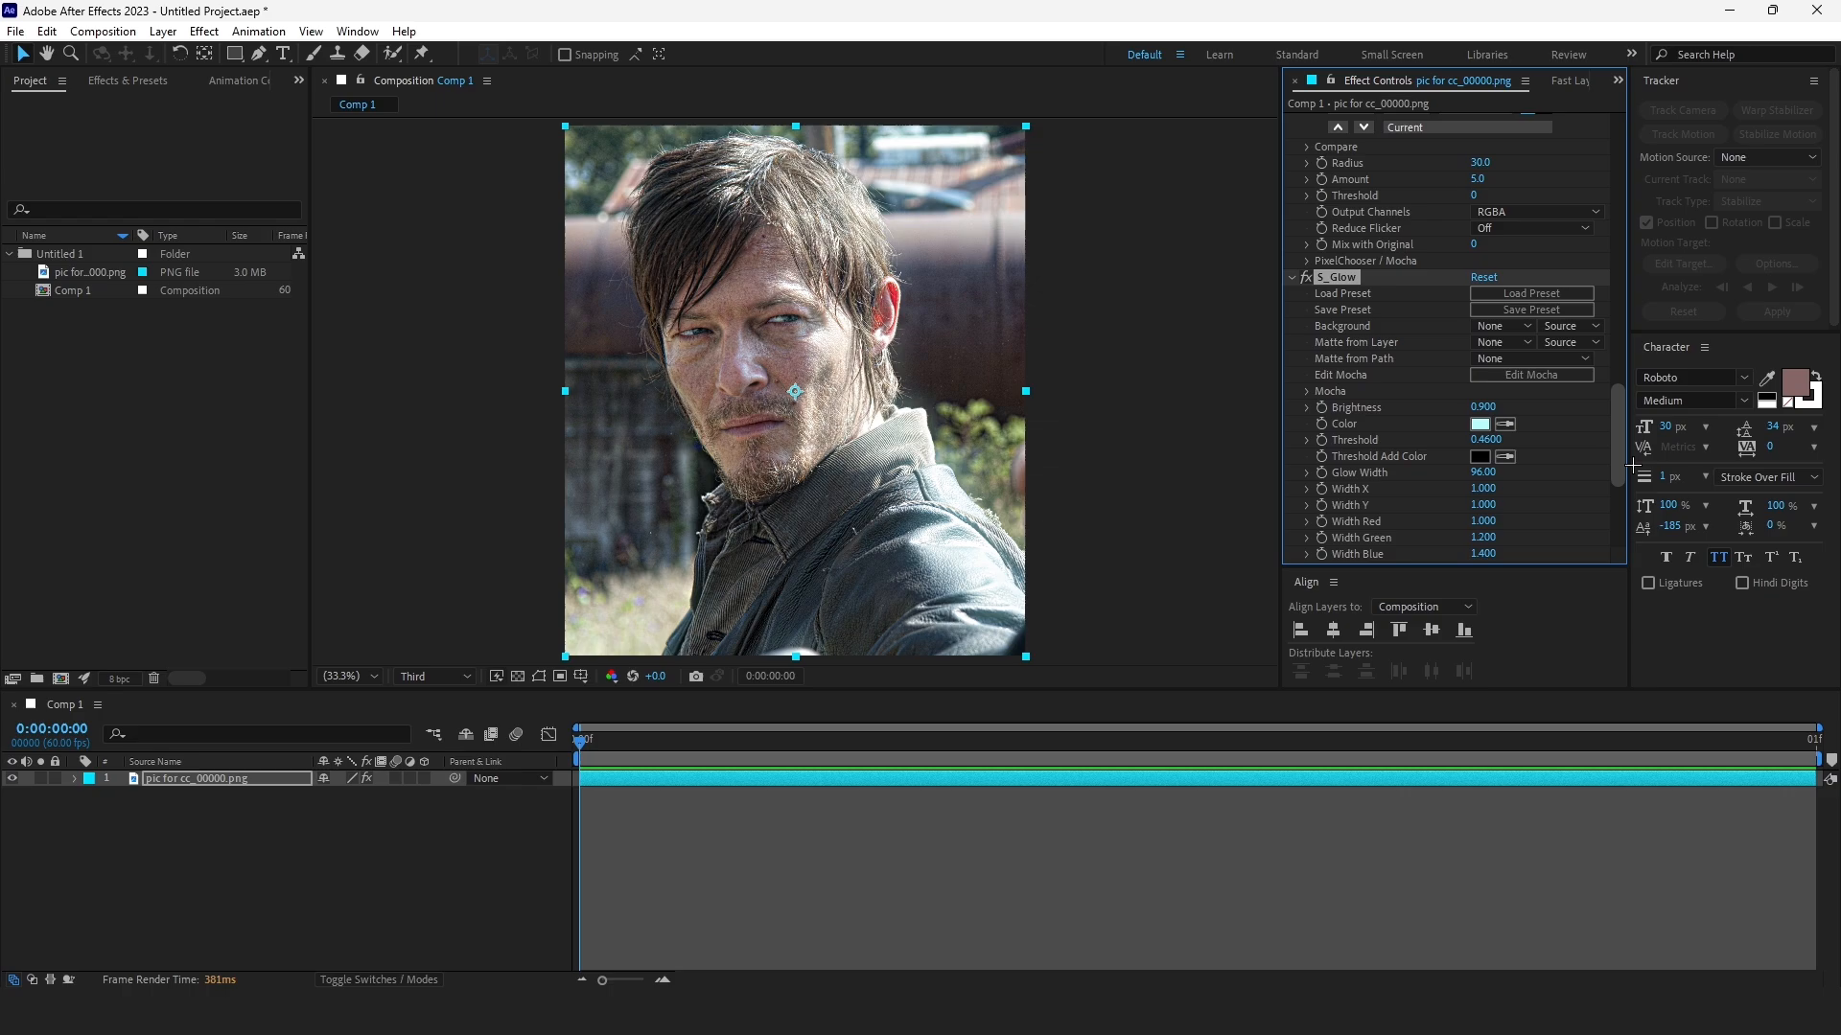
{"action": "scroll", "scroll_direction": "down", "scroll_amount": 3}
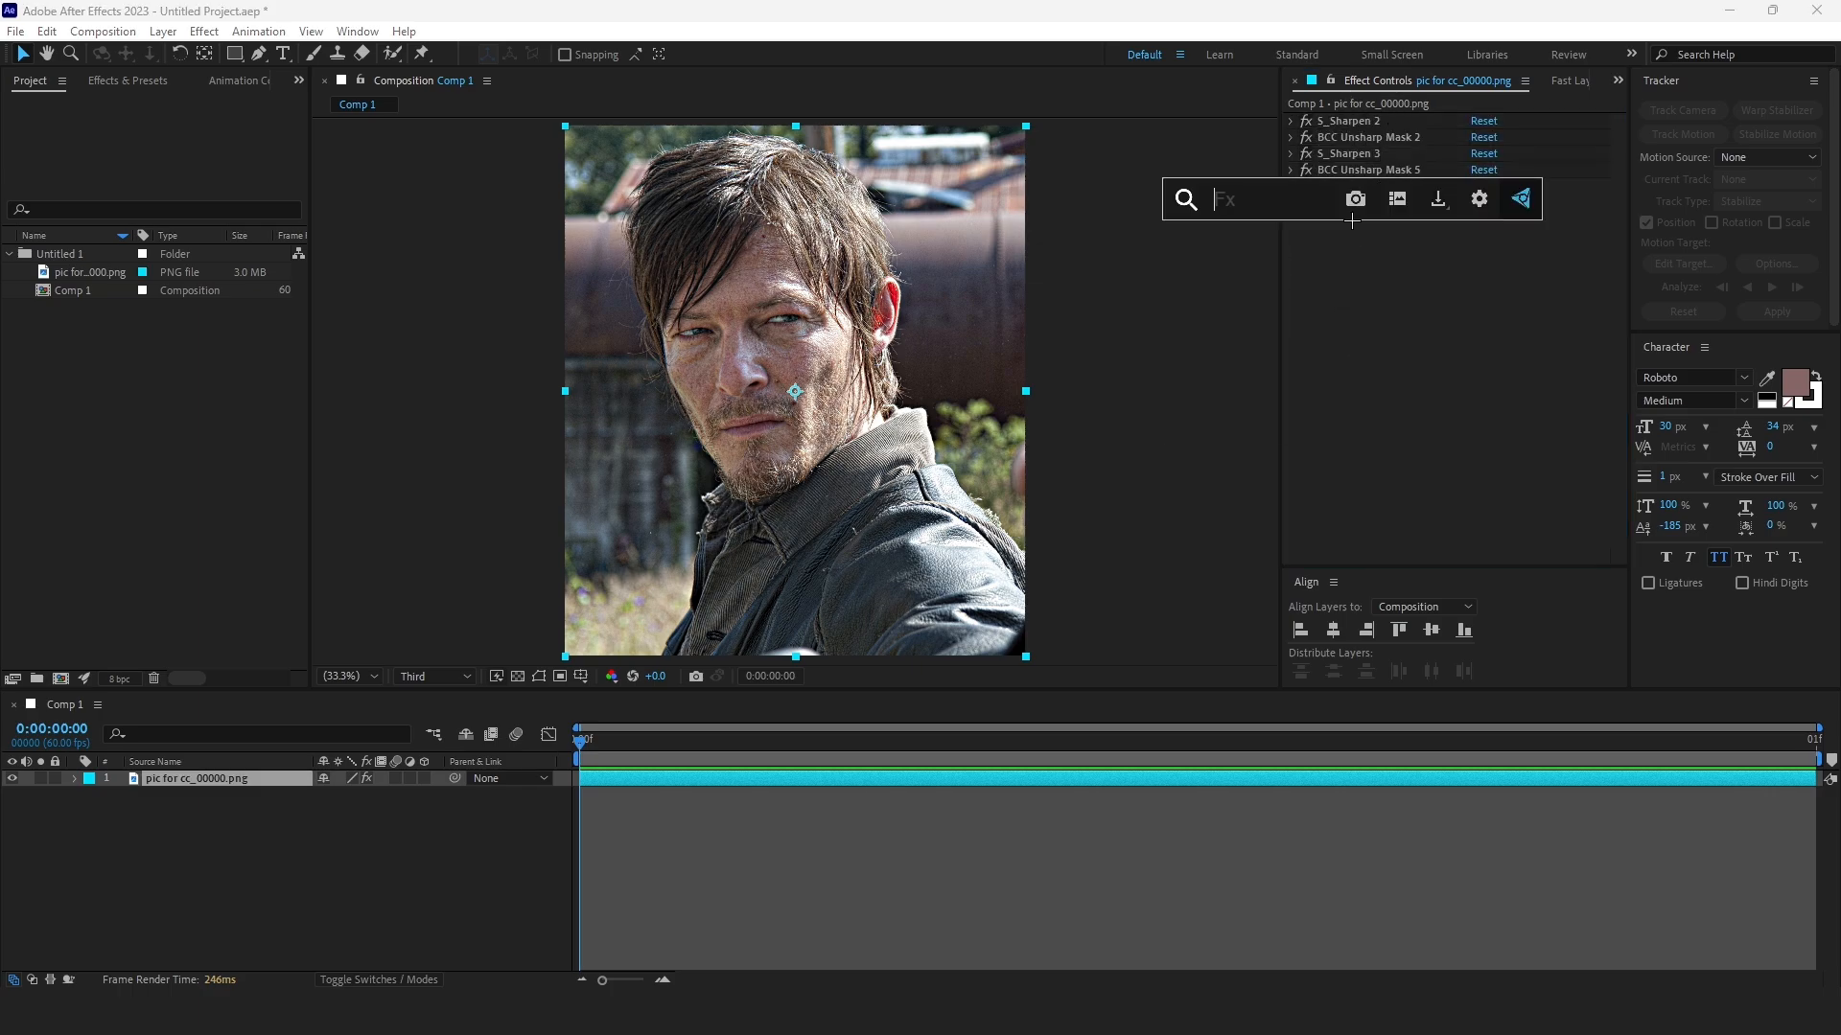
Step: Add Magic Bullet Looks at the top of the effect stack and launch its Looks editor
{"action": "type", "text": "loo"}
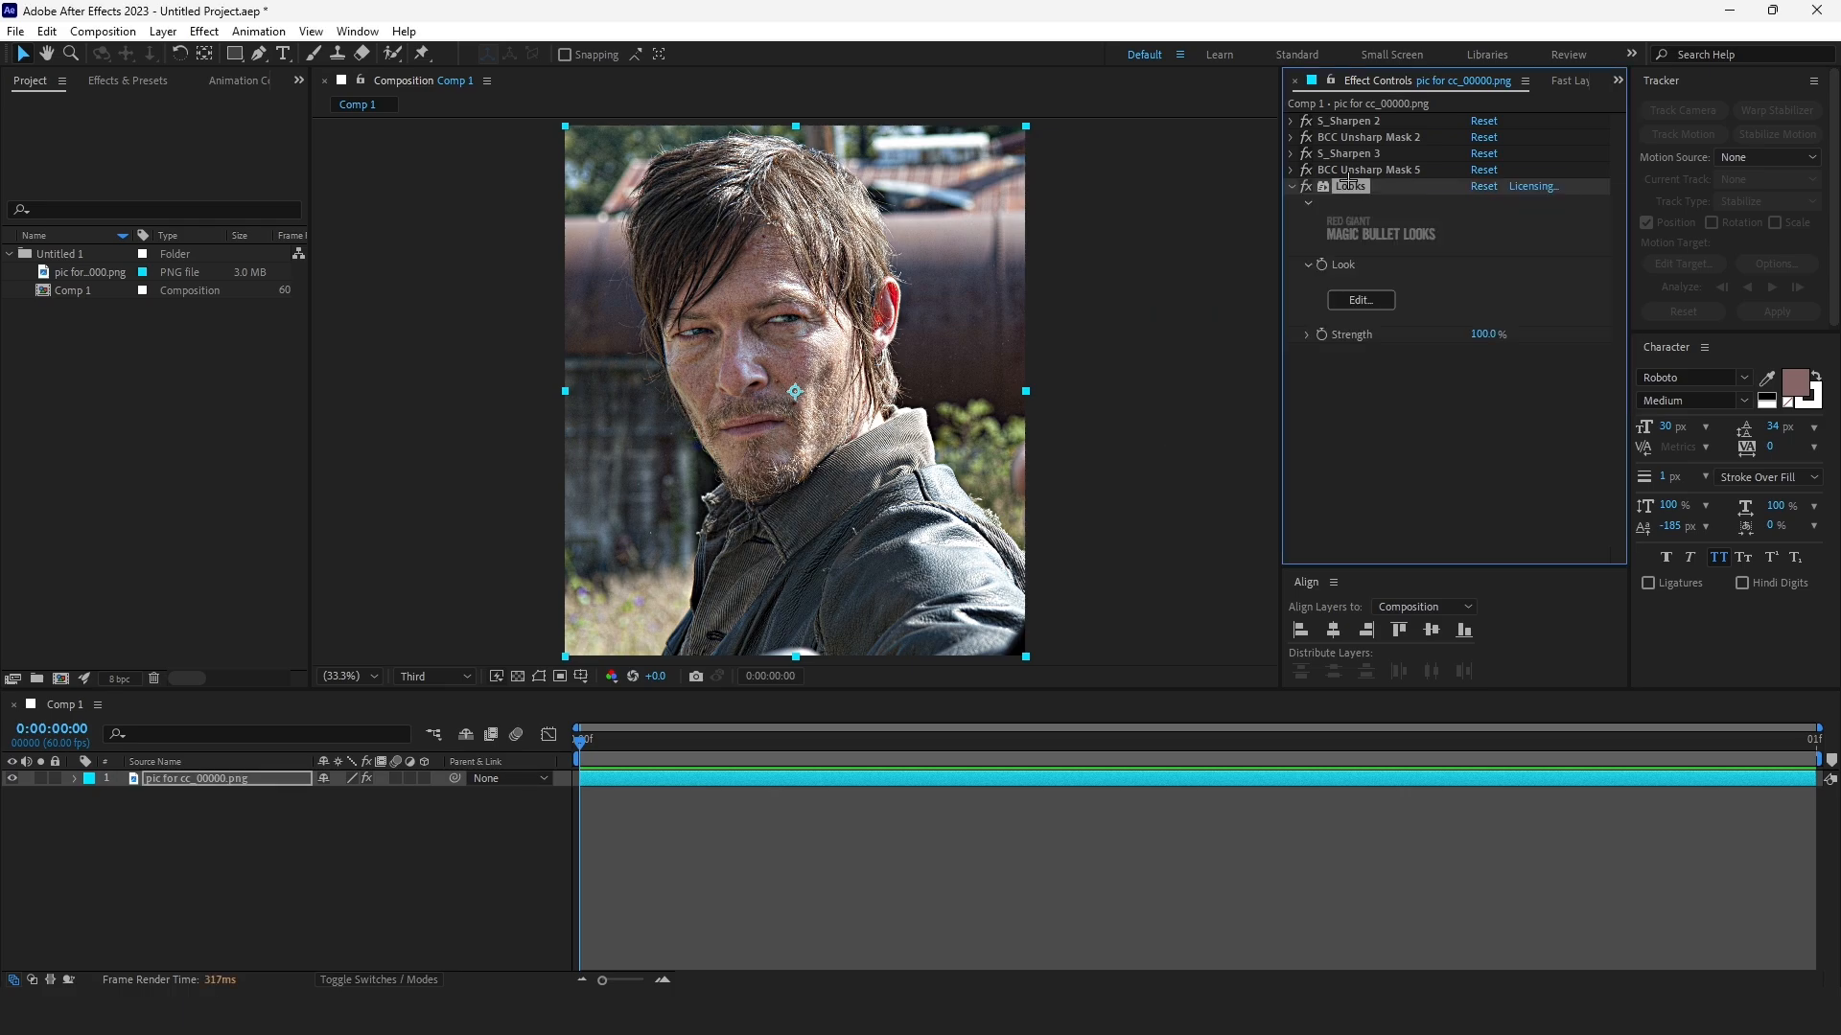
{"action": "left_click", "coordinate": [1350, 121]}
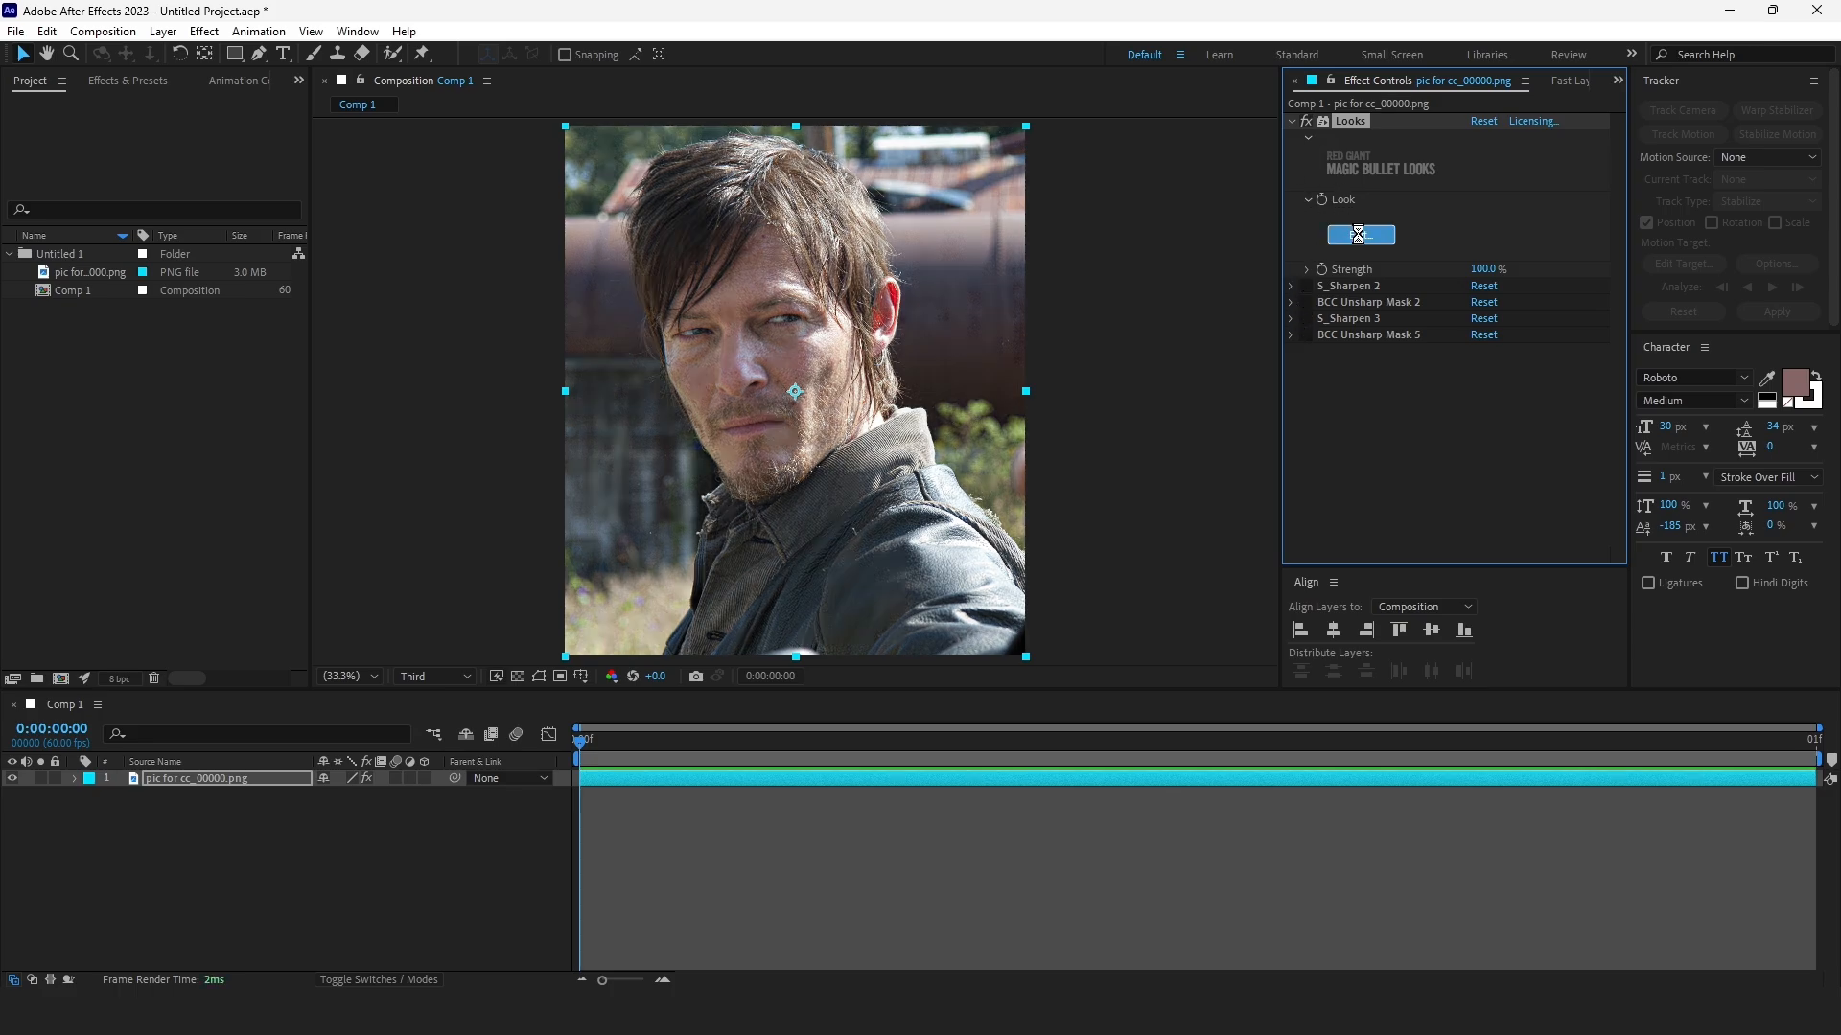
{"action": "left_click", "coordinate": [1359, 234]}
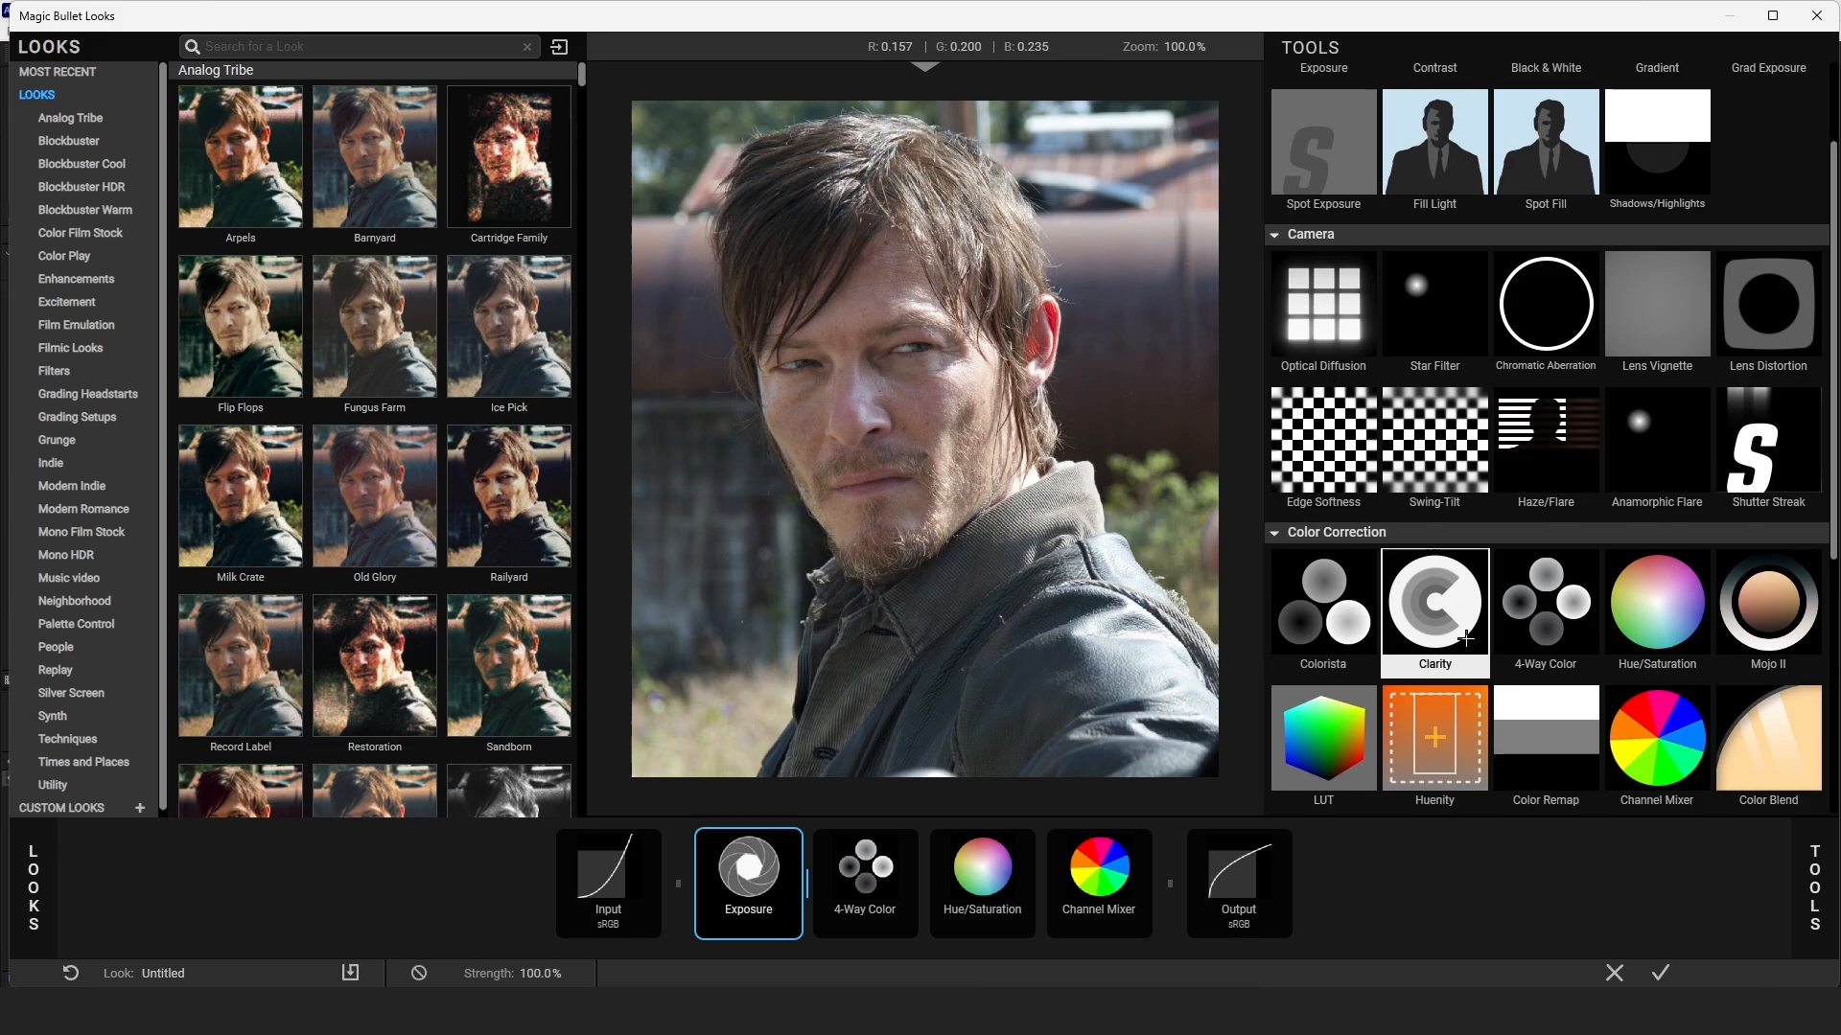
Step: Nudge Exposure to +0.05 stops, then bring up the 4-Way Color wheels for tinting
{"action": "scroll", "scroll_direction": "down", "scroll_amount": 3}
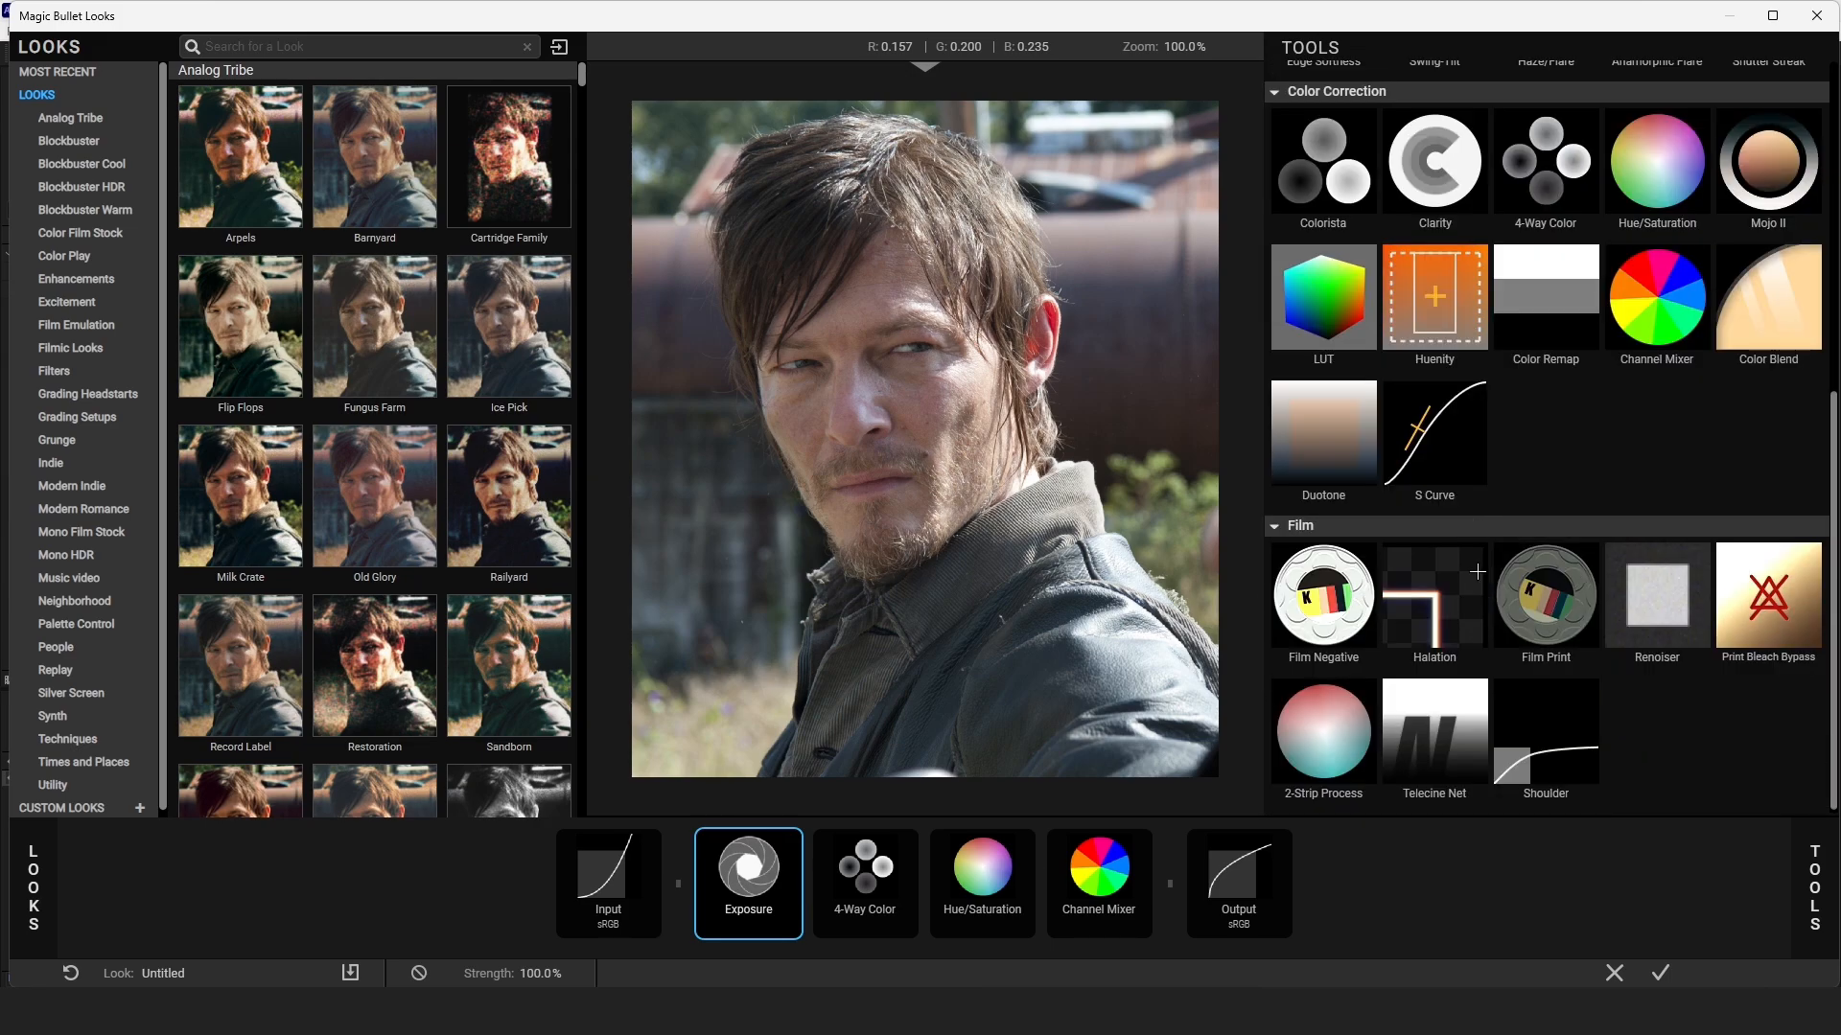
{"action": "left_click", "coordinate": [746, 875]}
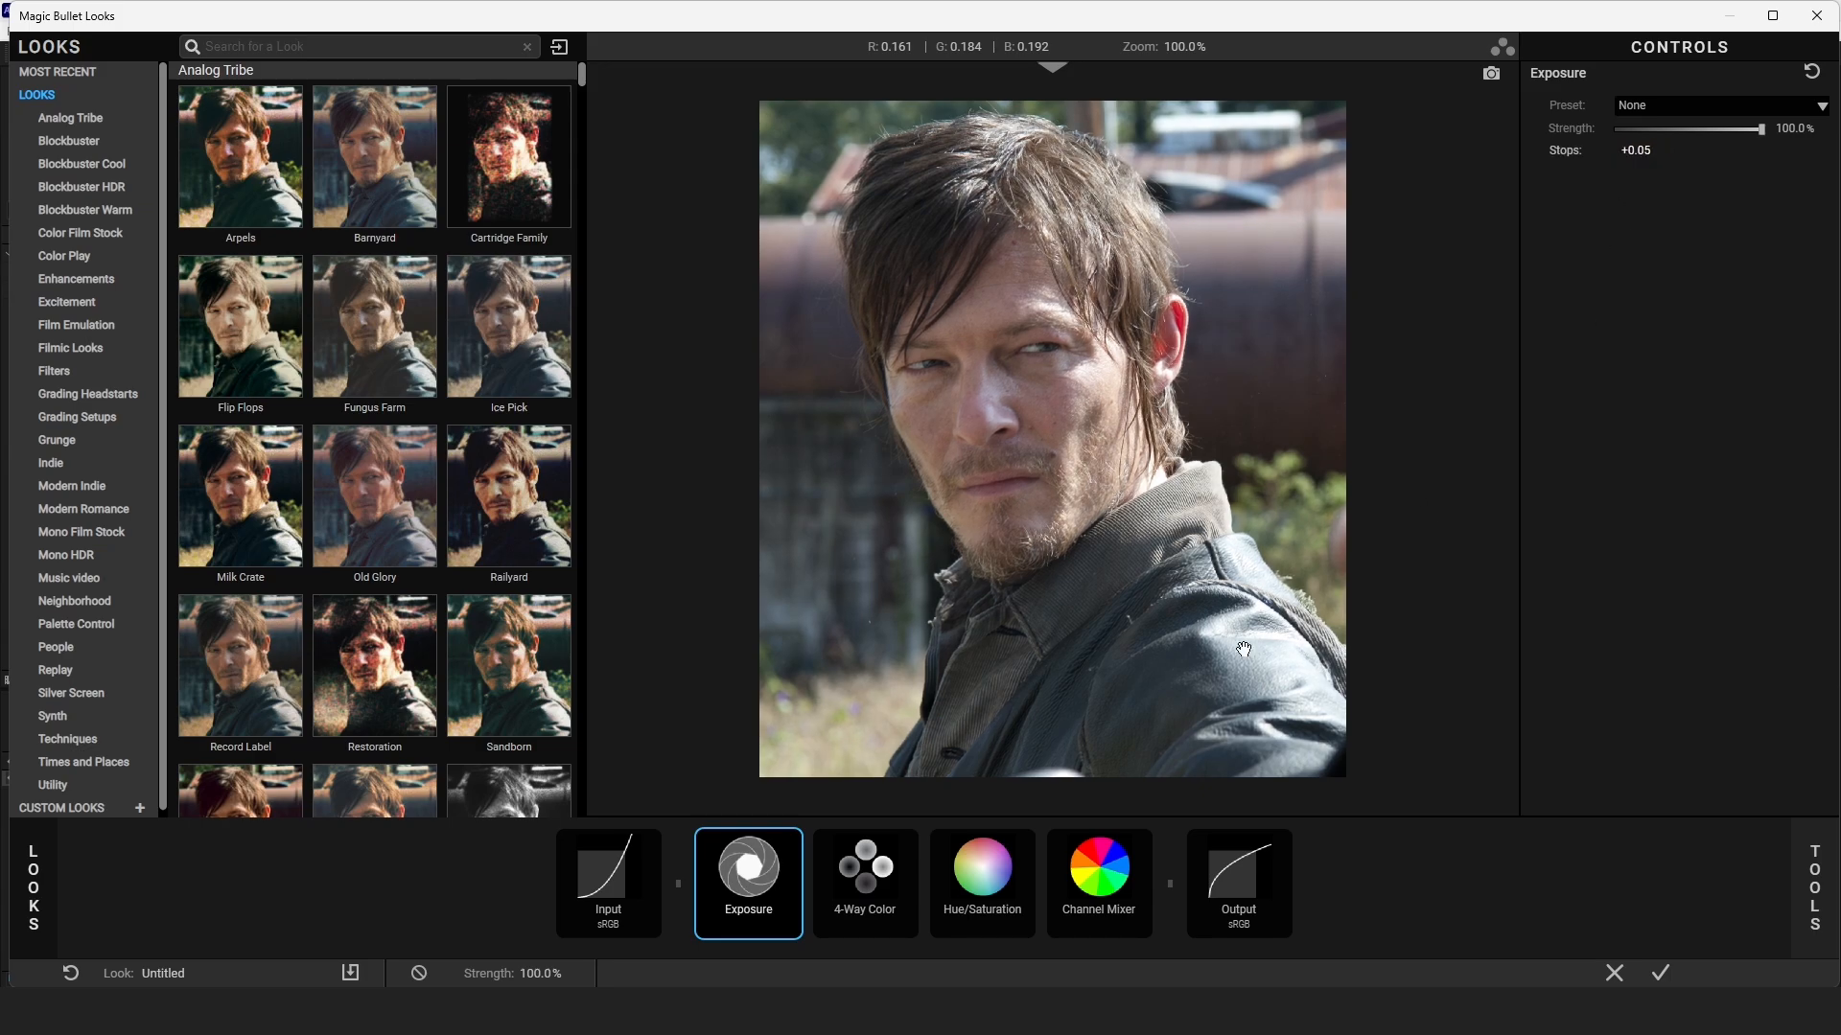
{"action": "left_click", "coordinate": [865, 875]}
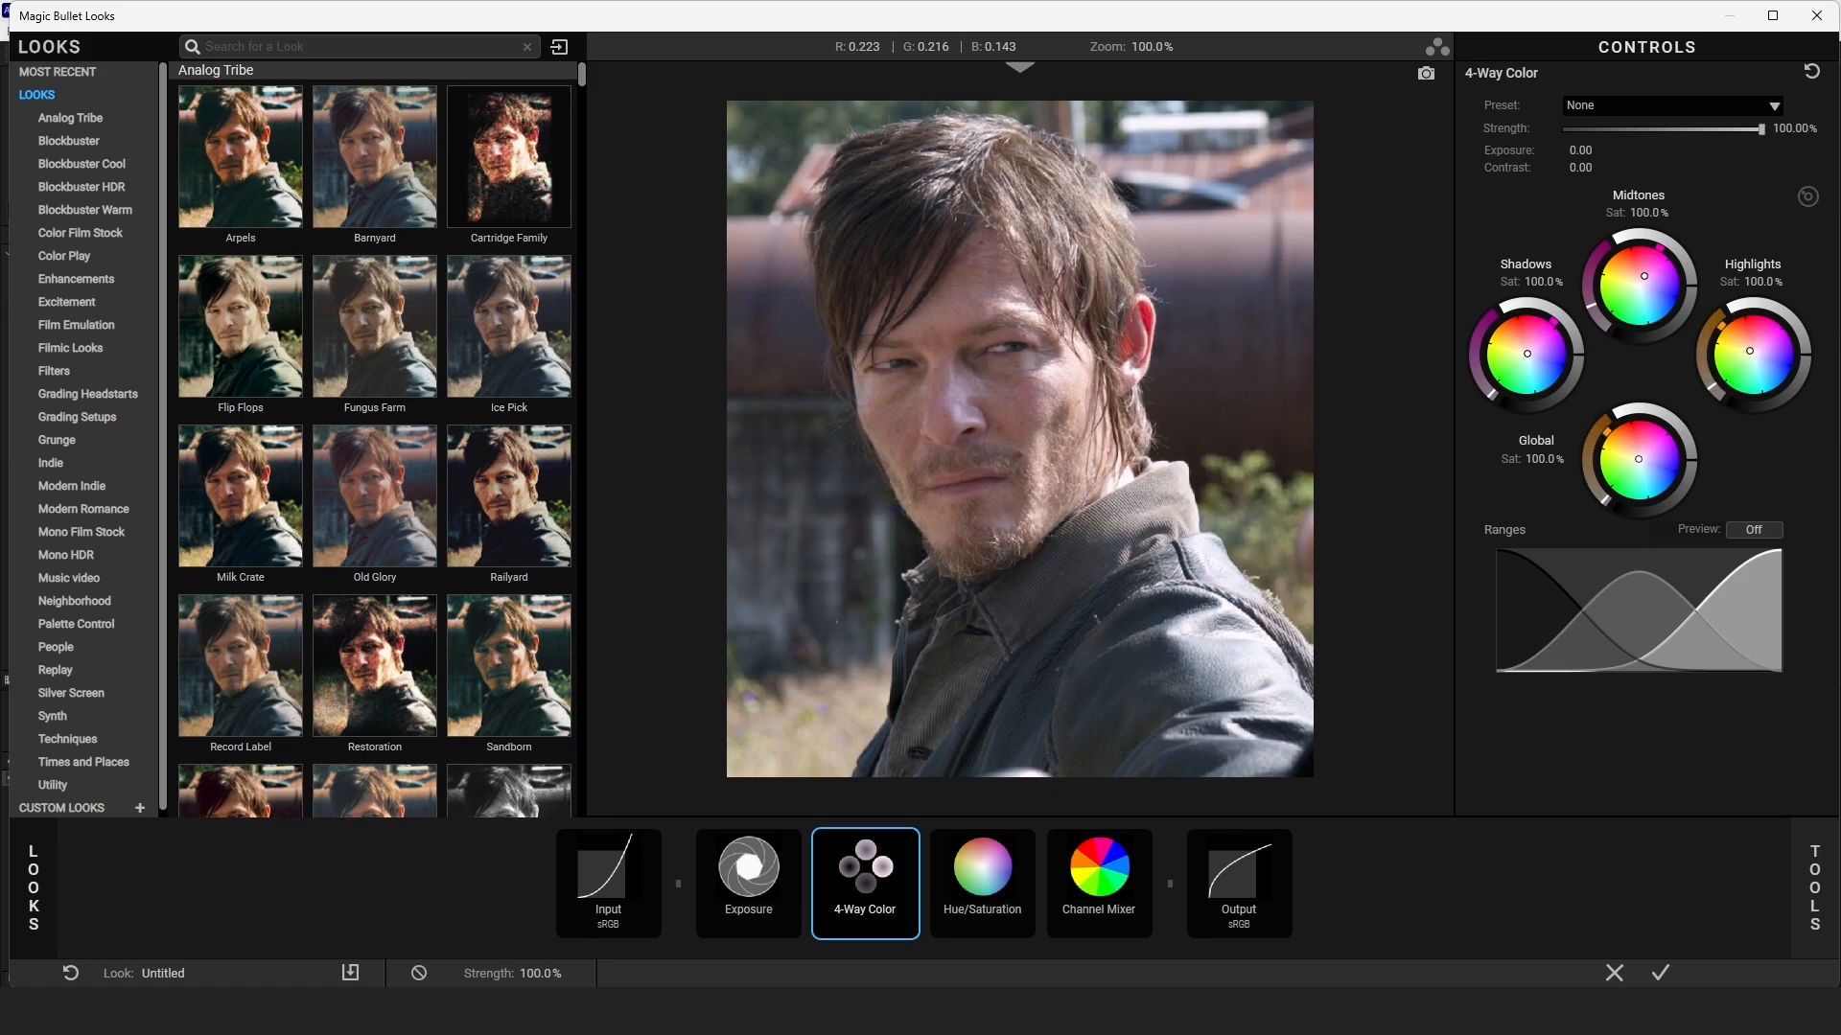
Step: Shift the Looks Hue/Saturation hue to -2.0
{"action": "left_click", "coordinate": [982, 882]}
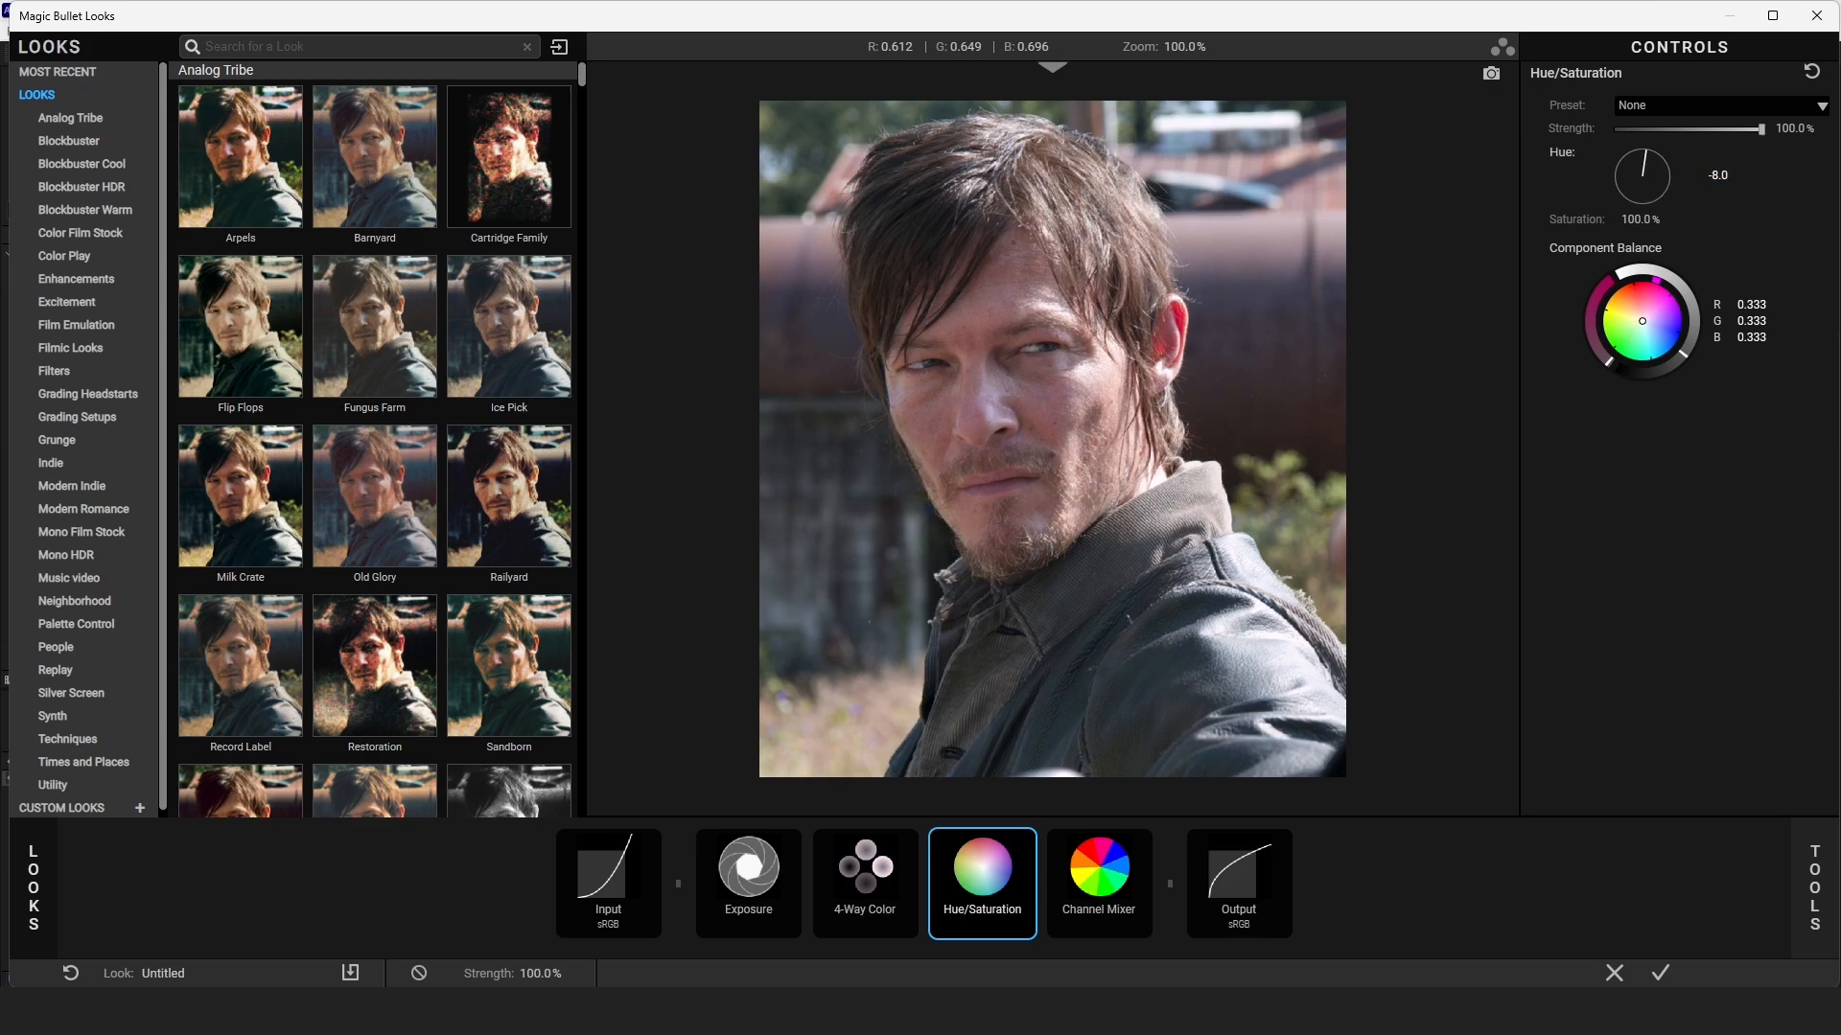
{"action": "left_click_drag", "start_coordinate": [1640, 175], "coordinate": [1647, 161]}
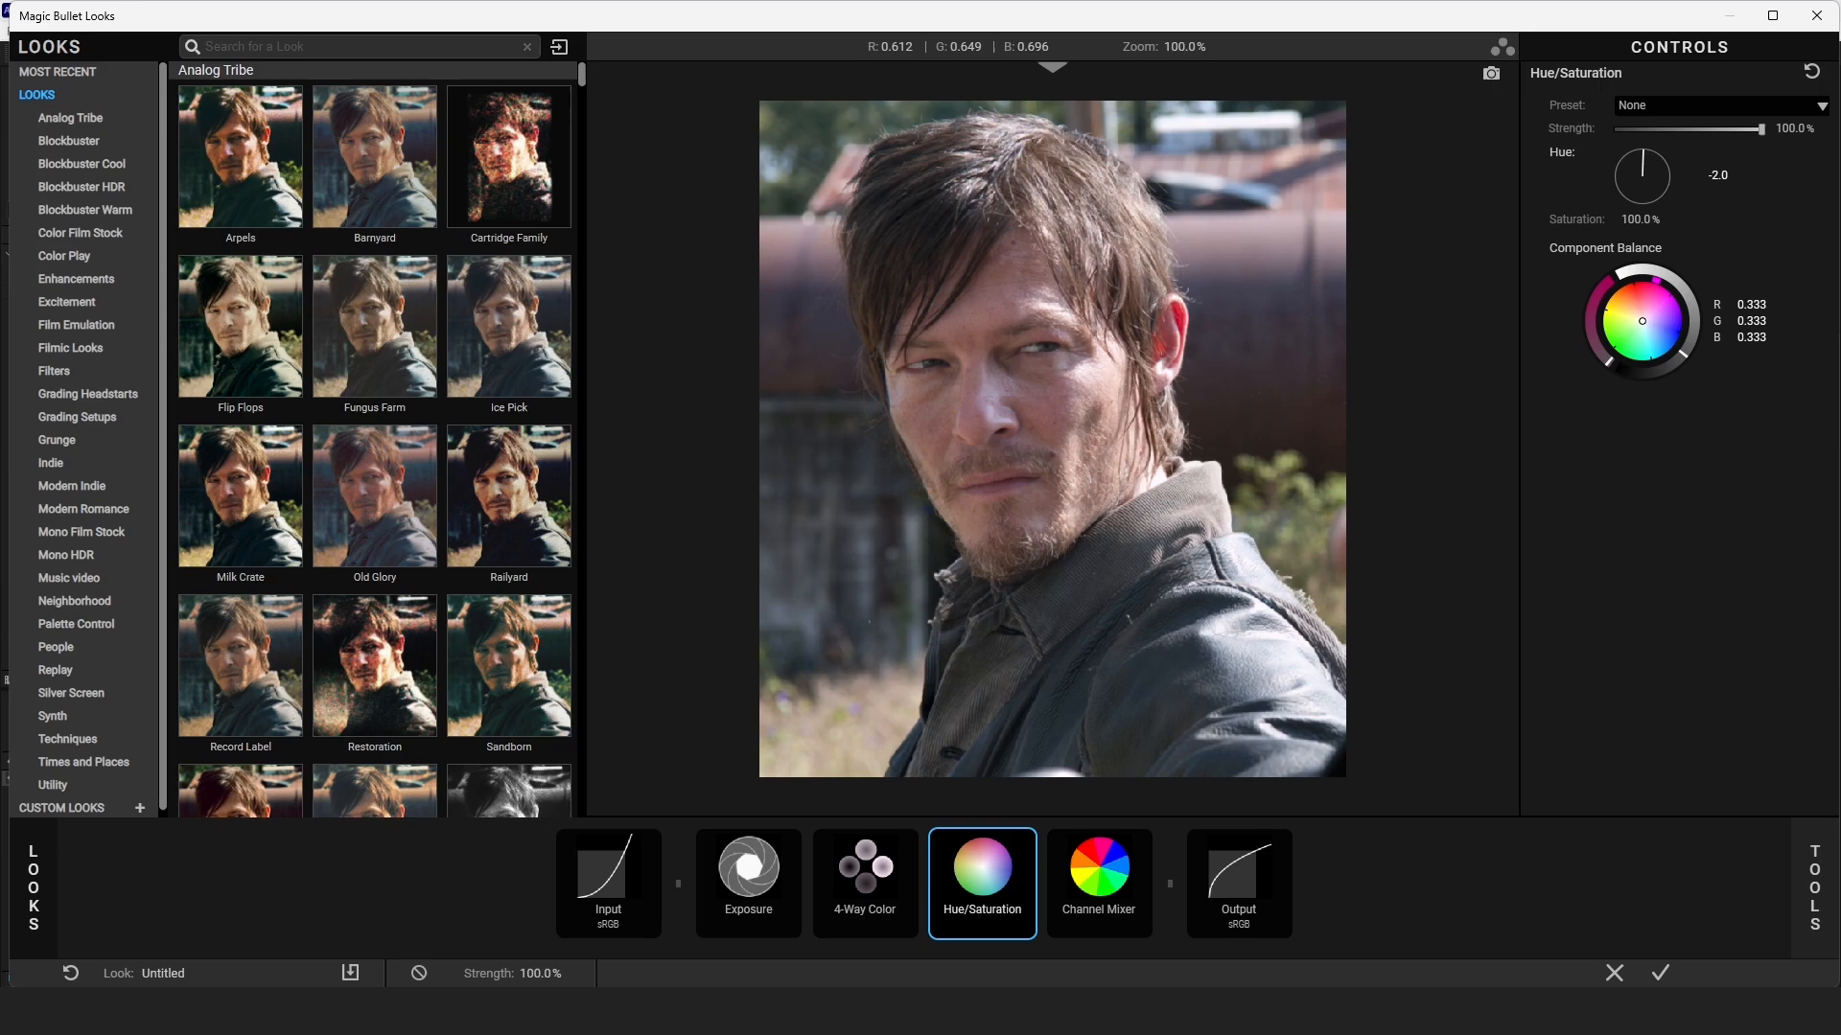
Step: In Channel Mixer, set the red output to Red 0.778, Green 0.204, Blue 0.180
{"action": "left_click", "coordinate": [1097, 882]}
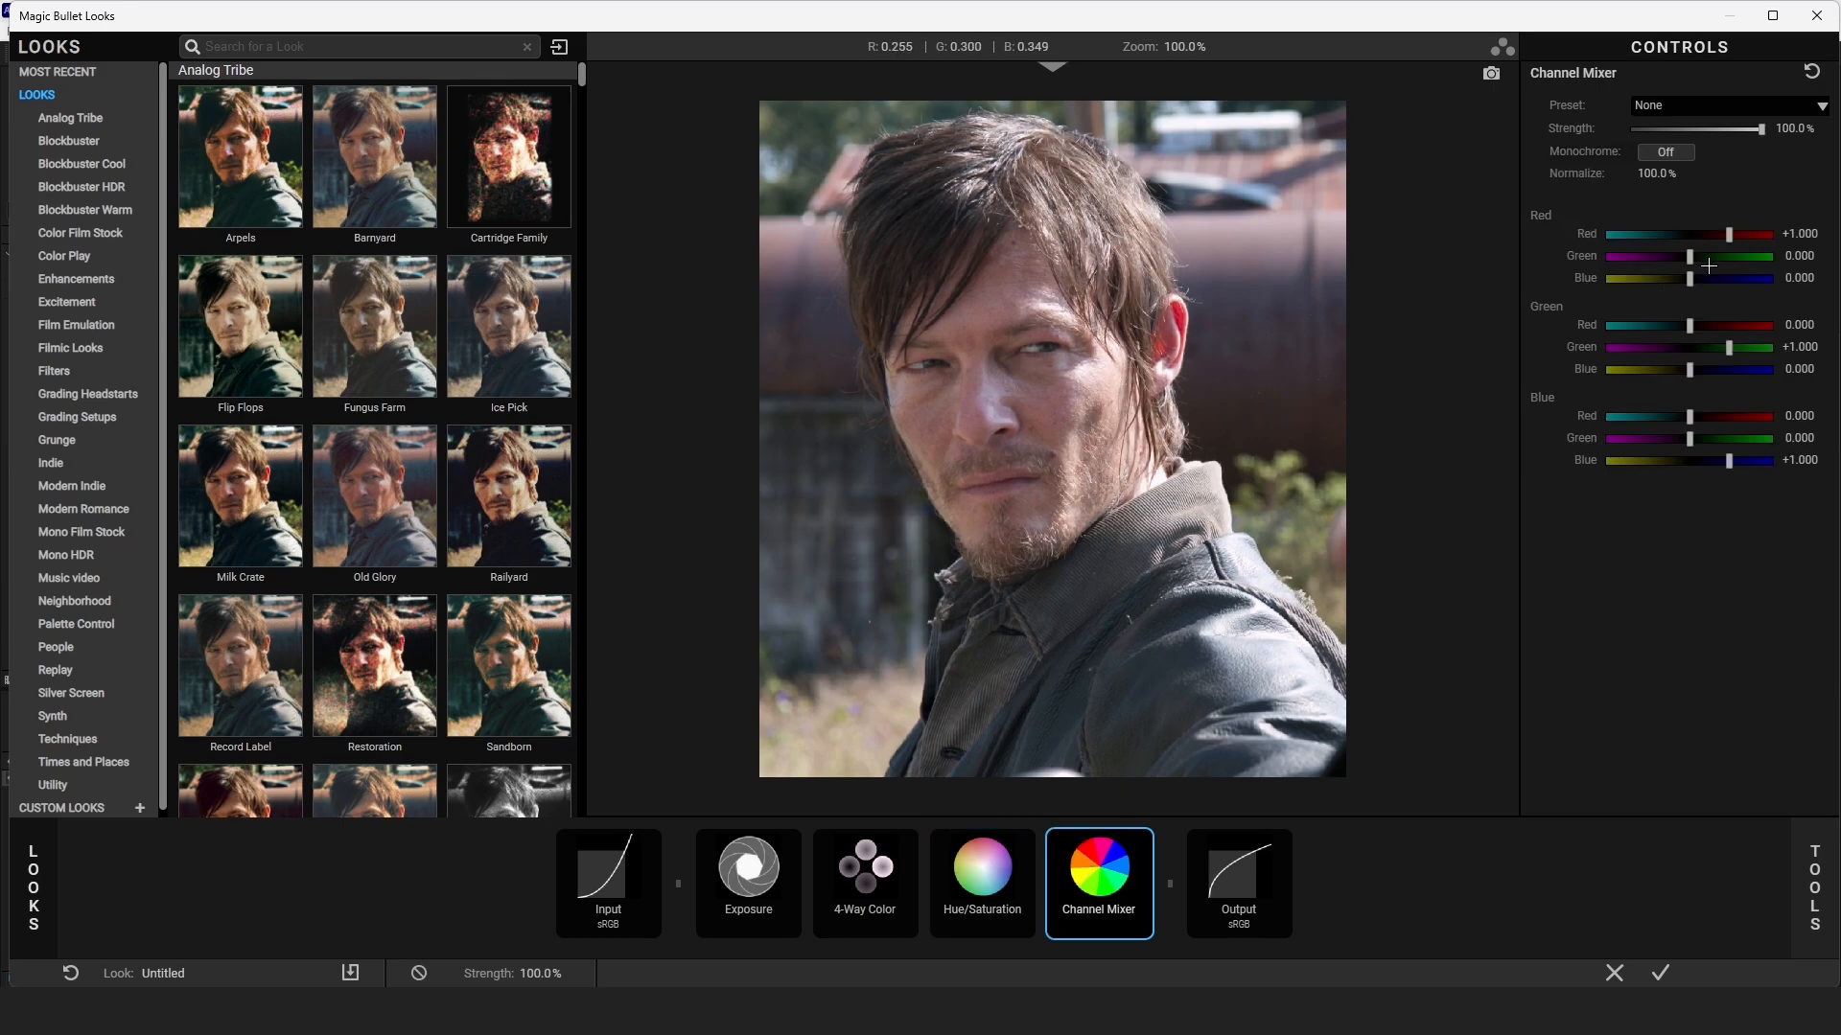
{"action": "left_click_drag", "start_coordinate": [1691, 255], "coordinate": [1701, 255]}
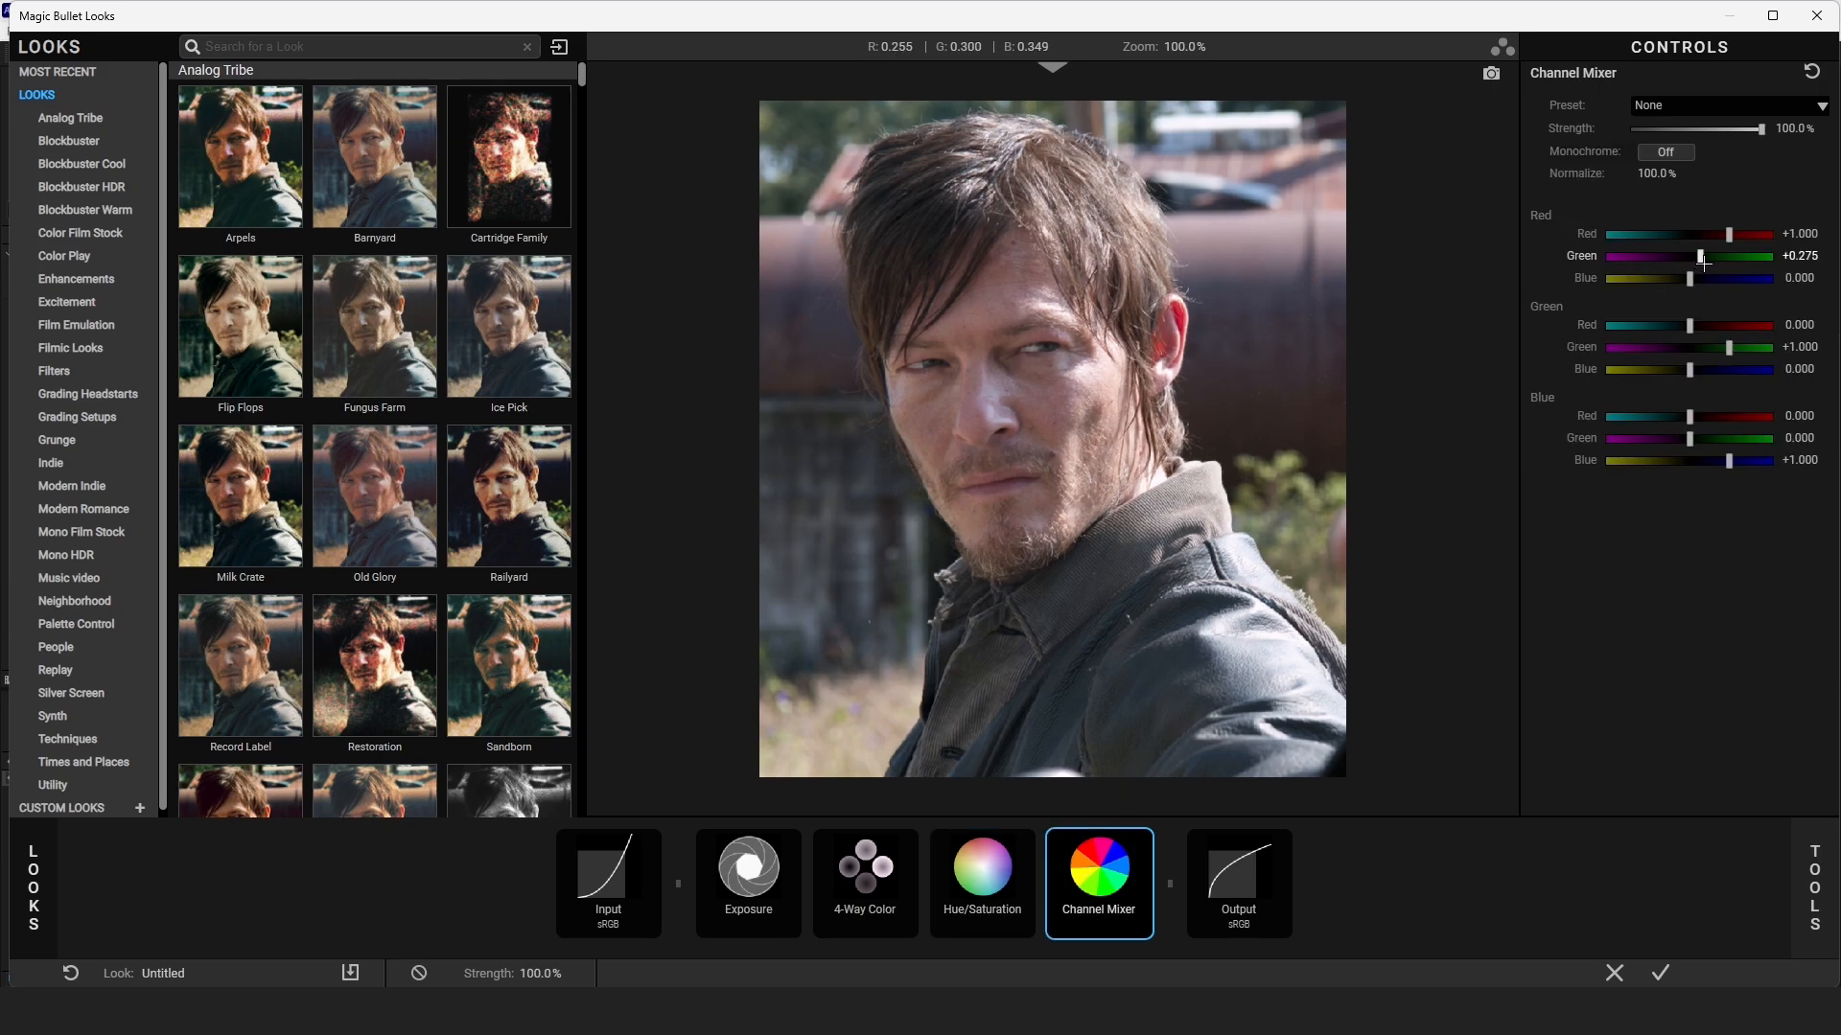
{"action": "left_click_drag", "start_coordinate": [1700, 255], "coordinate": [1696, 255]}
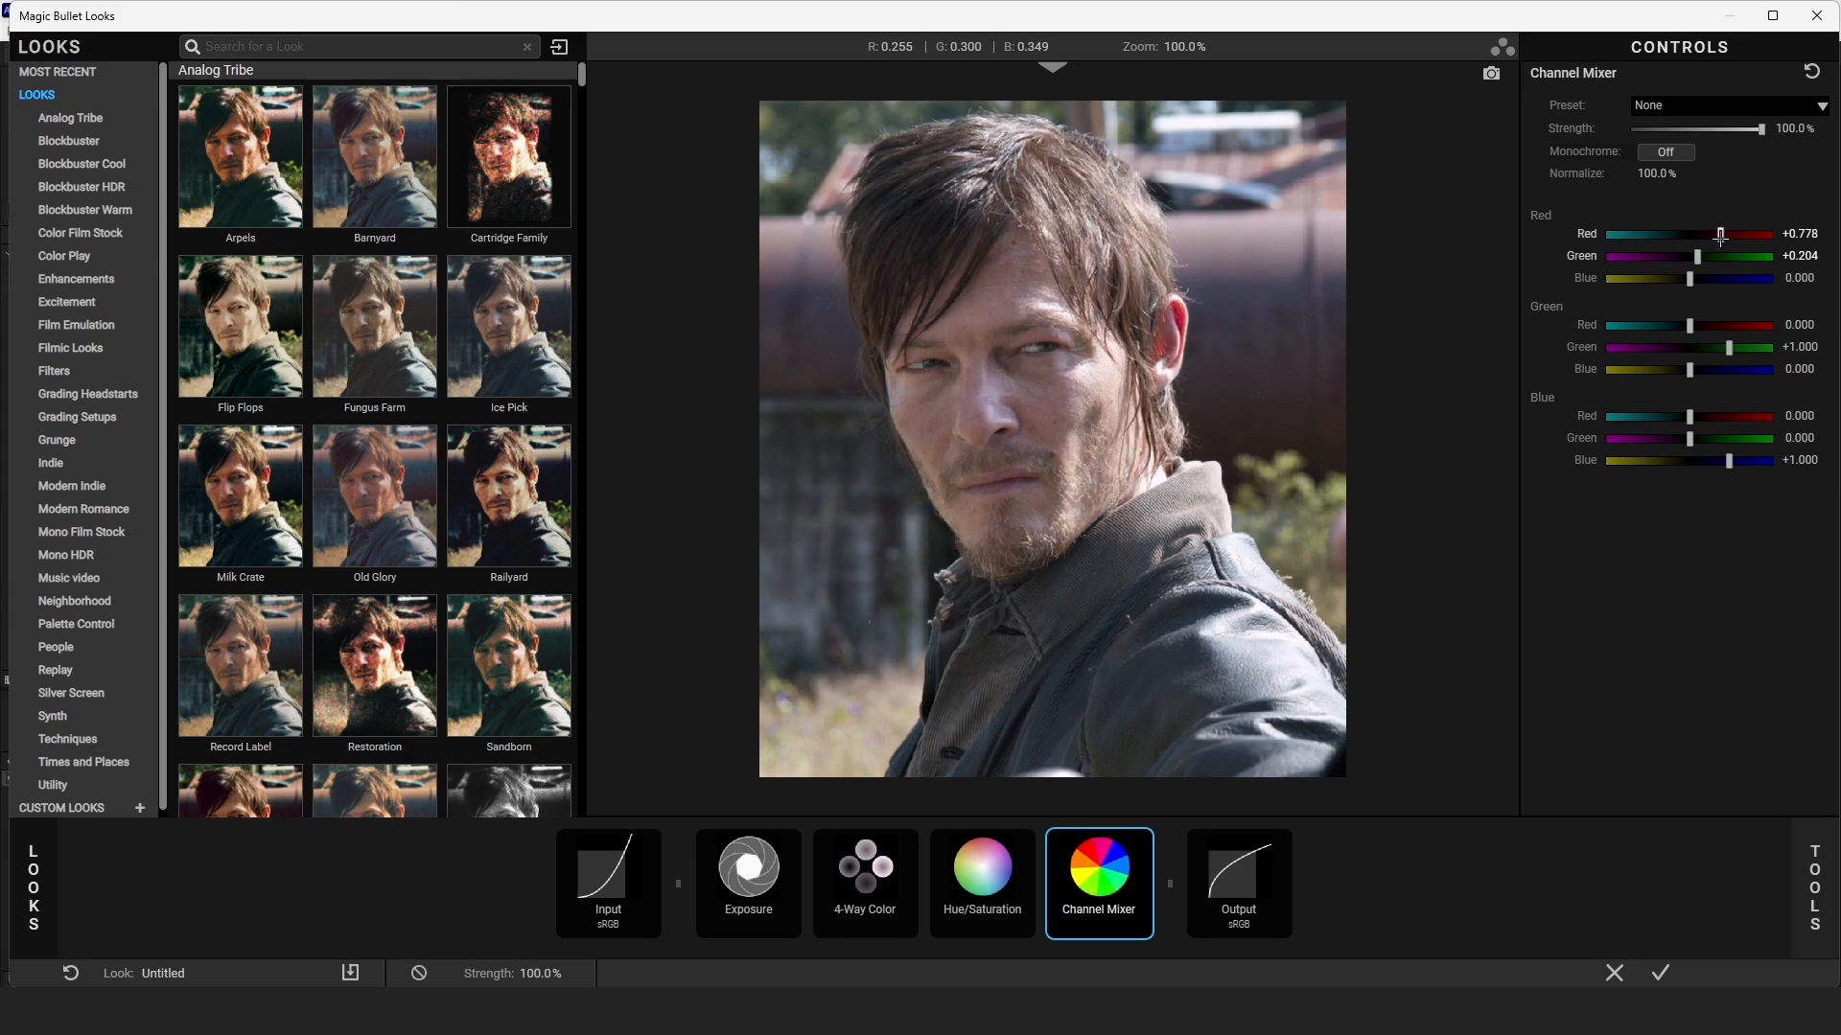
{"action": "left_click_drag", "start_coordinate": [1657, 278], "coordinate": [1693, 278]}
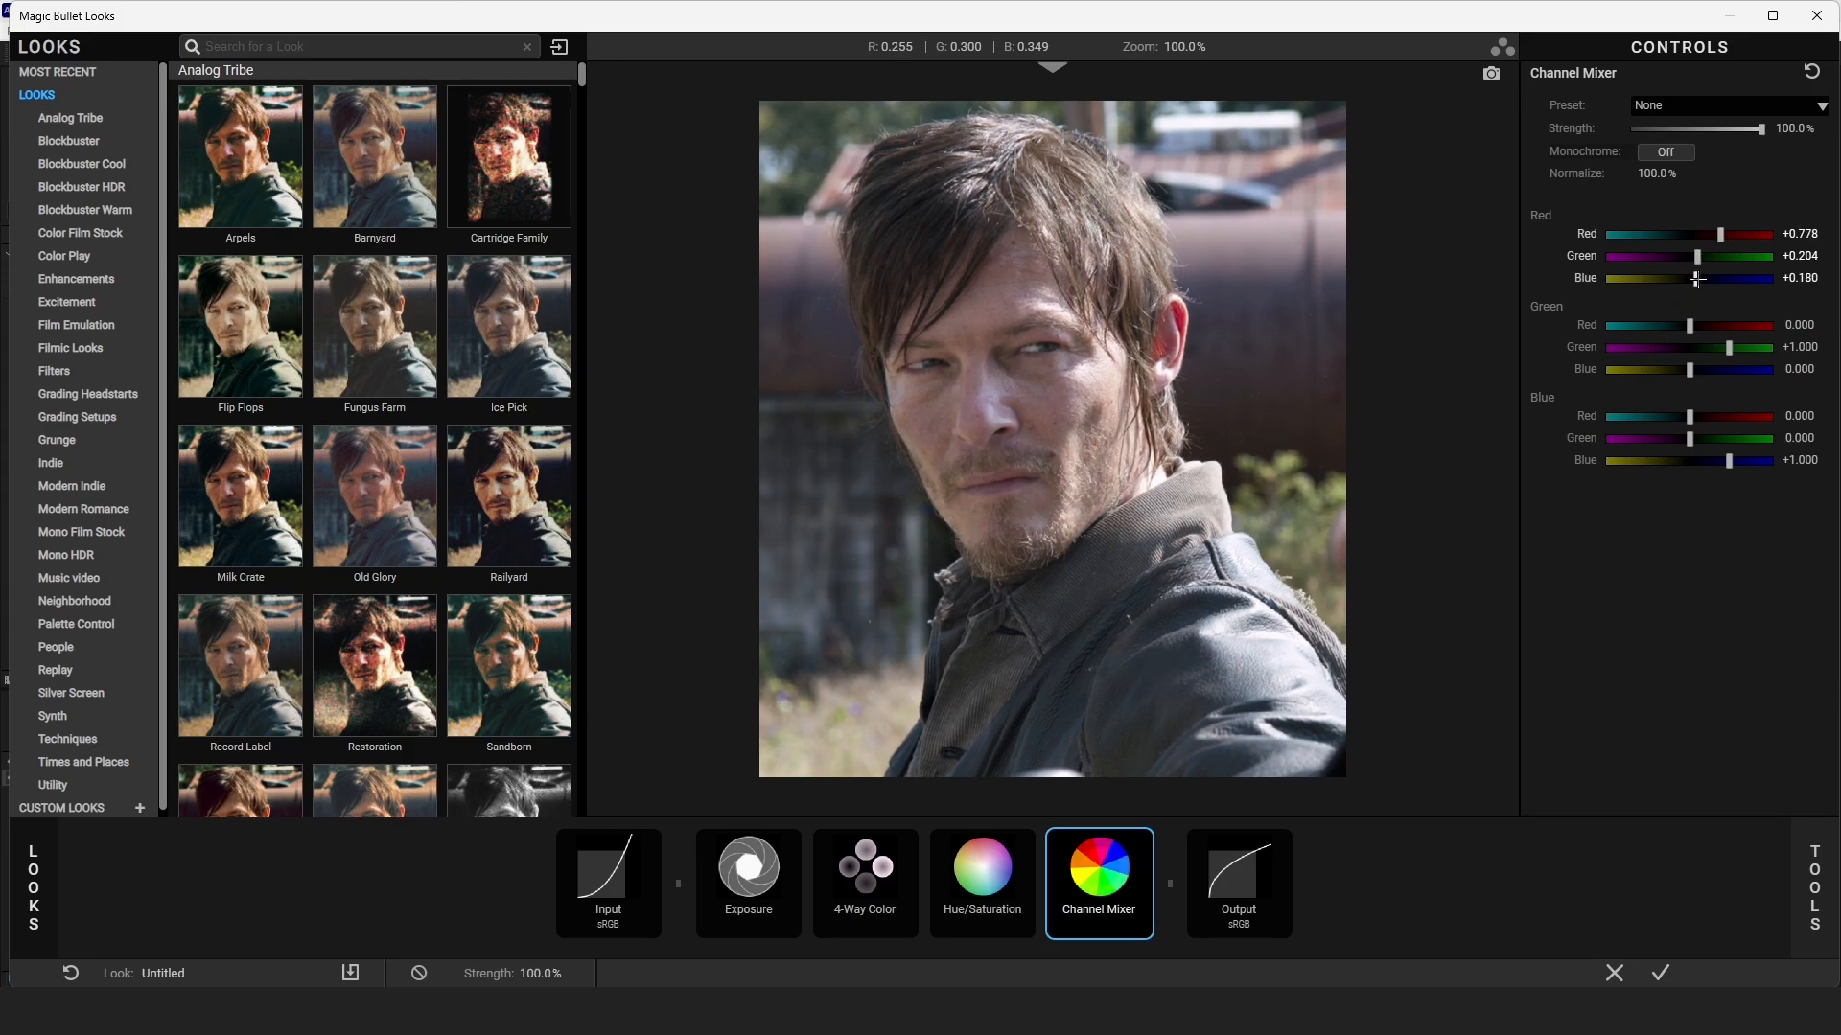
{"action": "left_click_drag", "start_coordinate": [1693, 278], "coordinate": [1684, 278]}
{"action": "type", "text": "4"}
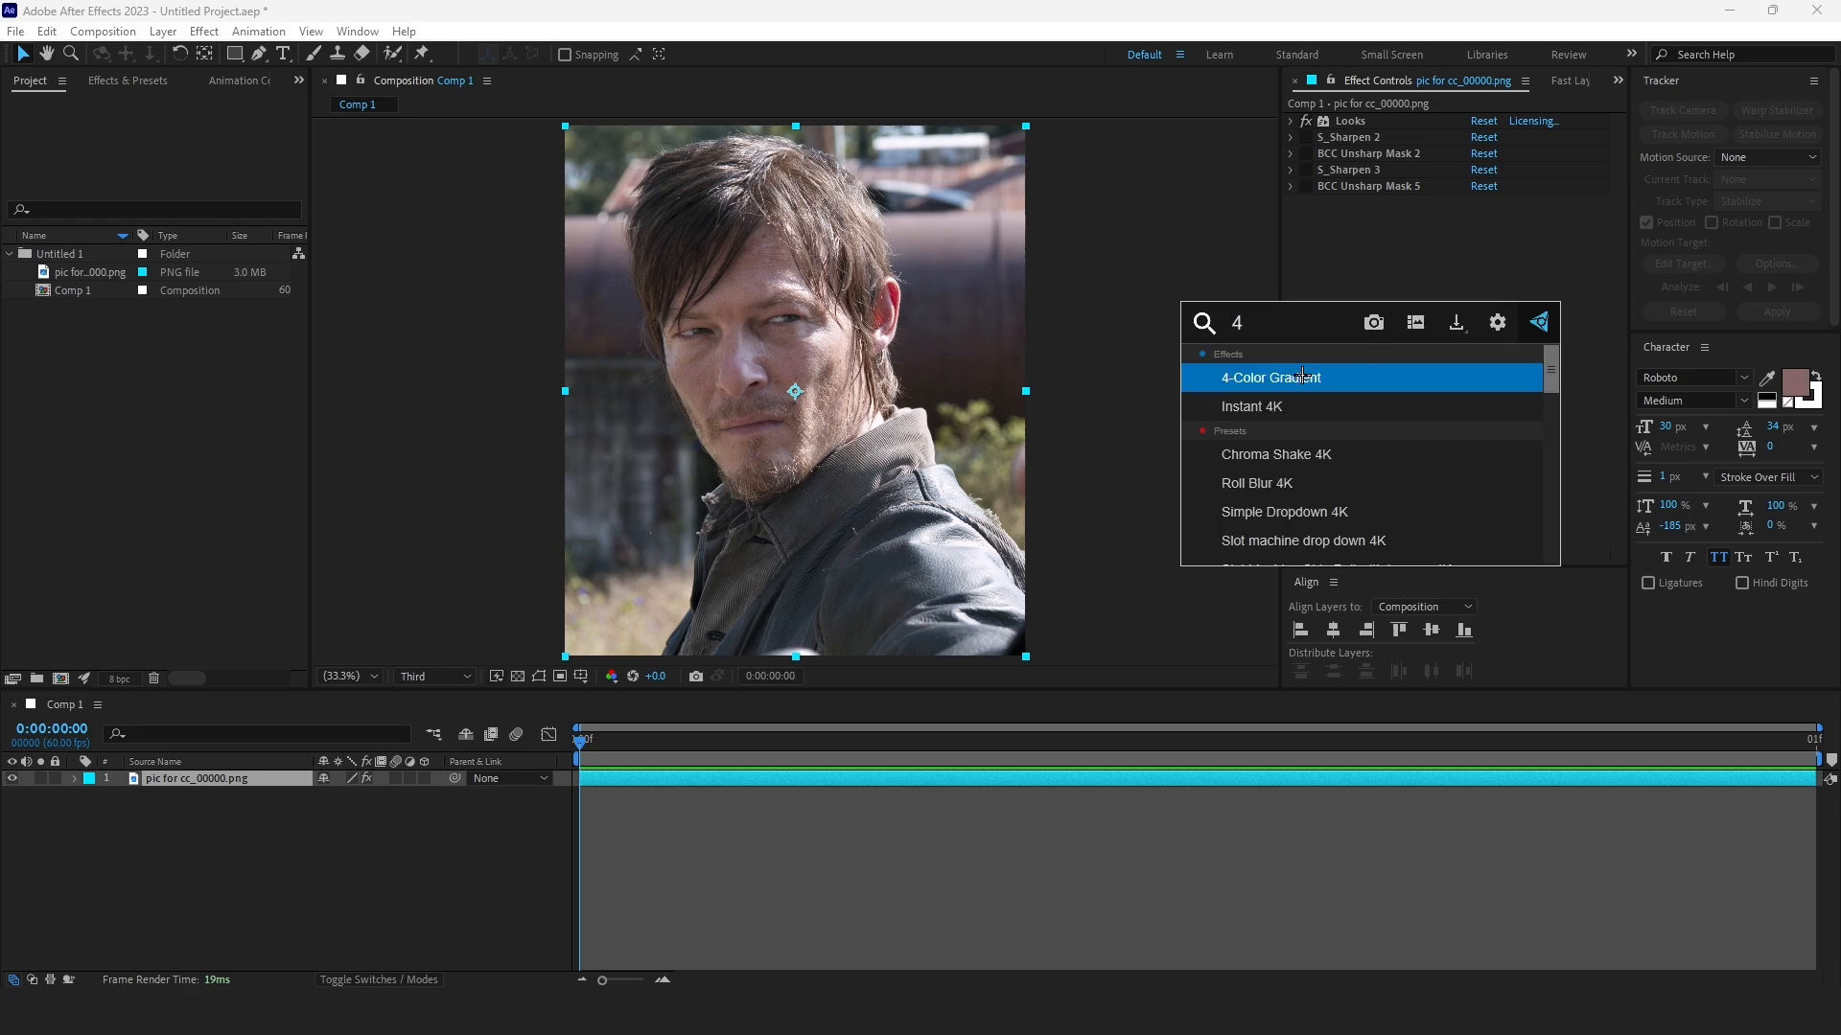
Step: Add a 4-Color Gradient and set its first two colours to a soft lavender purple
{"action": "double_click", "coordinate": [1270, 378]}
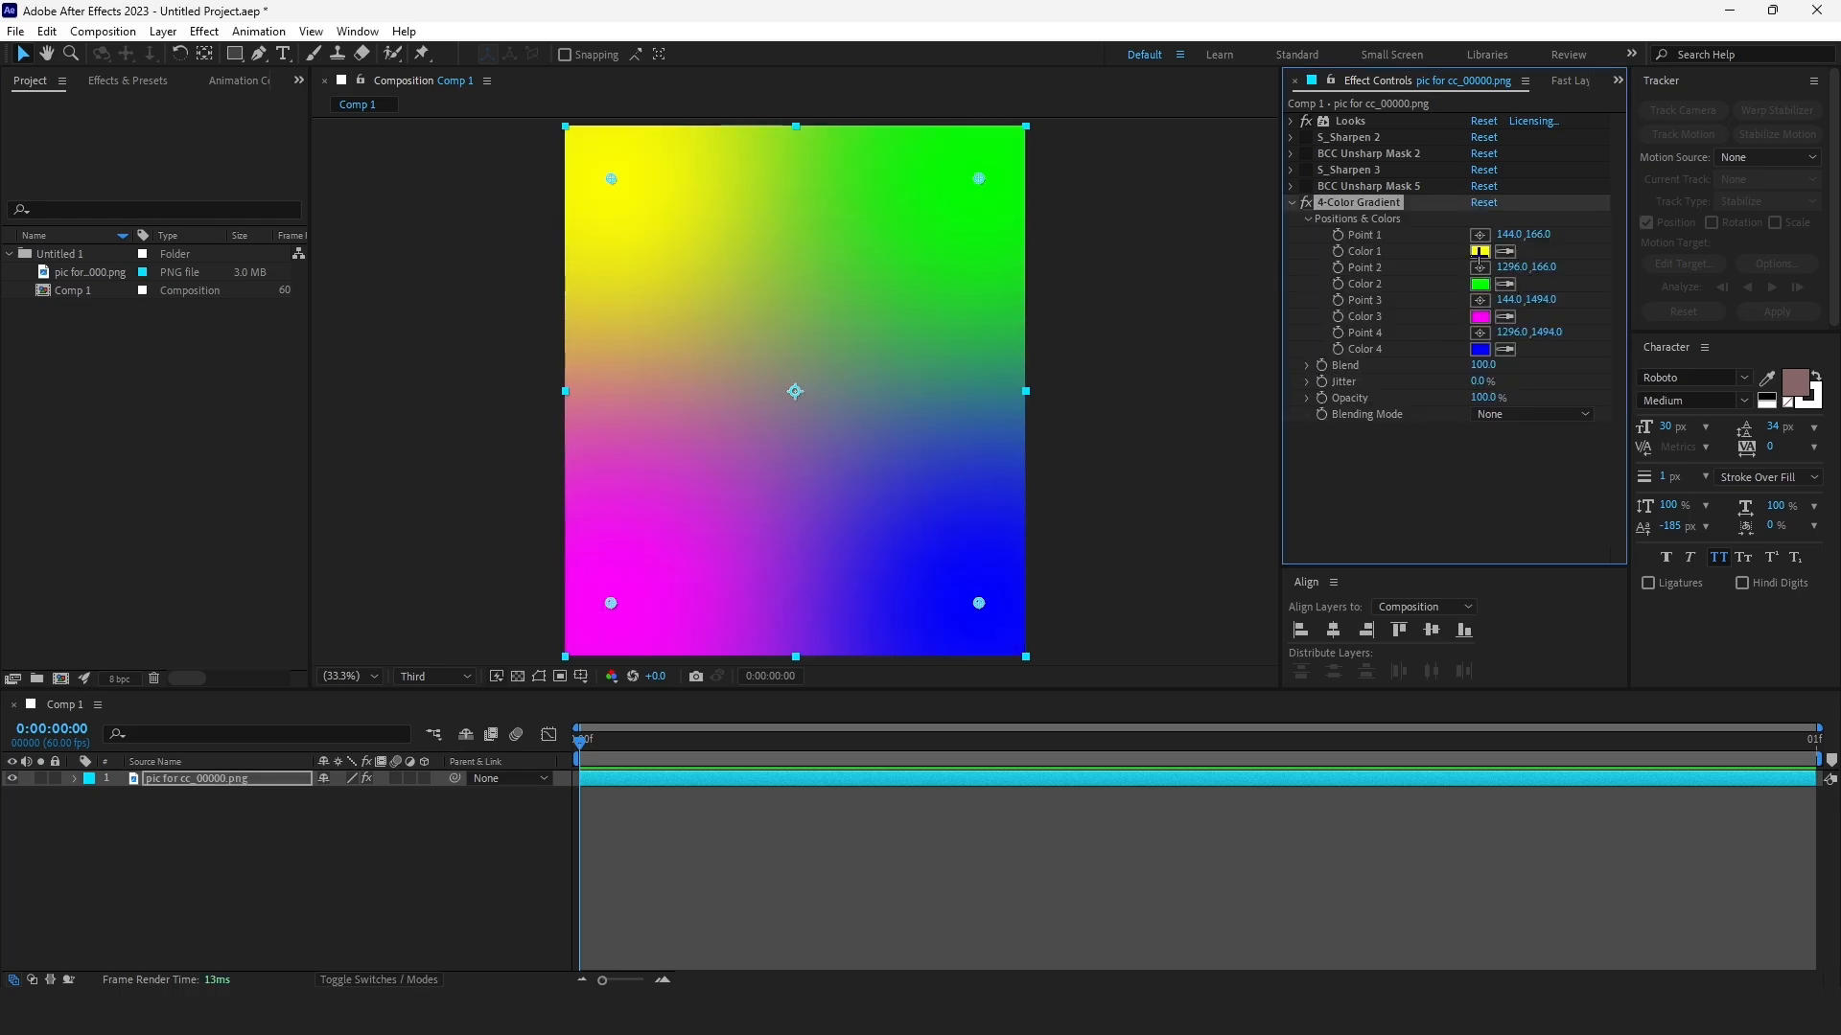
{"action": "left_click", "coordinate": [1480, 249]}
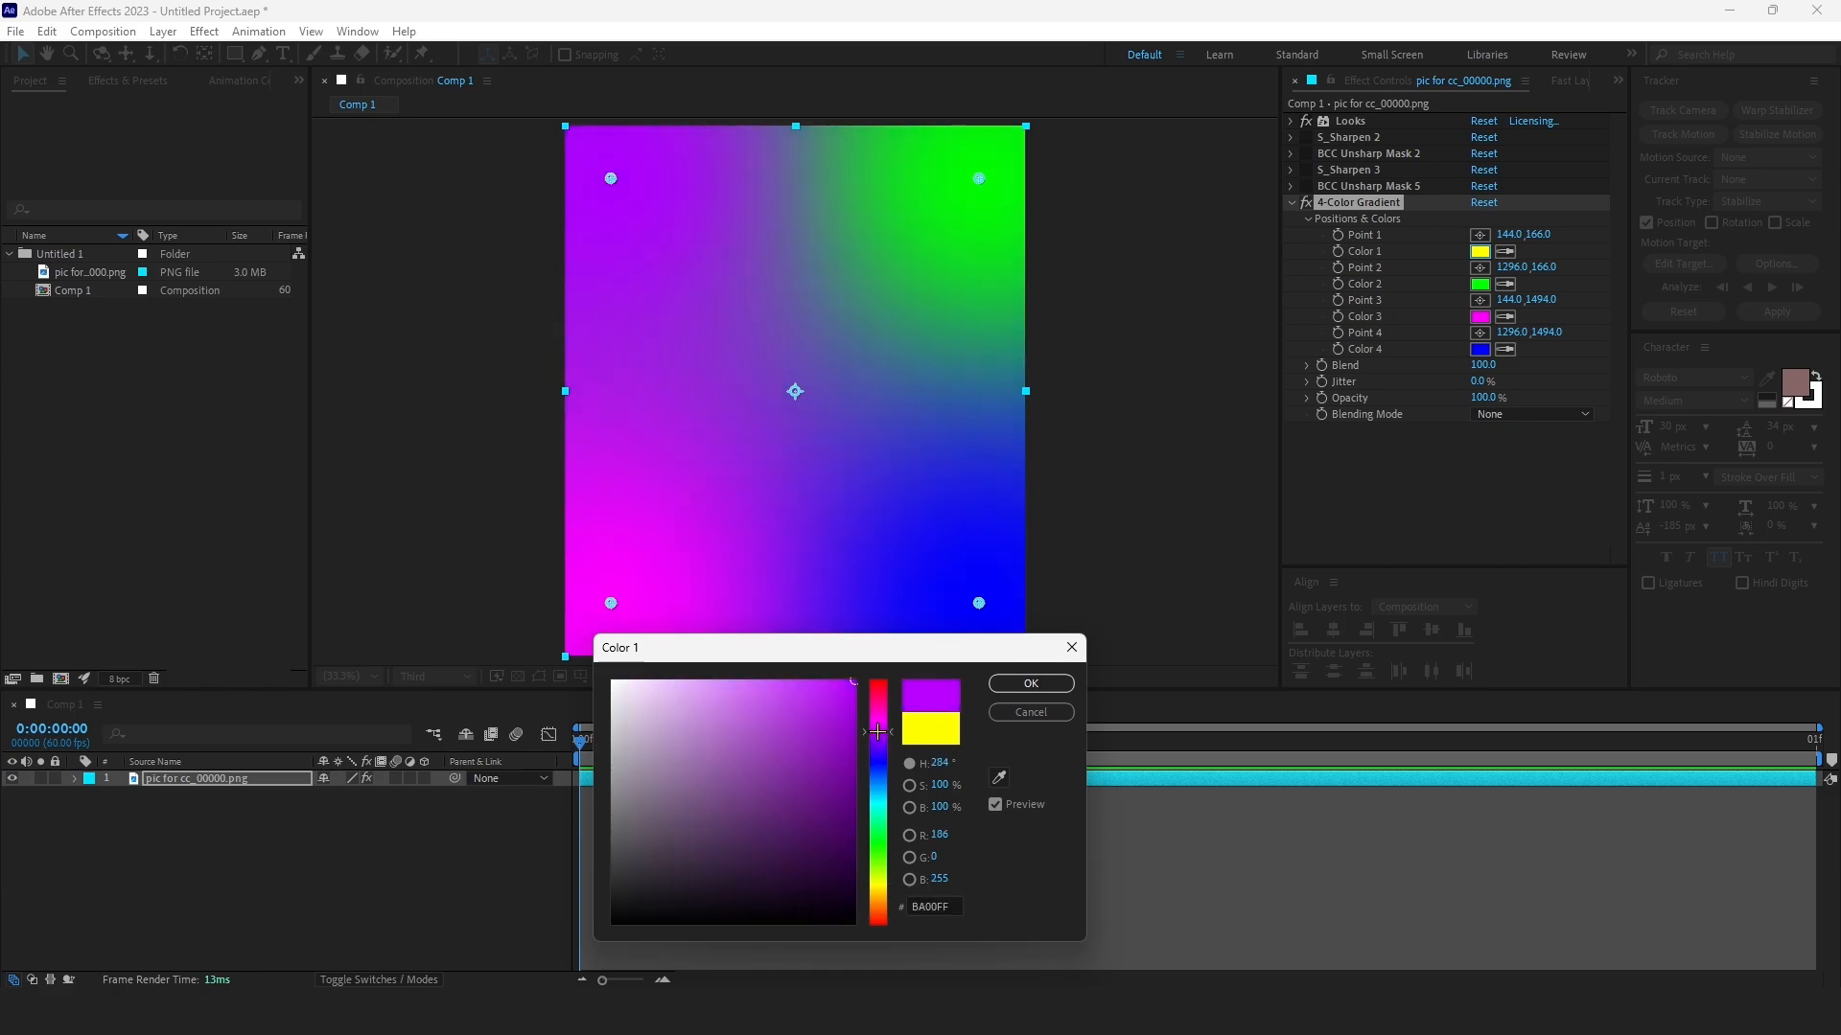
{"action": "left_click", "coordinate": [667, 813]}
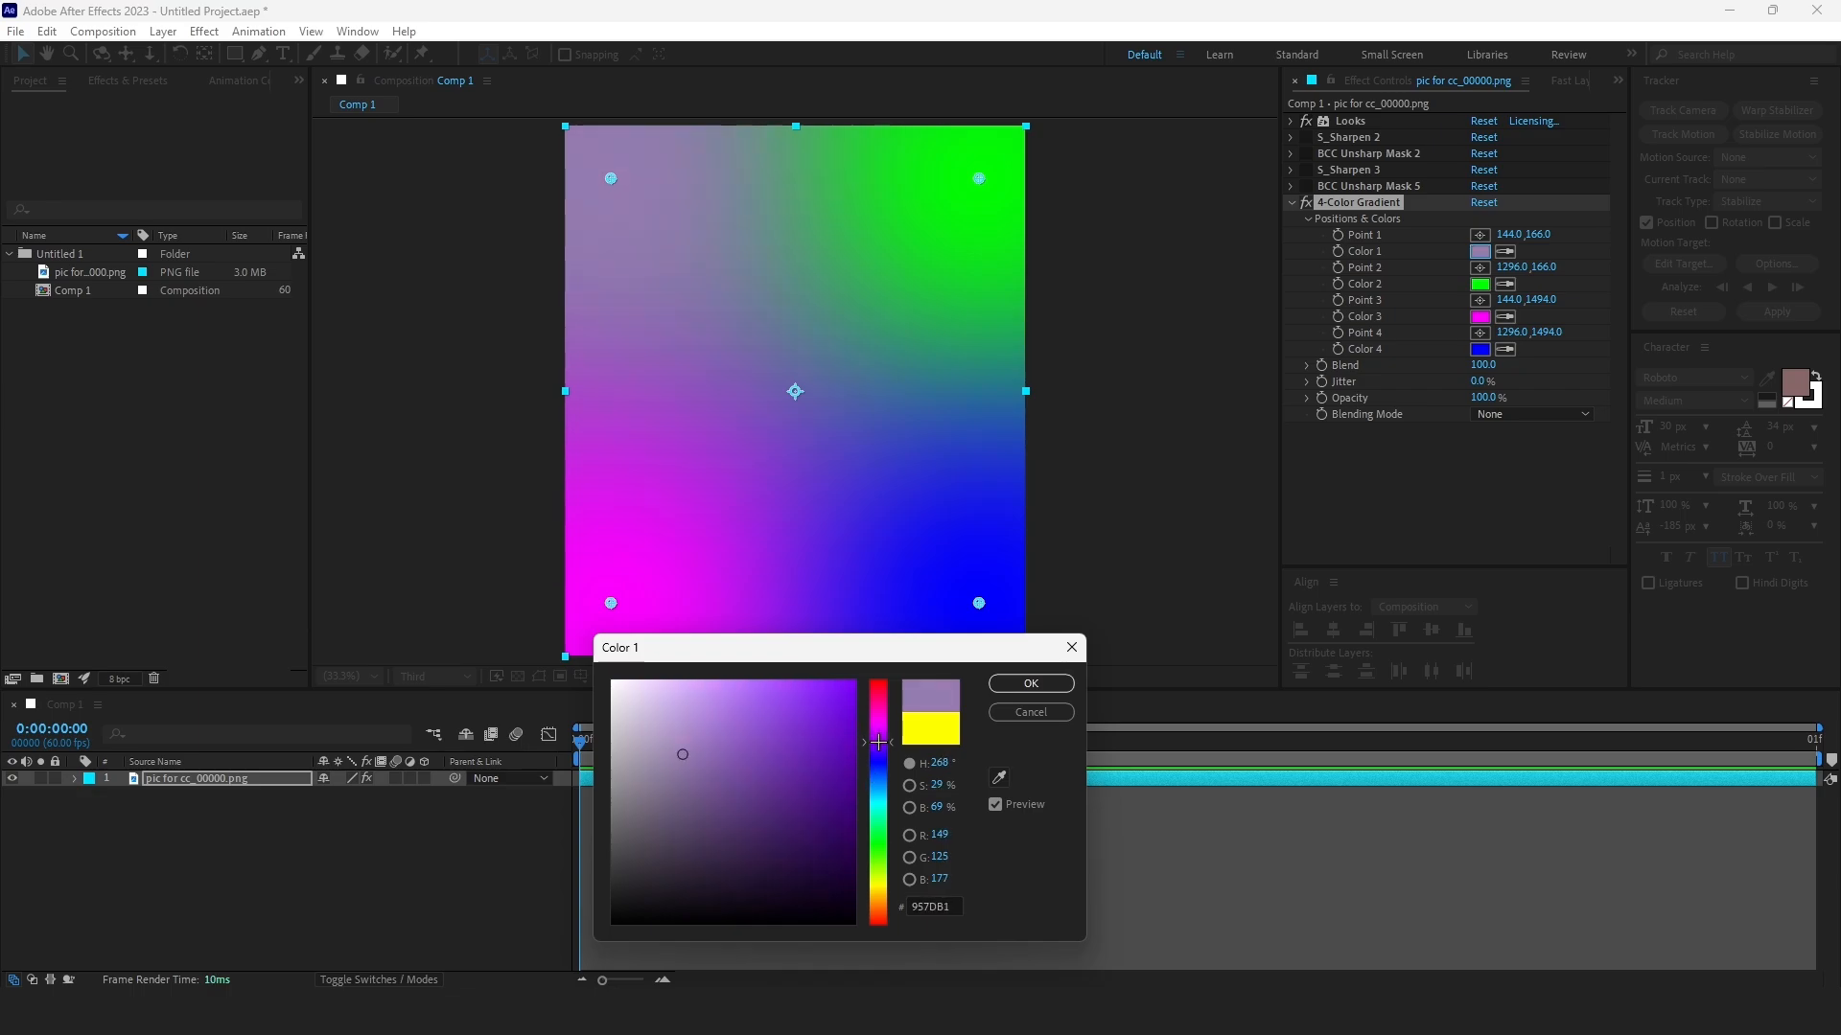
{"action": "left_click", "coordinate": [777, 729]}
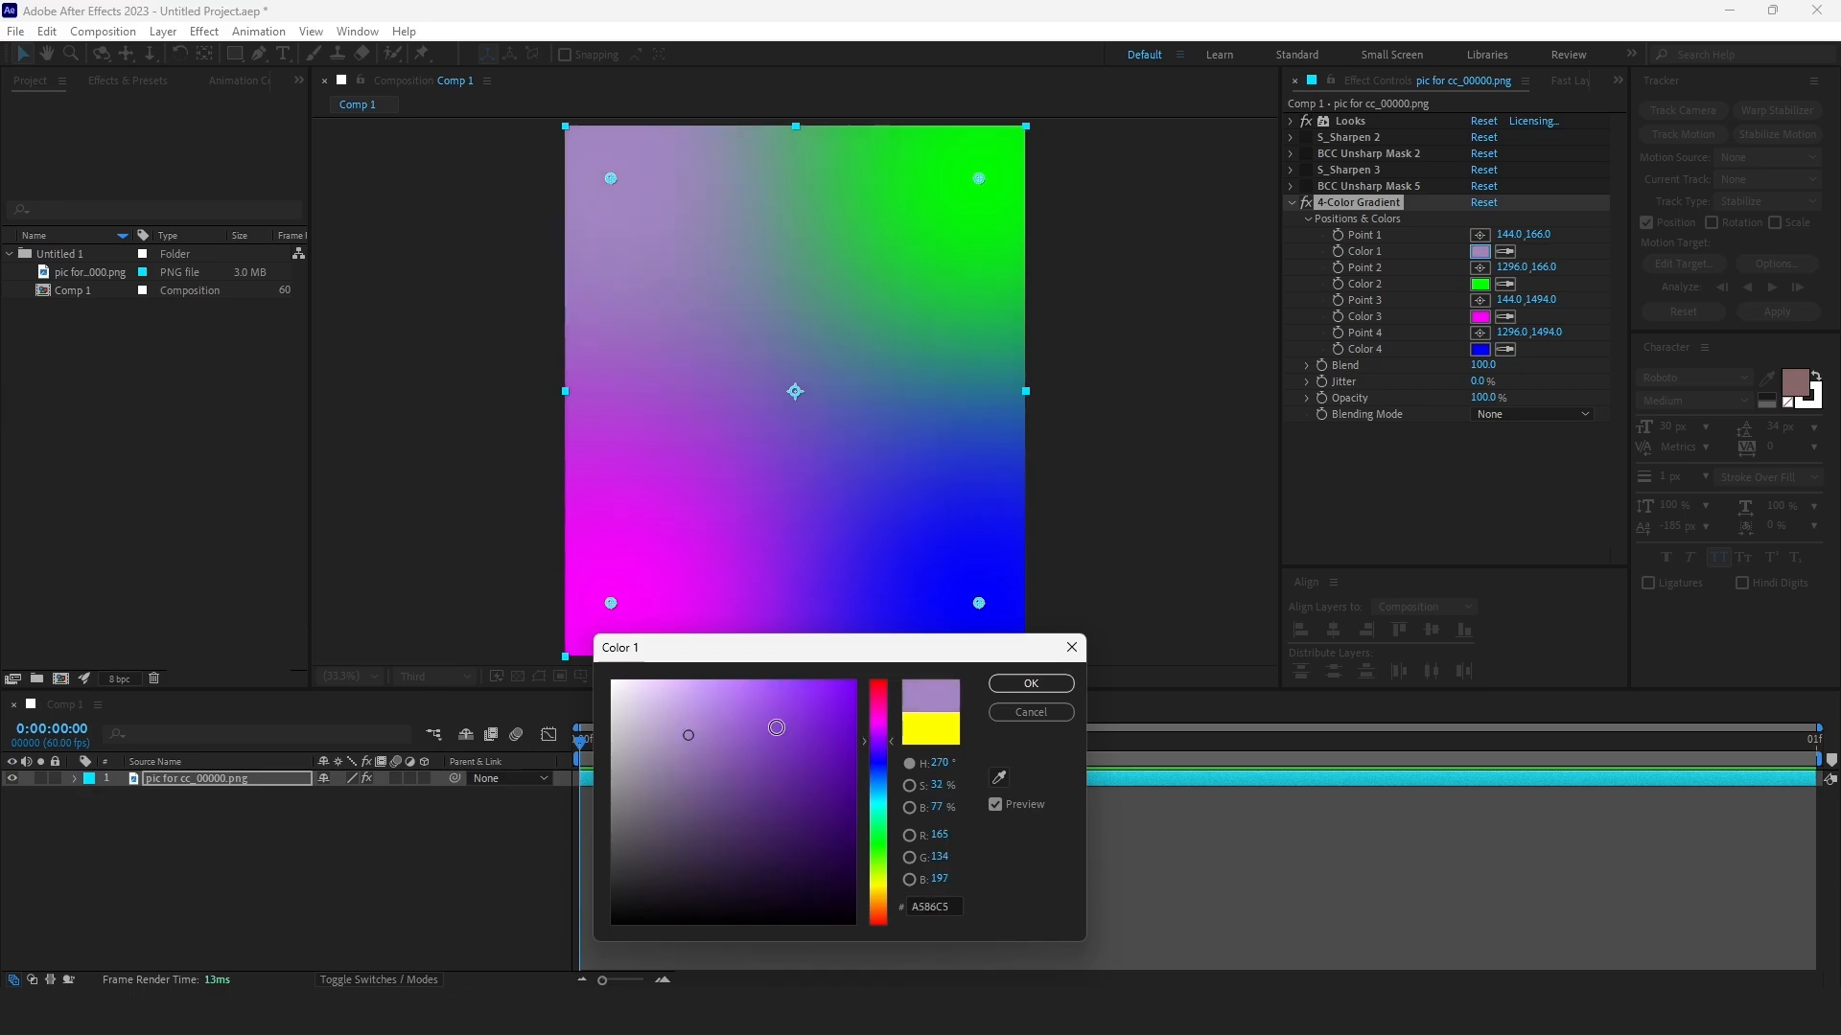
{"action": "left_click", "coordinate": [1028, 682]}
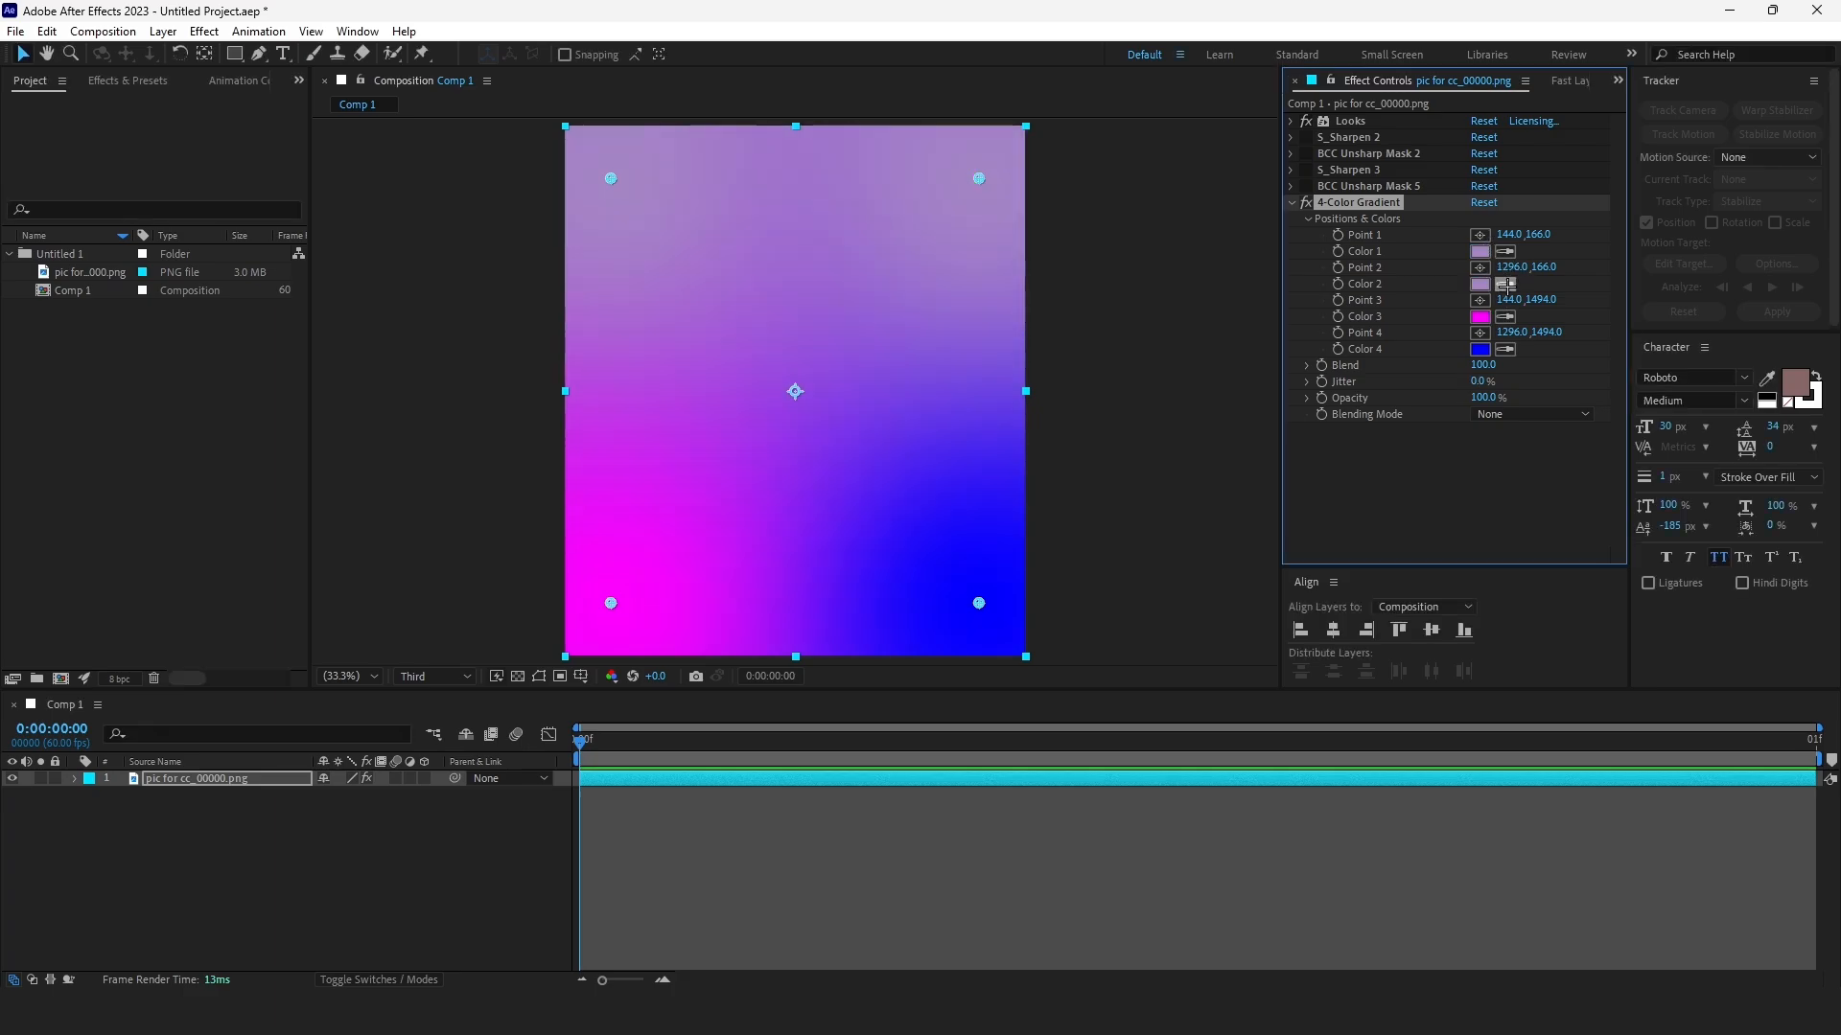
{"action": "left_click", "coordinate": [1478, 316]}
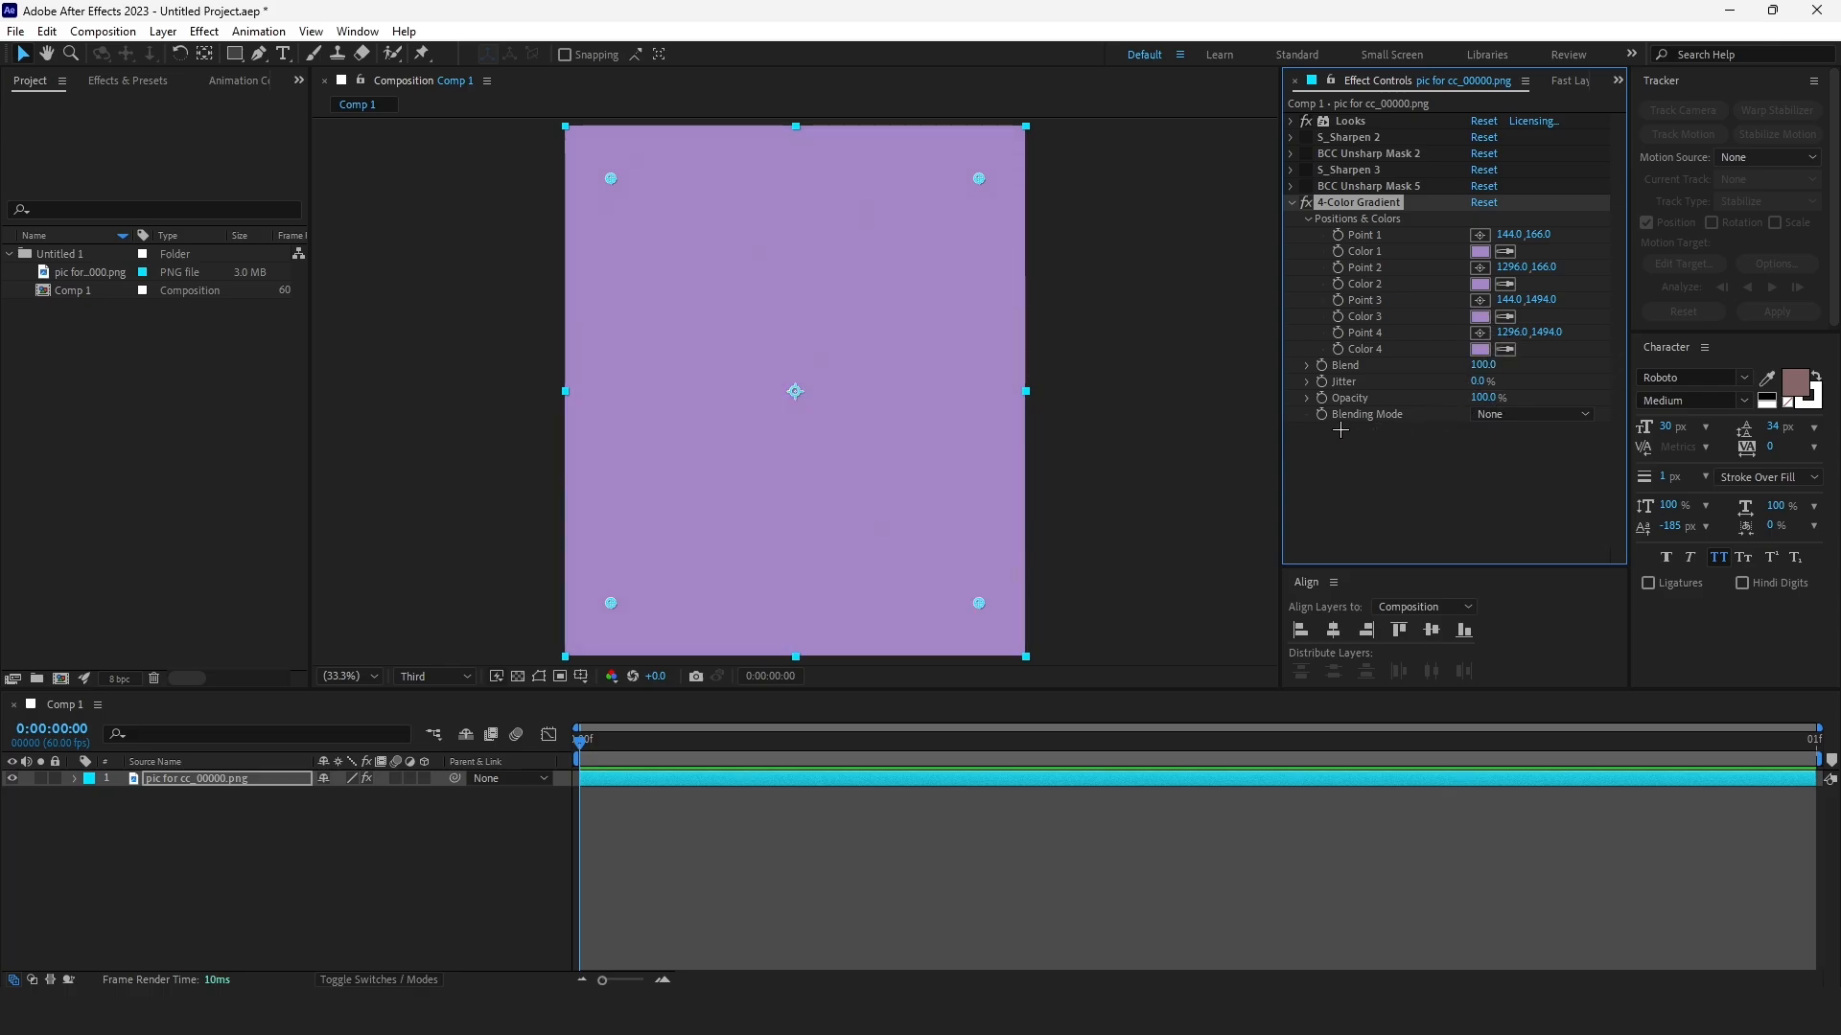
Step: Blend the 4-Color Gradient in Hard Light mode at a subtle low opacity
{"action": "left_click", "coordinate": [1532, 414]}
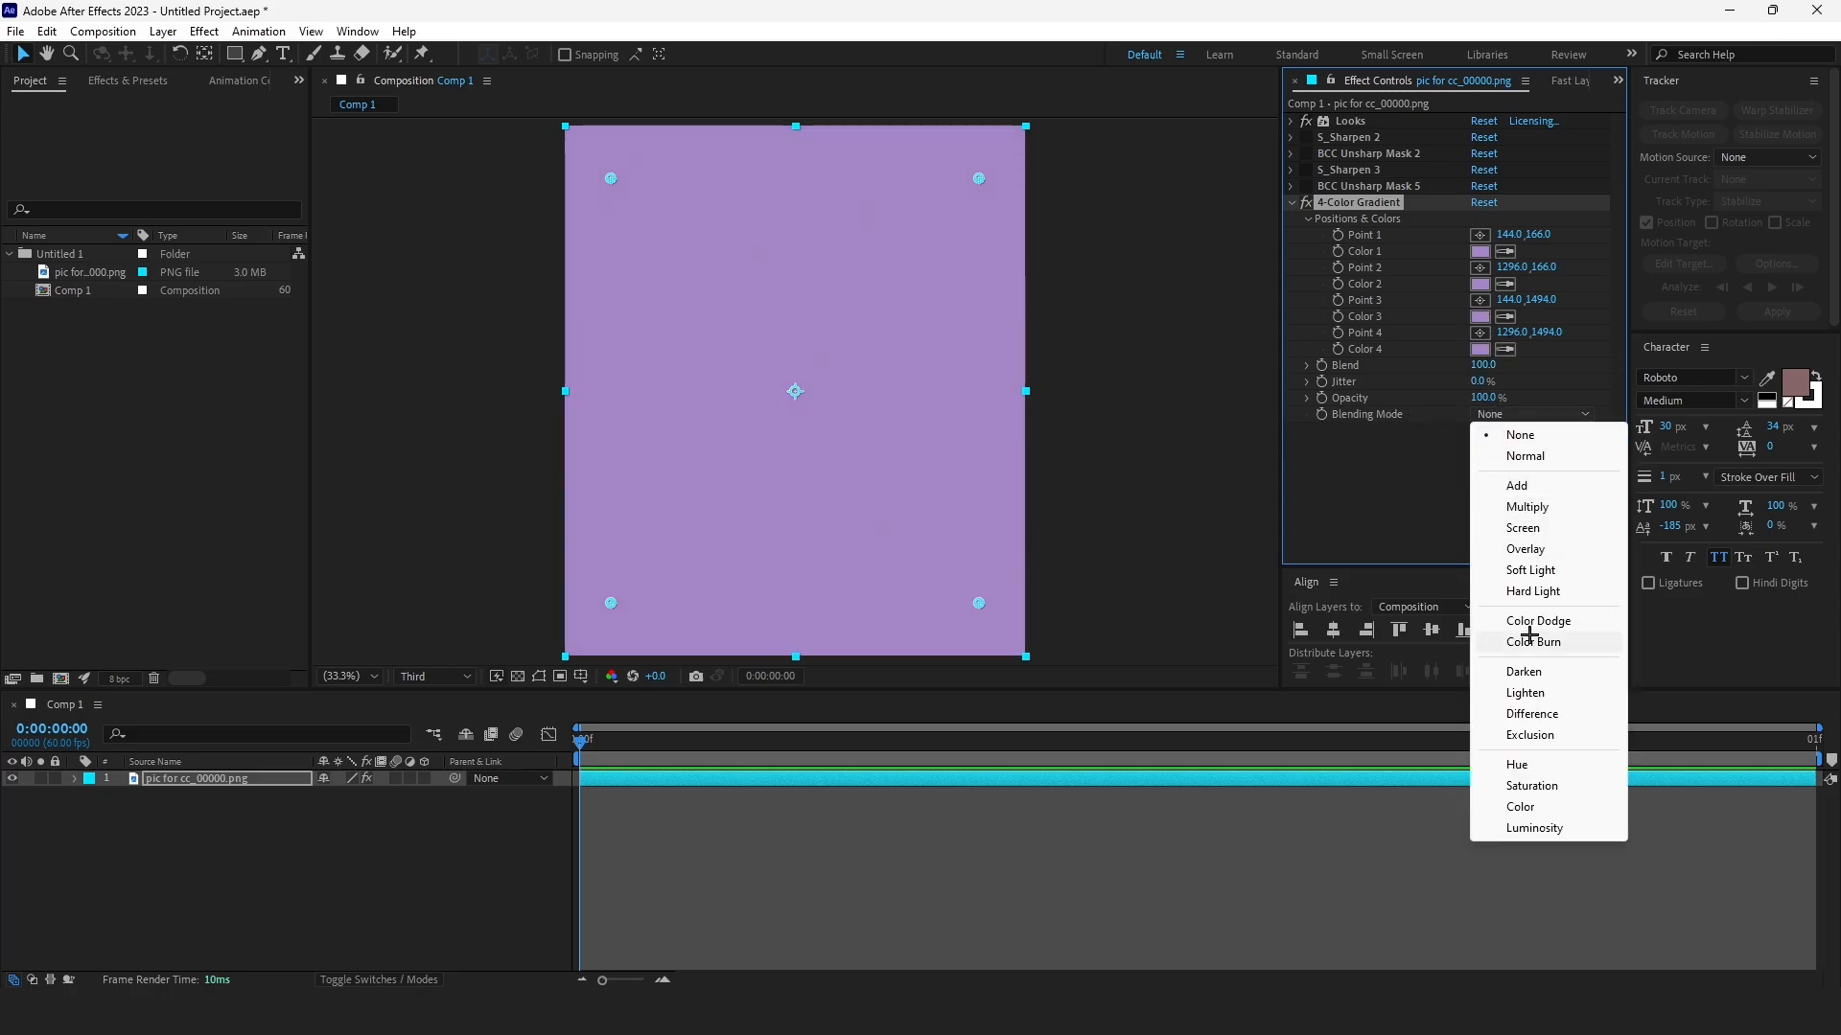
{"action": "left_click", "coordinate": [1531, 590]}
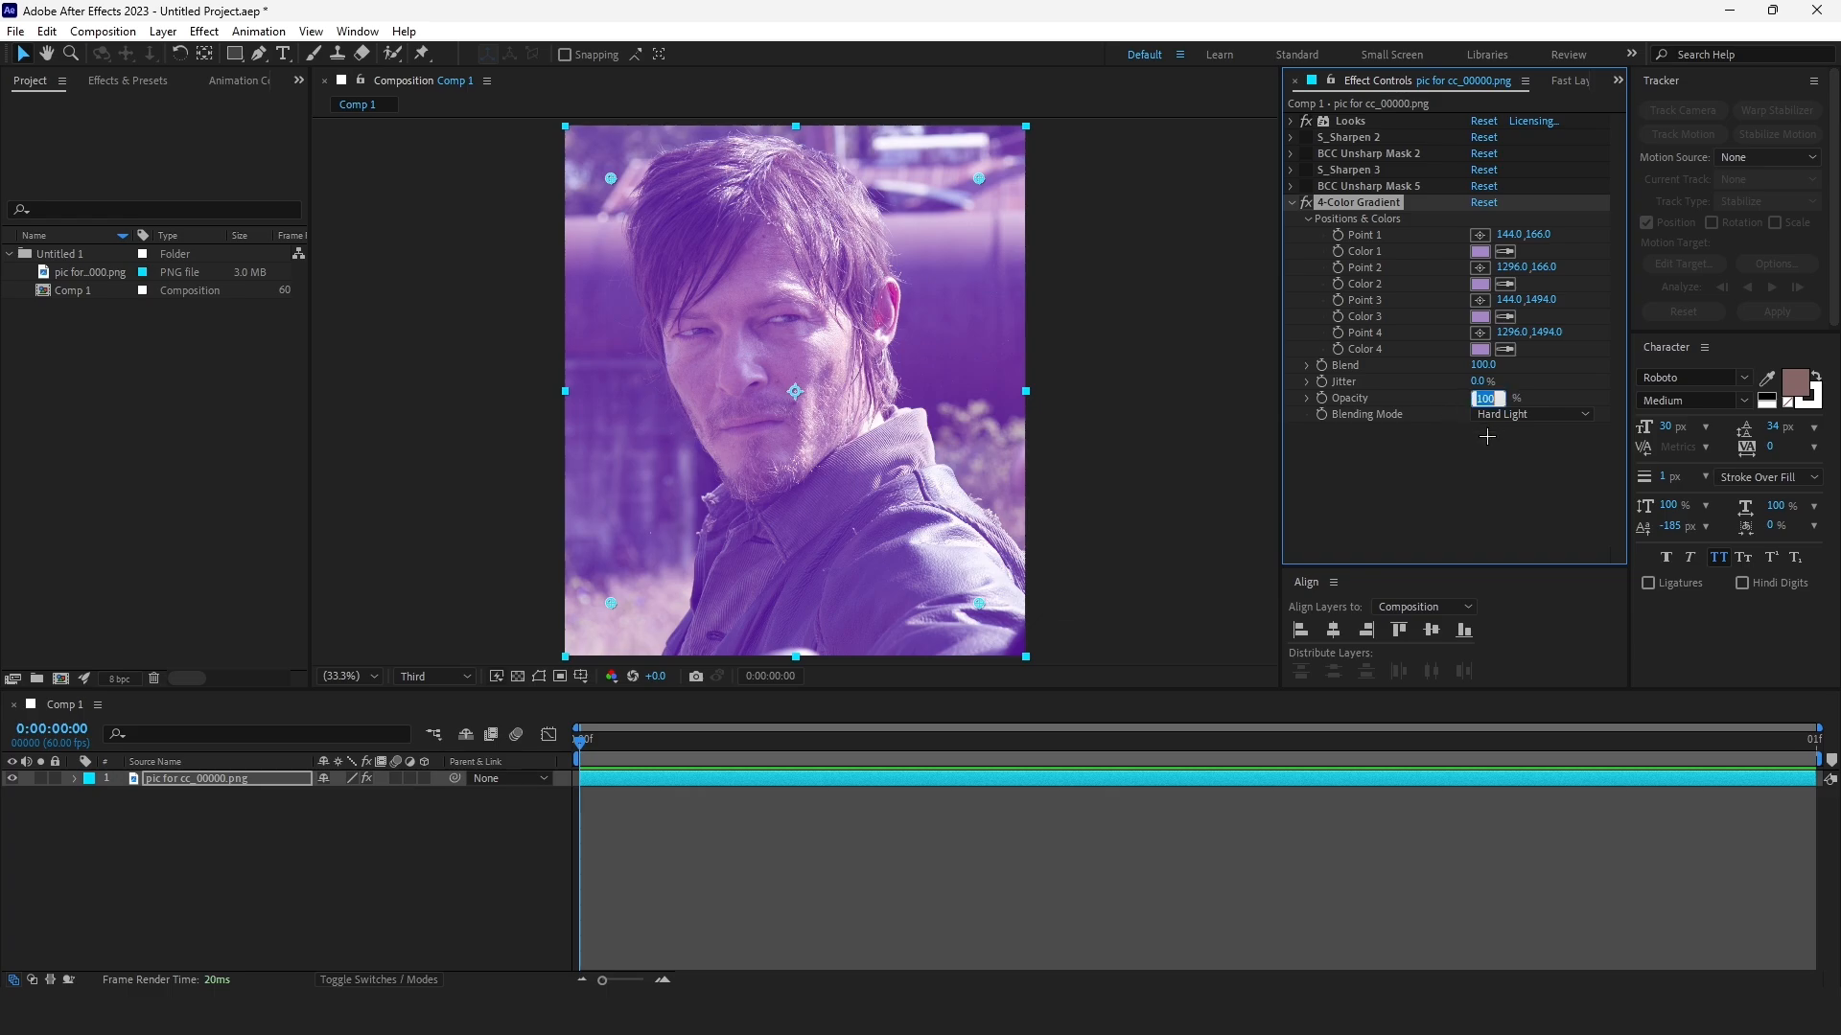
{"action": "type", "text": "8.0"}
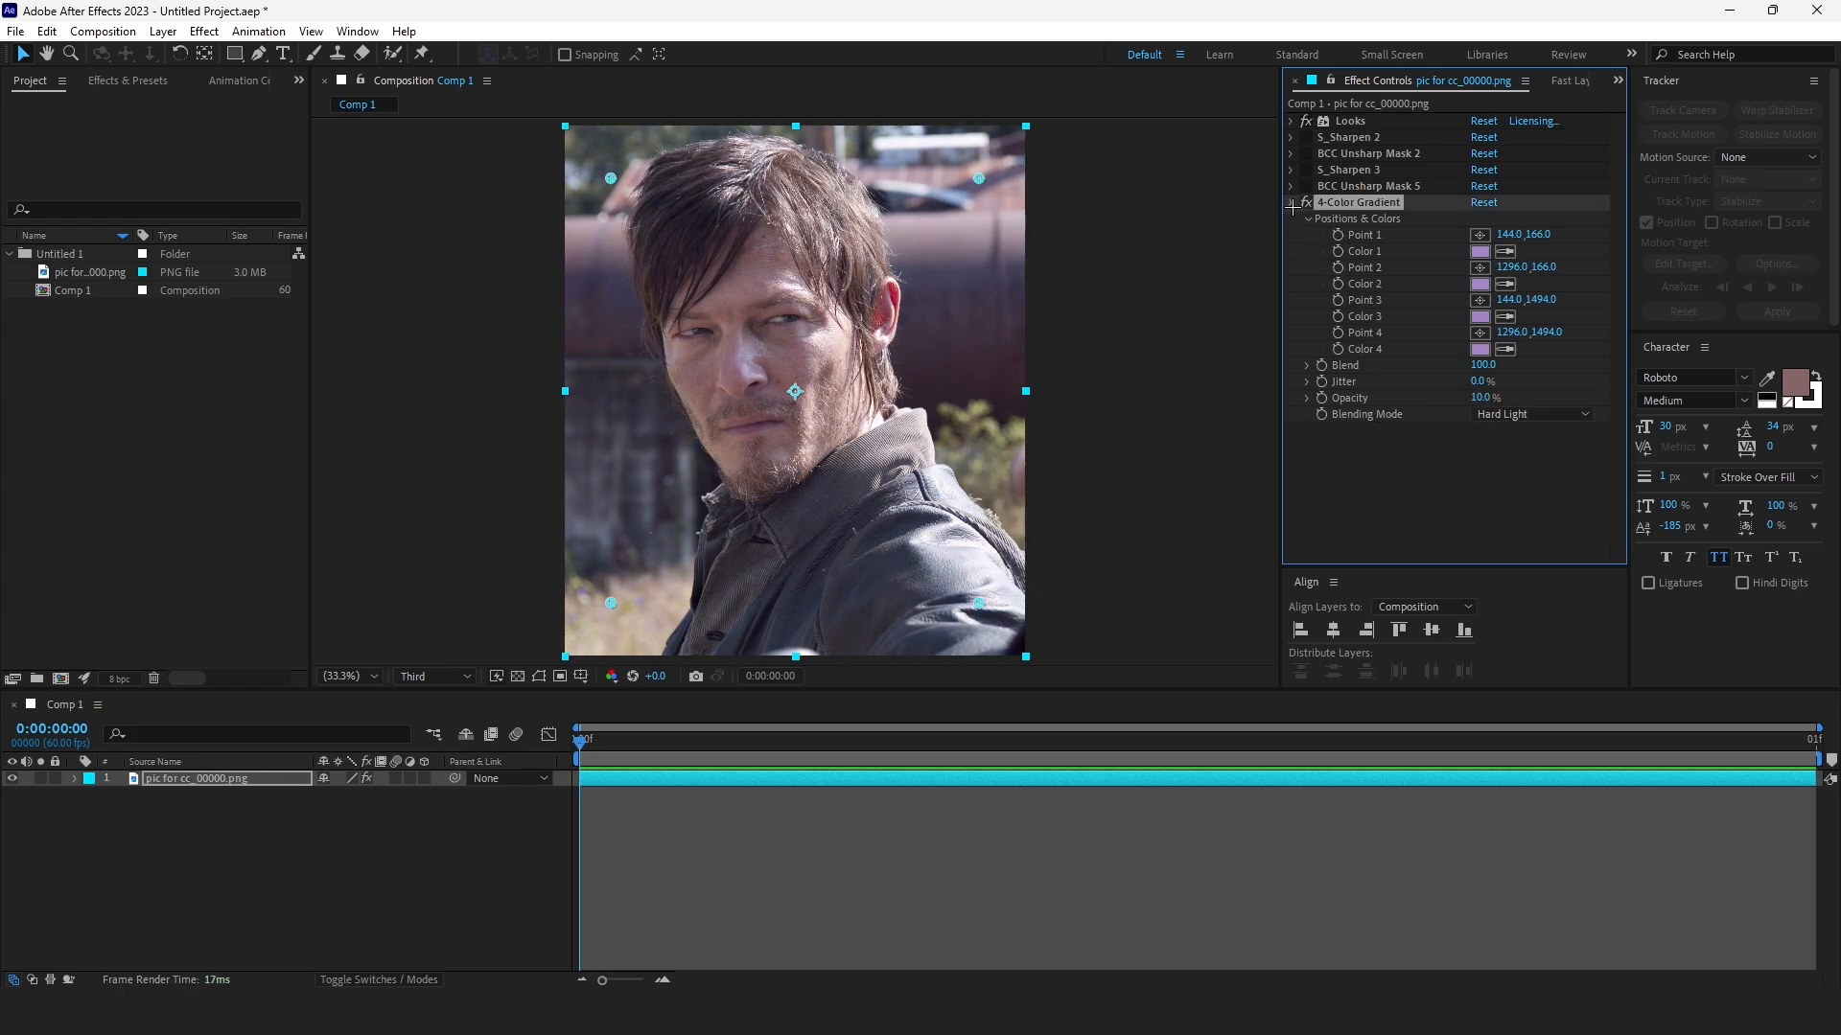
Step: Add S_Glow and colour its glow the gradient's pale lavender purple via the hex value
{"action": "type", "text": "s"}
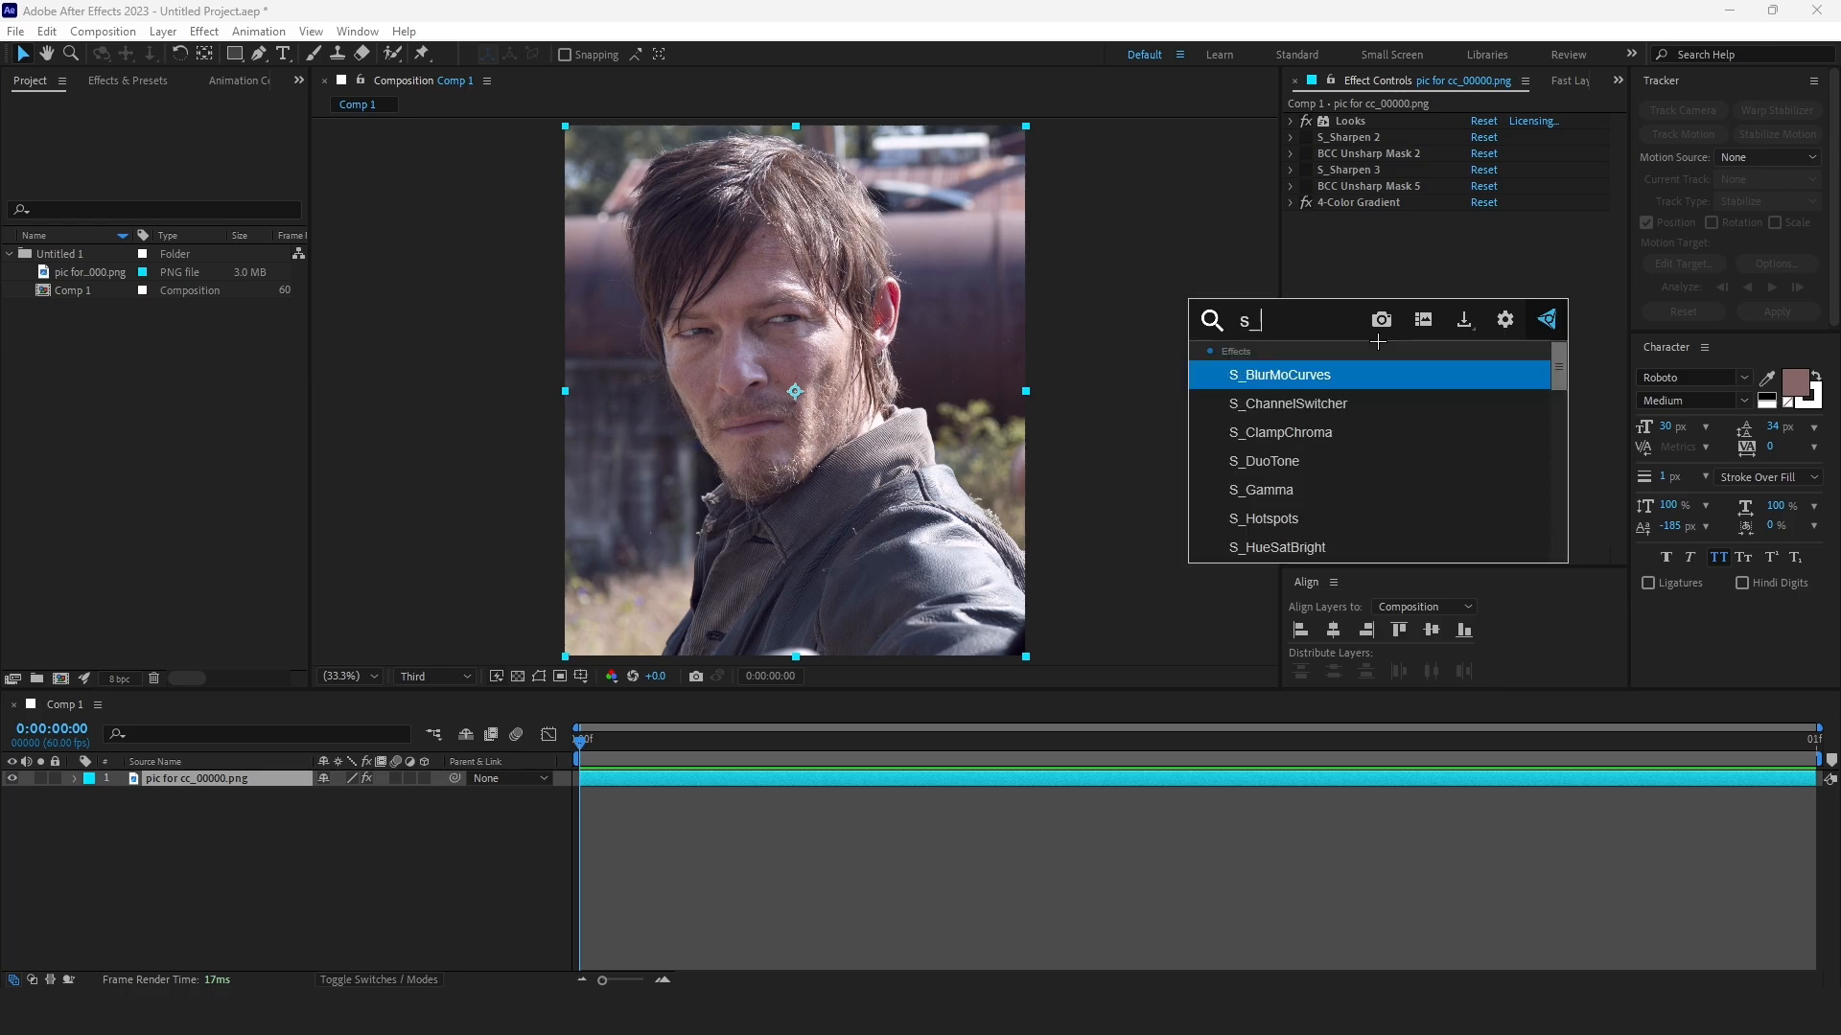
{"action": "type", "text": "_glo"}
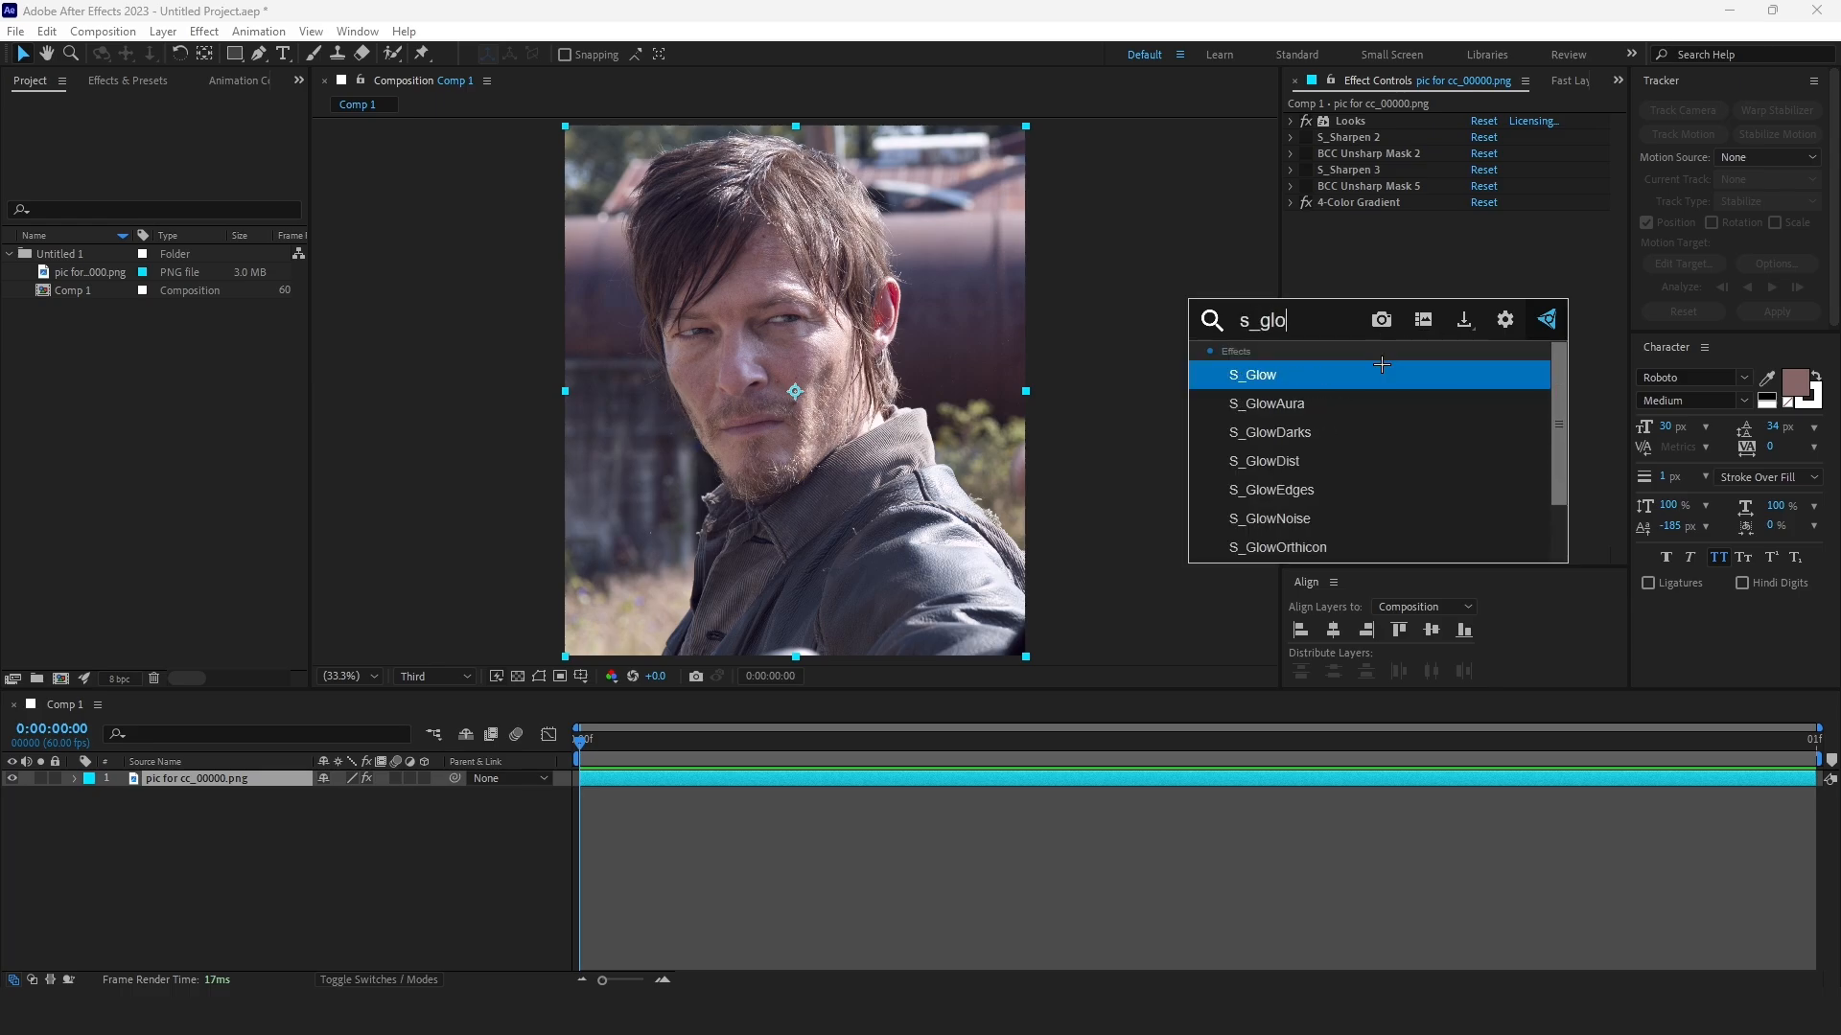
{"action": "left_click", "coordinate": [1252, 374]}
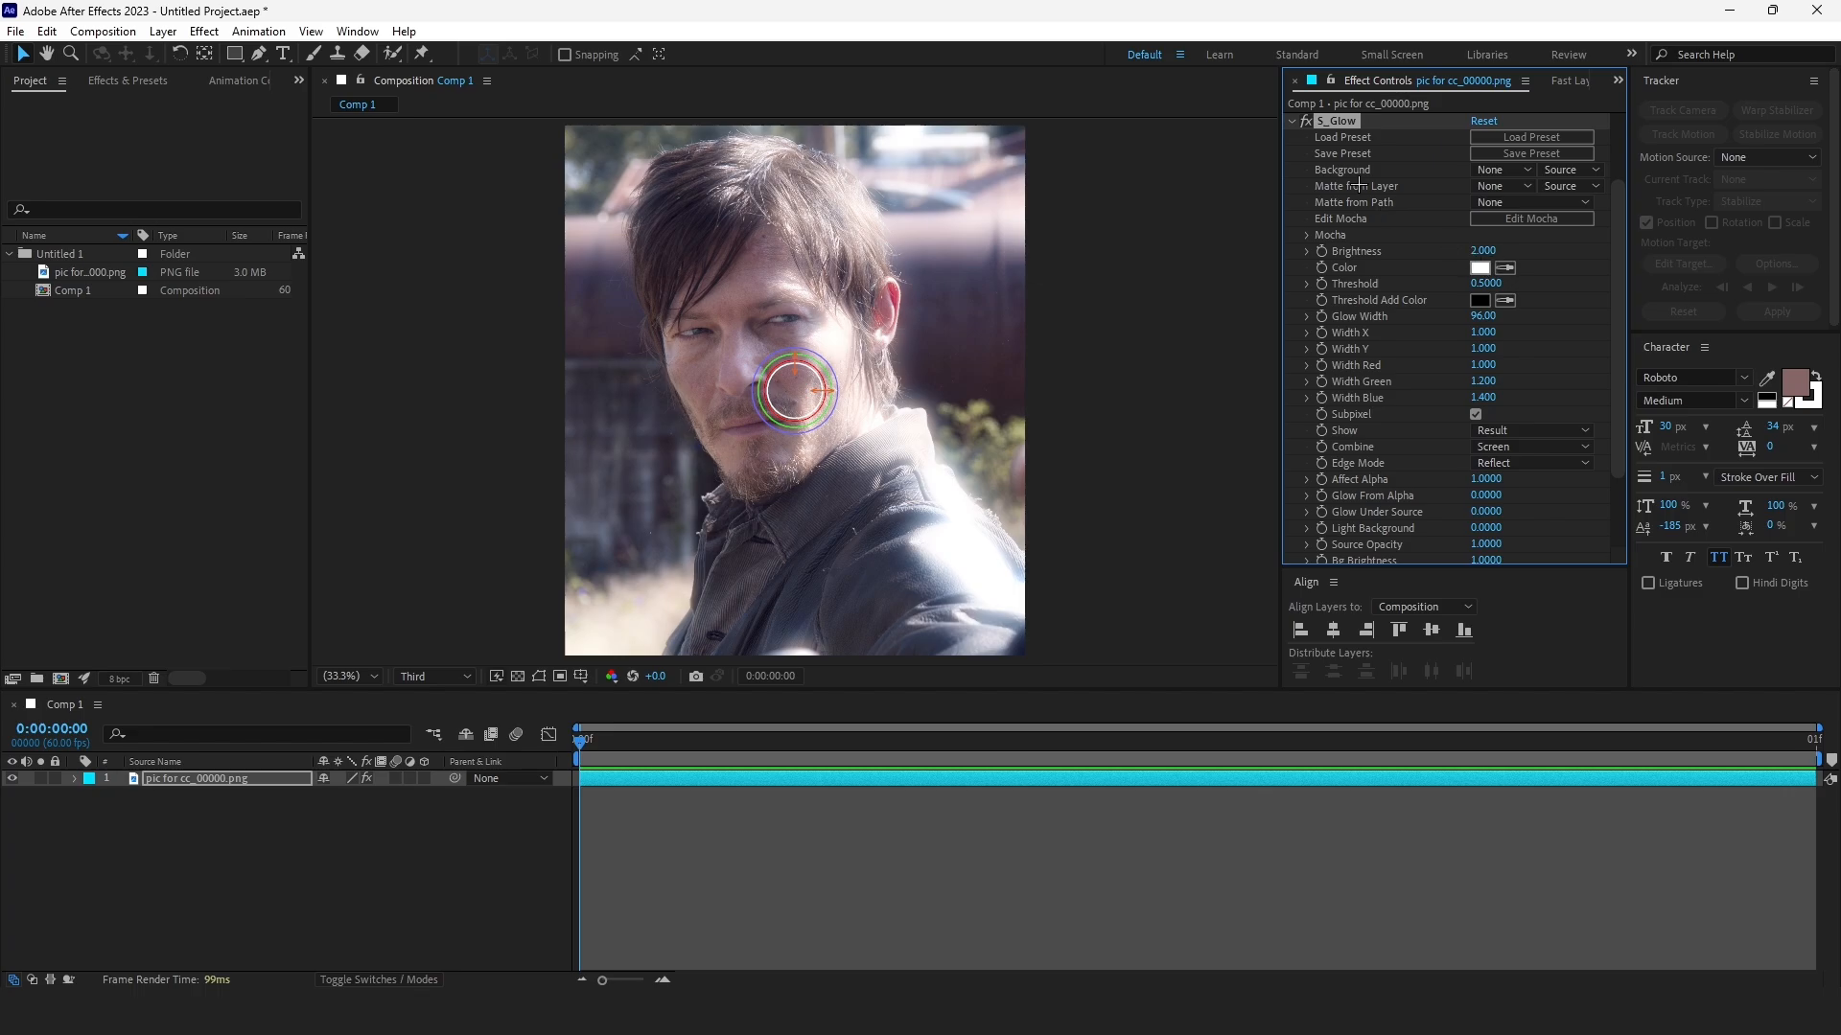
{"action": "mouse_move", "coordinate": [1406, 224]}
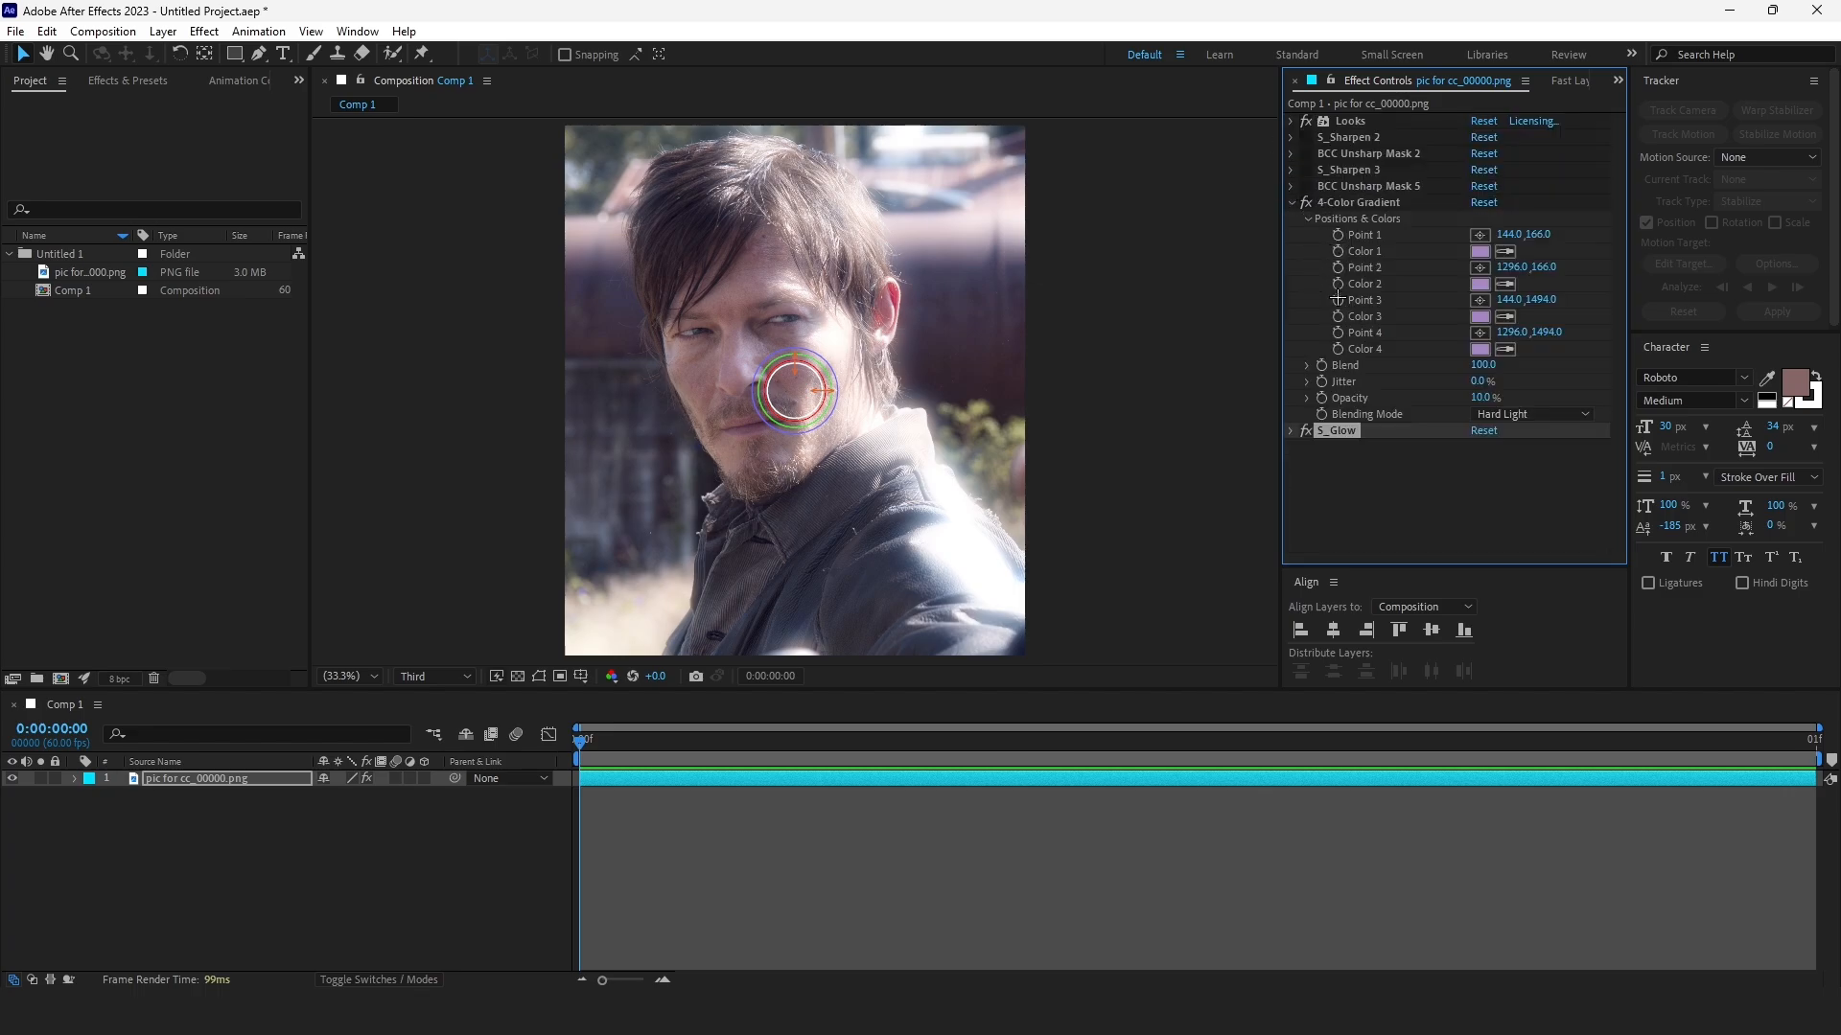
{"action": "left_click", "coordinate": [1478, 349]}
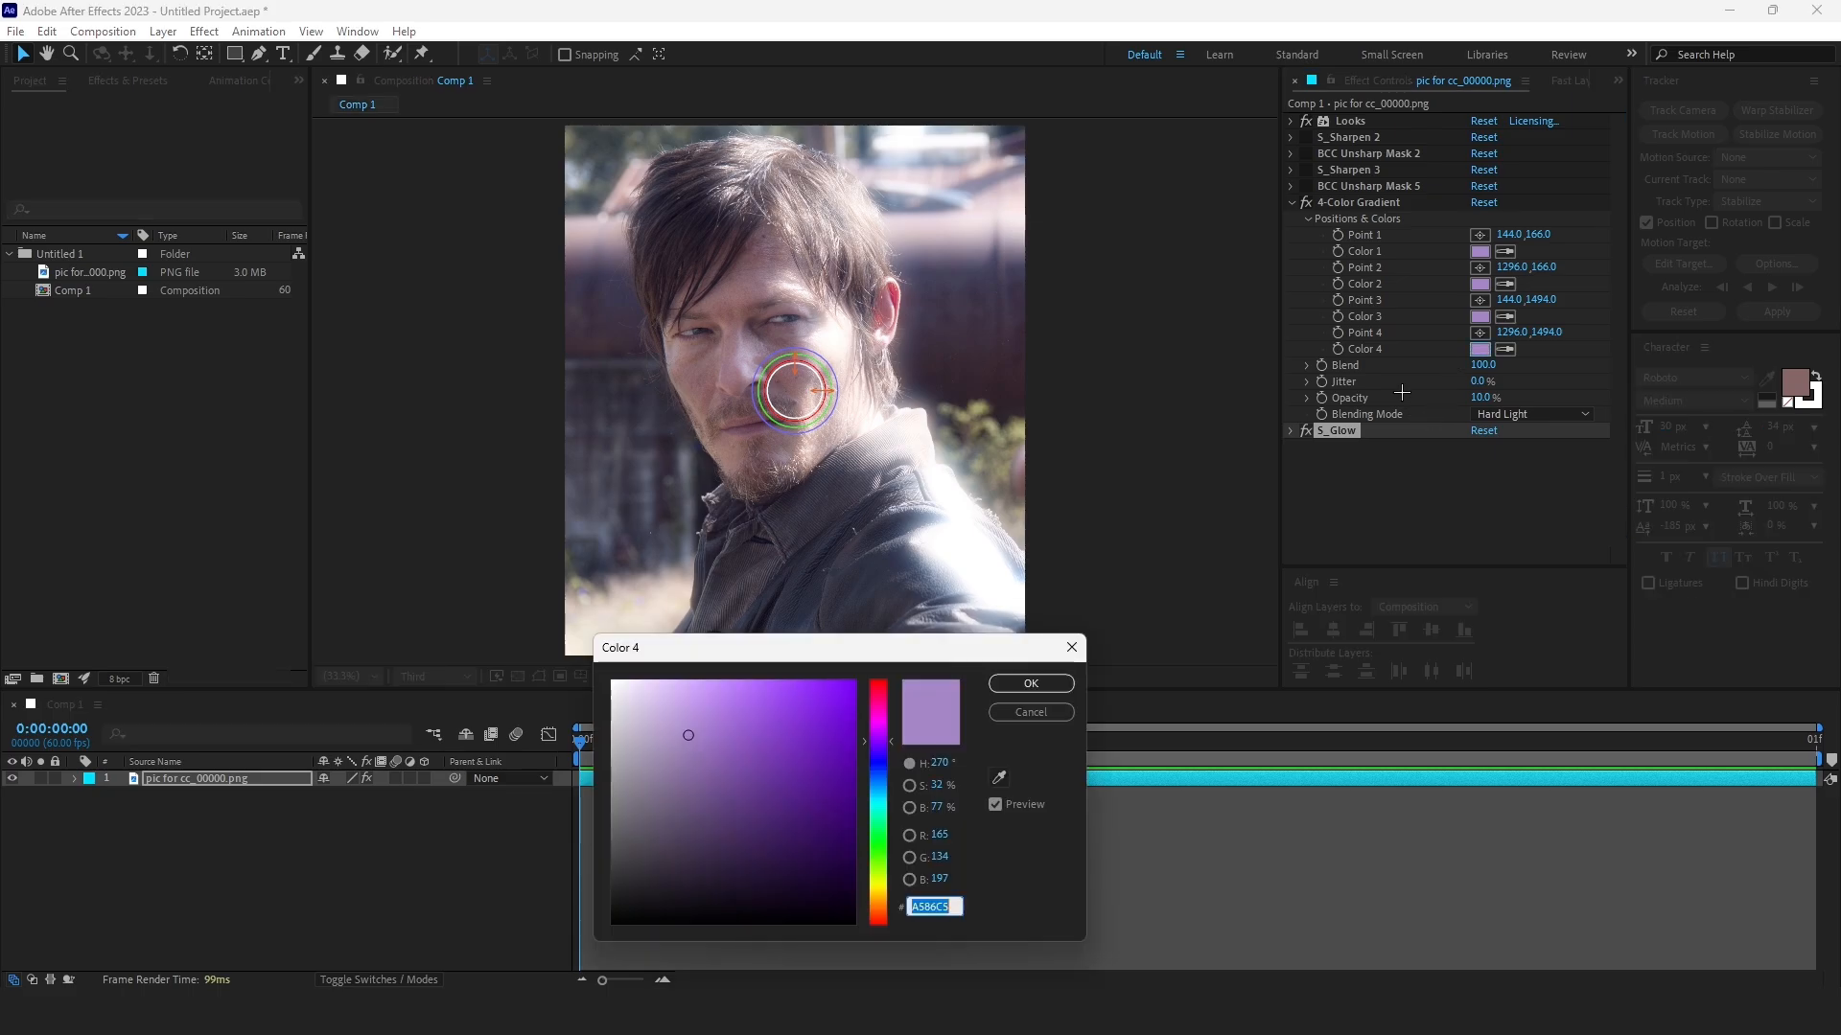
{"action": "left_click", "coordinate": [933, 905]}
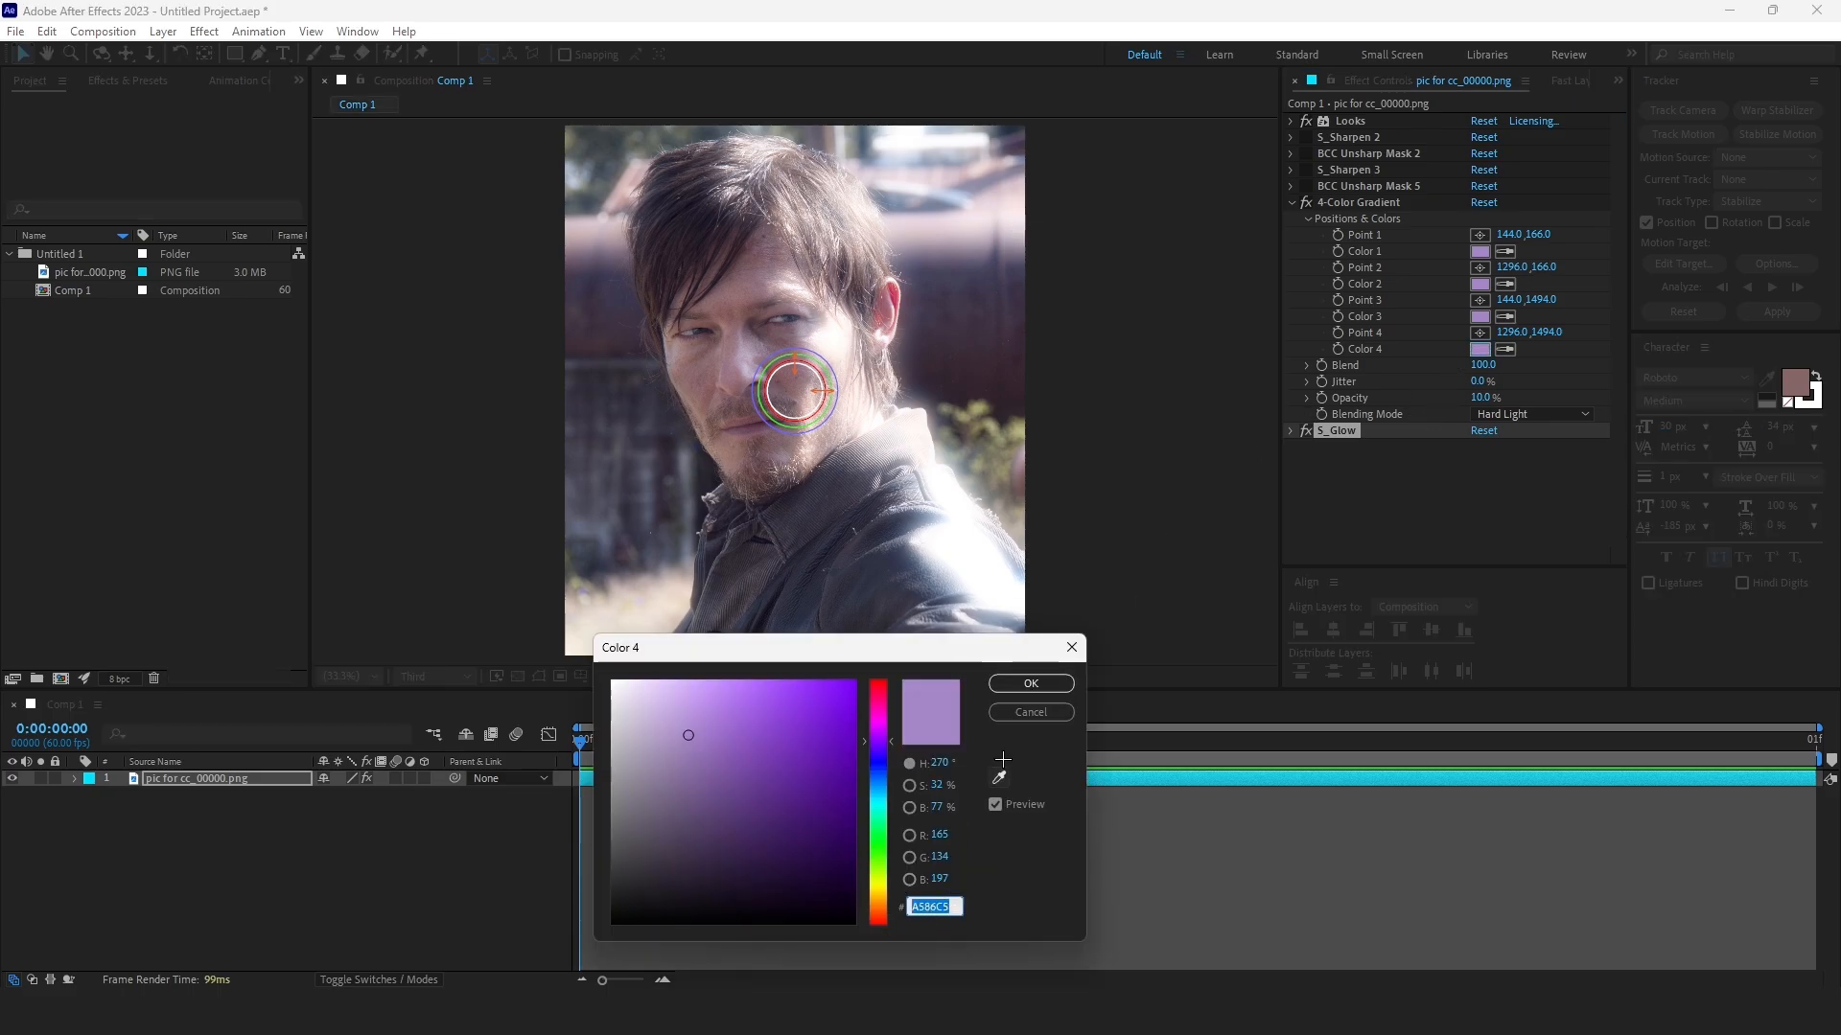
{"action": "left_click", "coordinate": [1027, 683]}
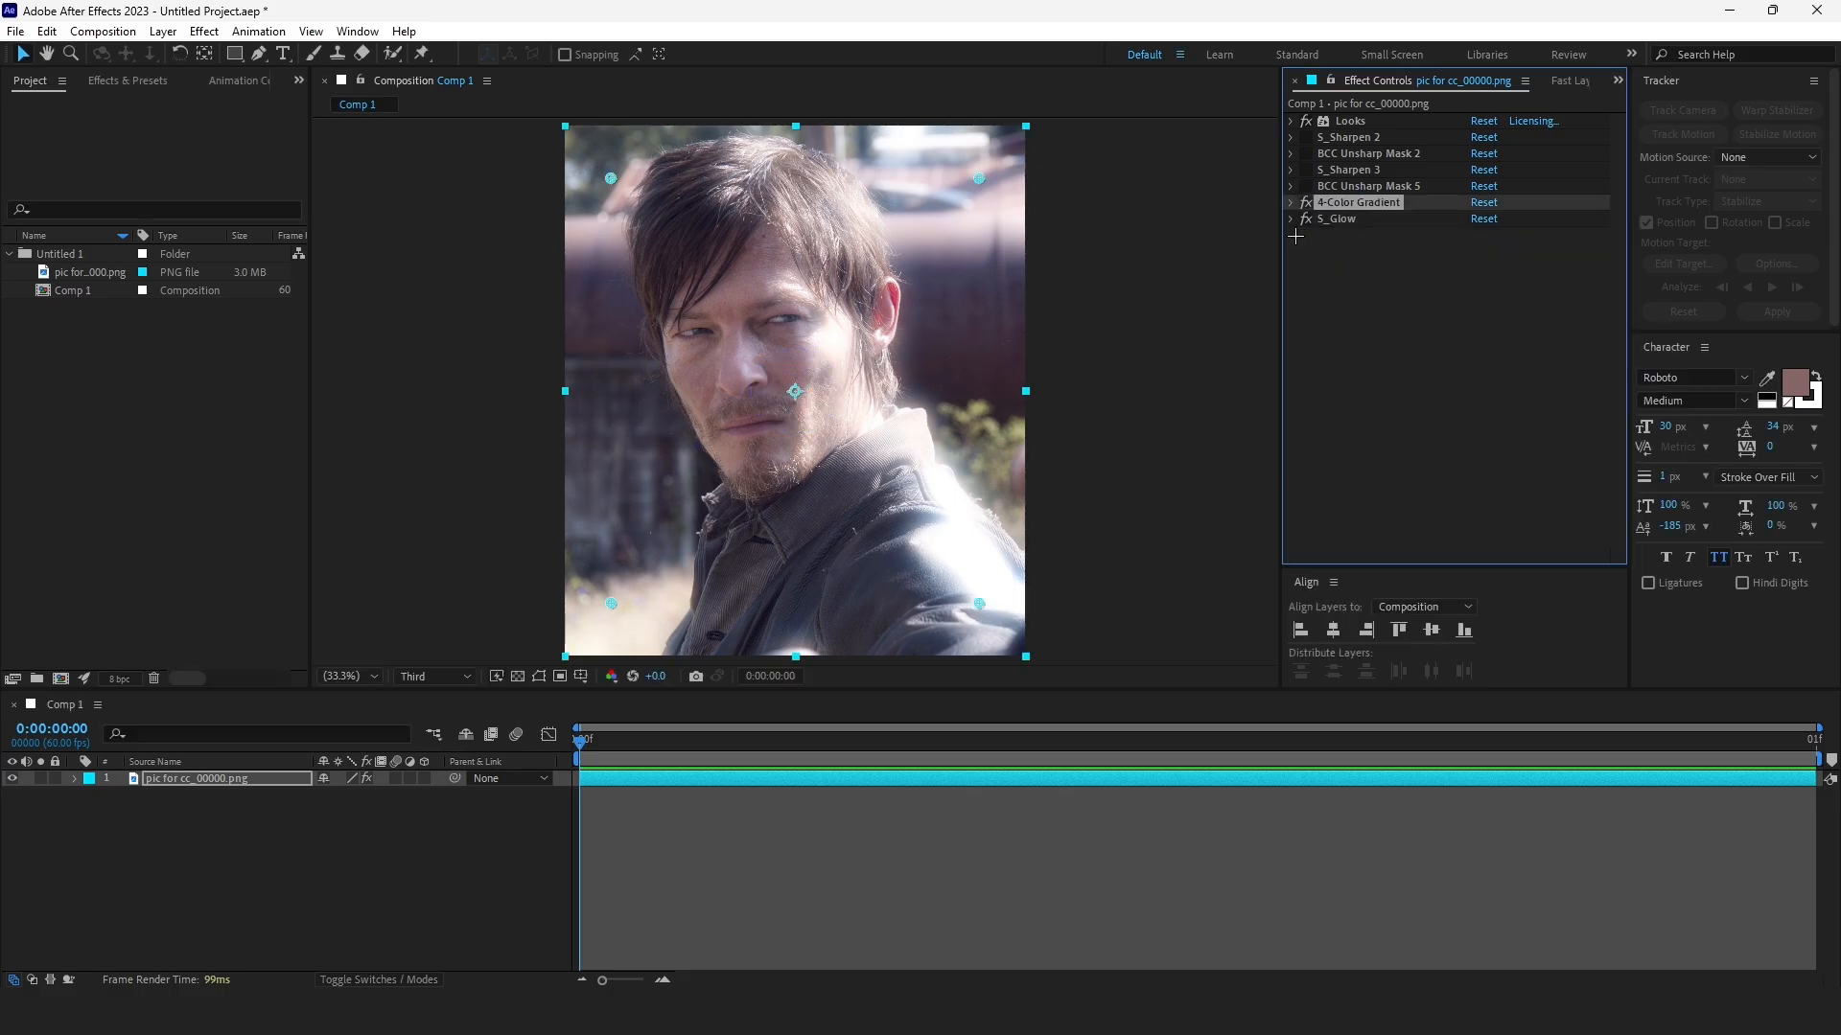
{"action": "left_click", "coordinate": [1479, 269]}
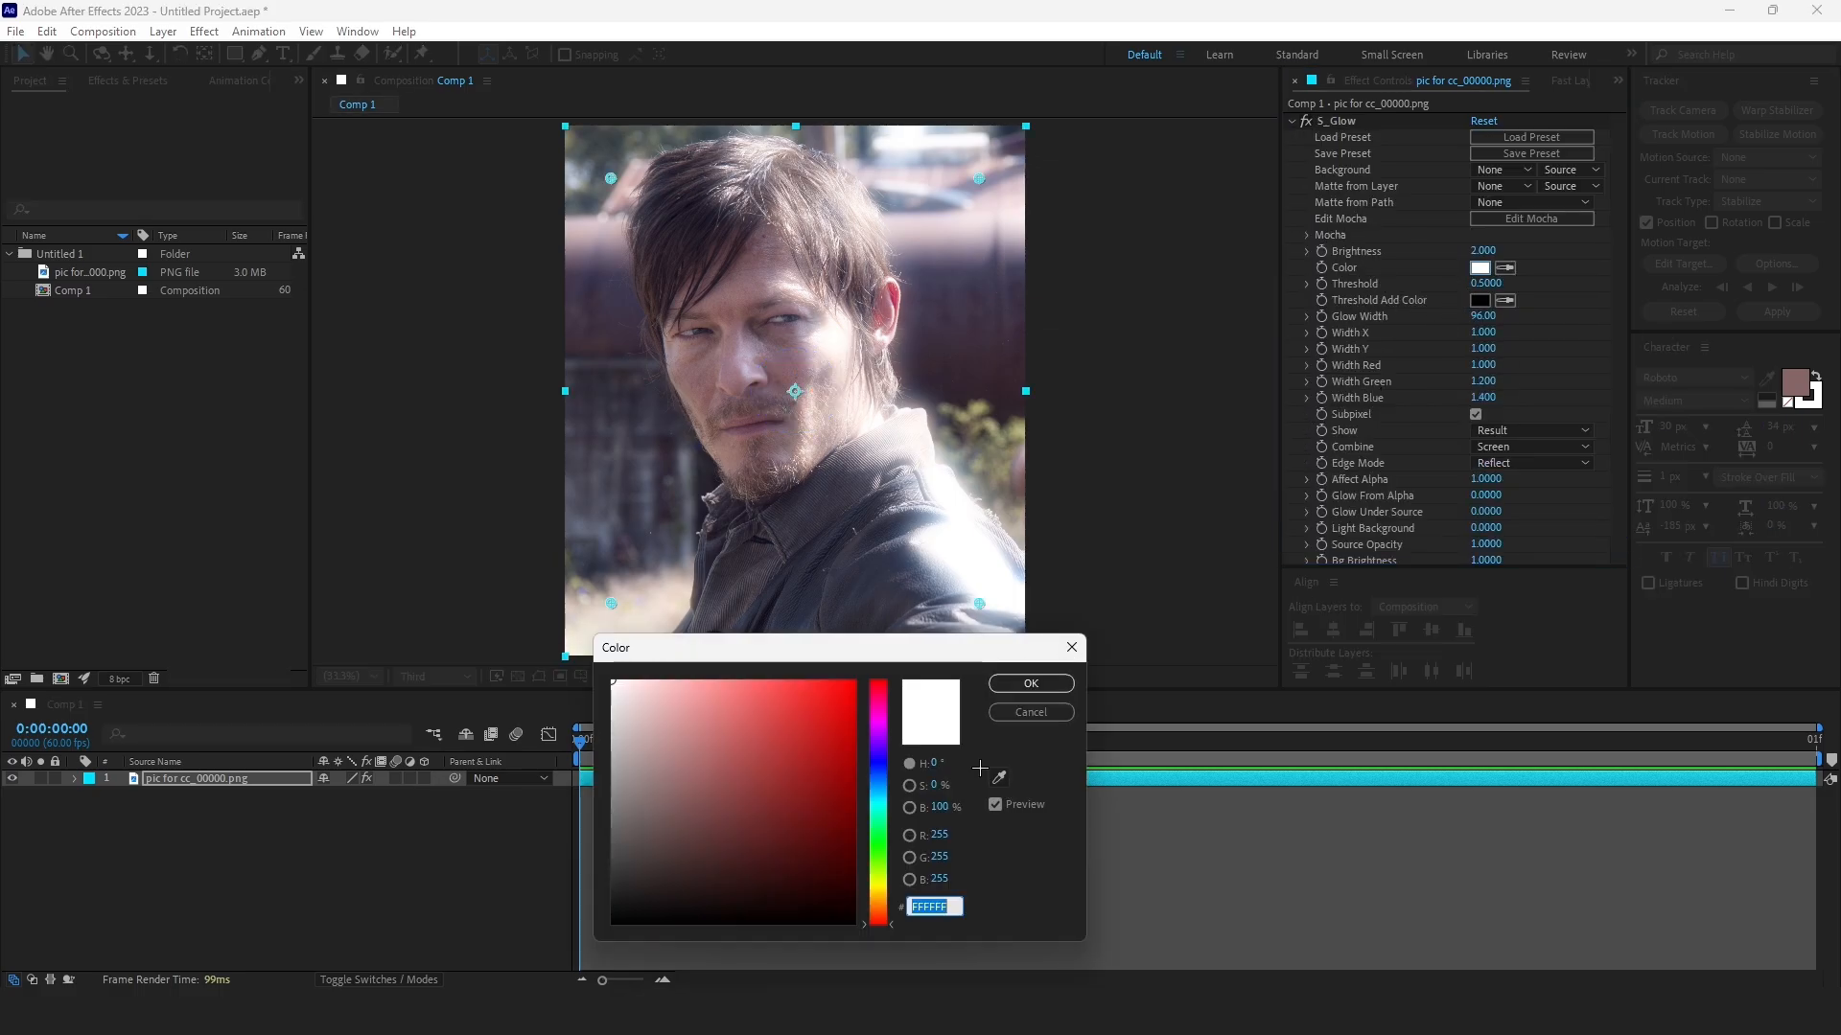
{"action": "left_click", "coordinate": [1028, 683]}
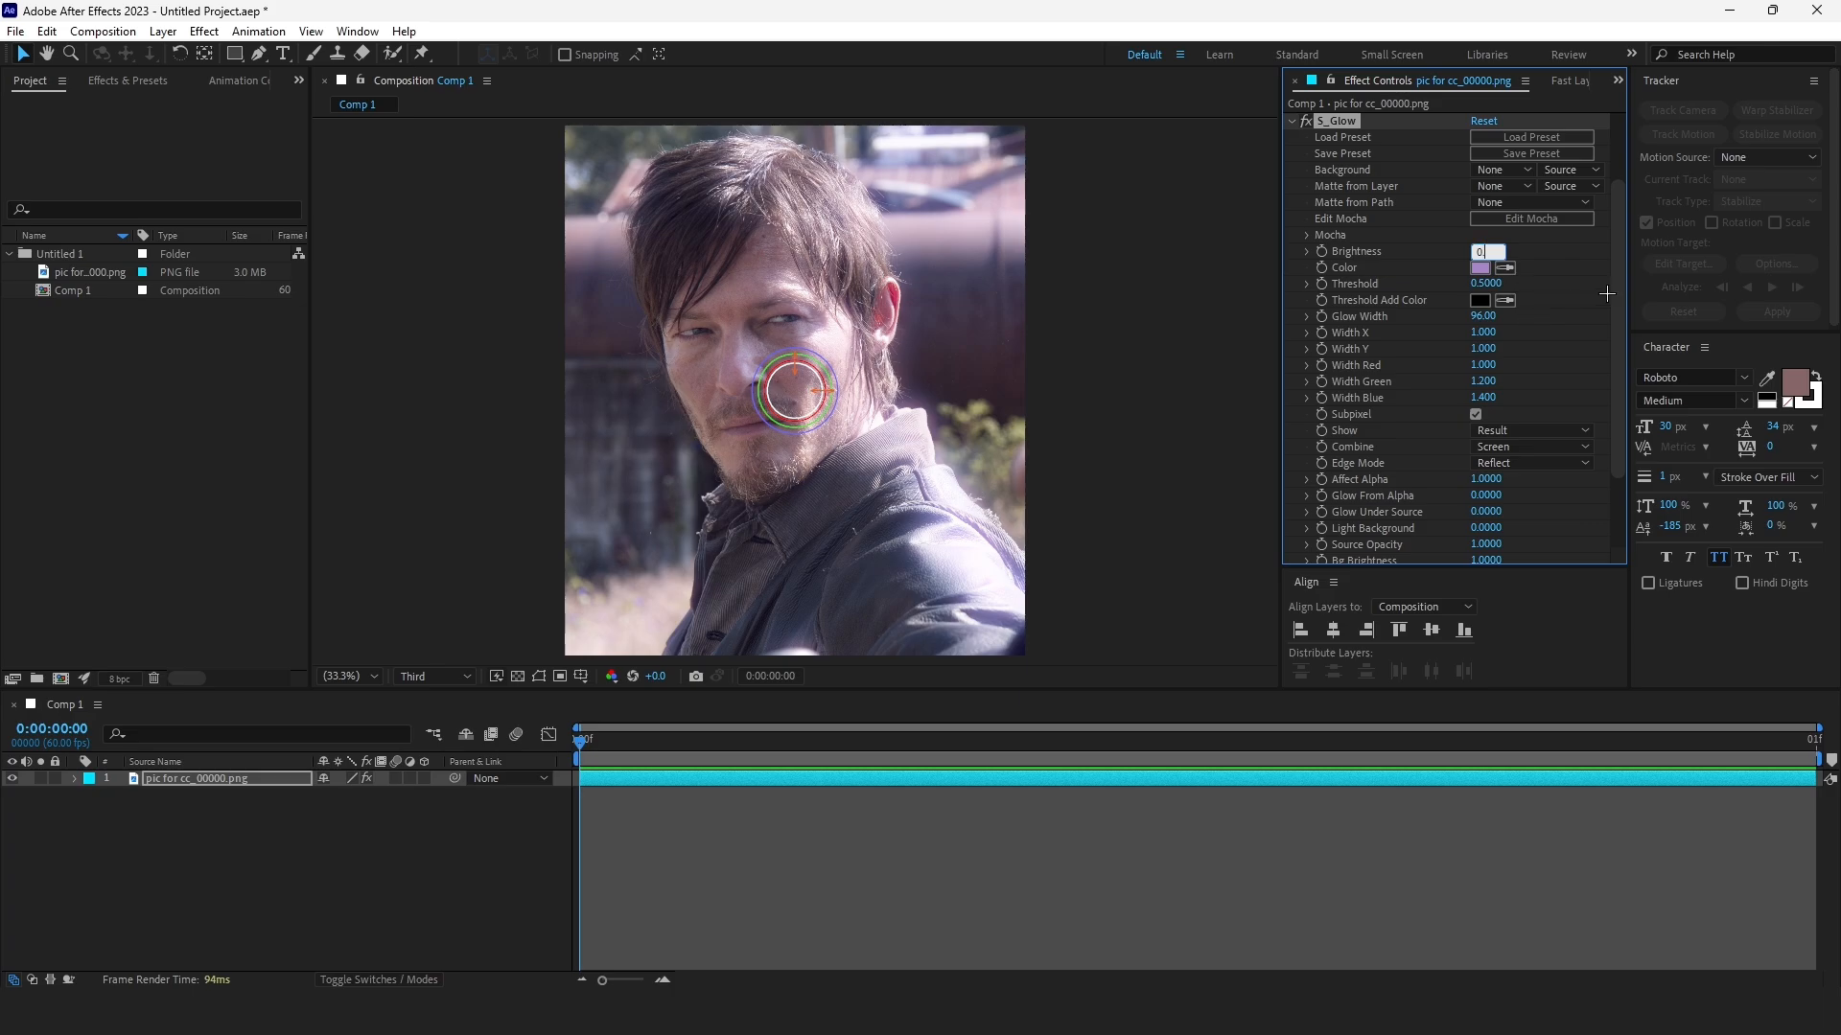
Step: Set S_Glow brightness 0.8, glow width 101 and threshold 0.62
{"action": "type", "text": "0.800"}
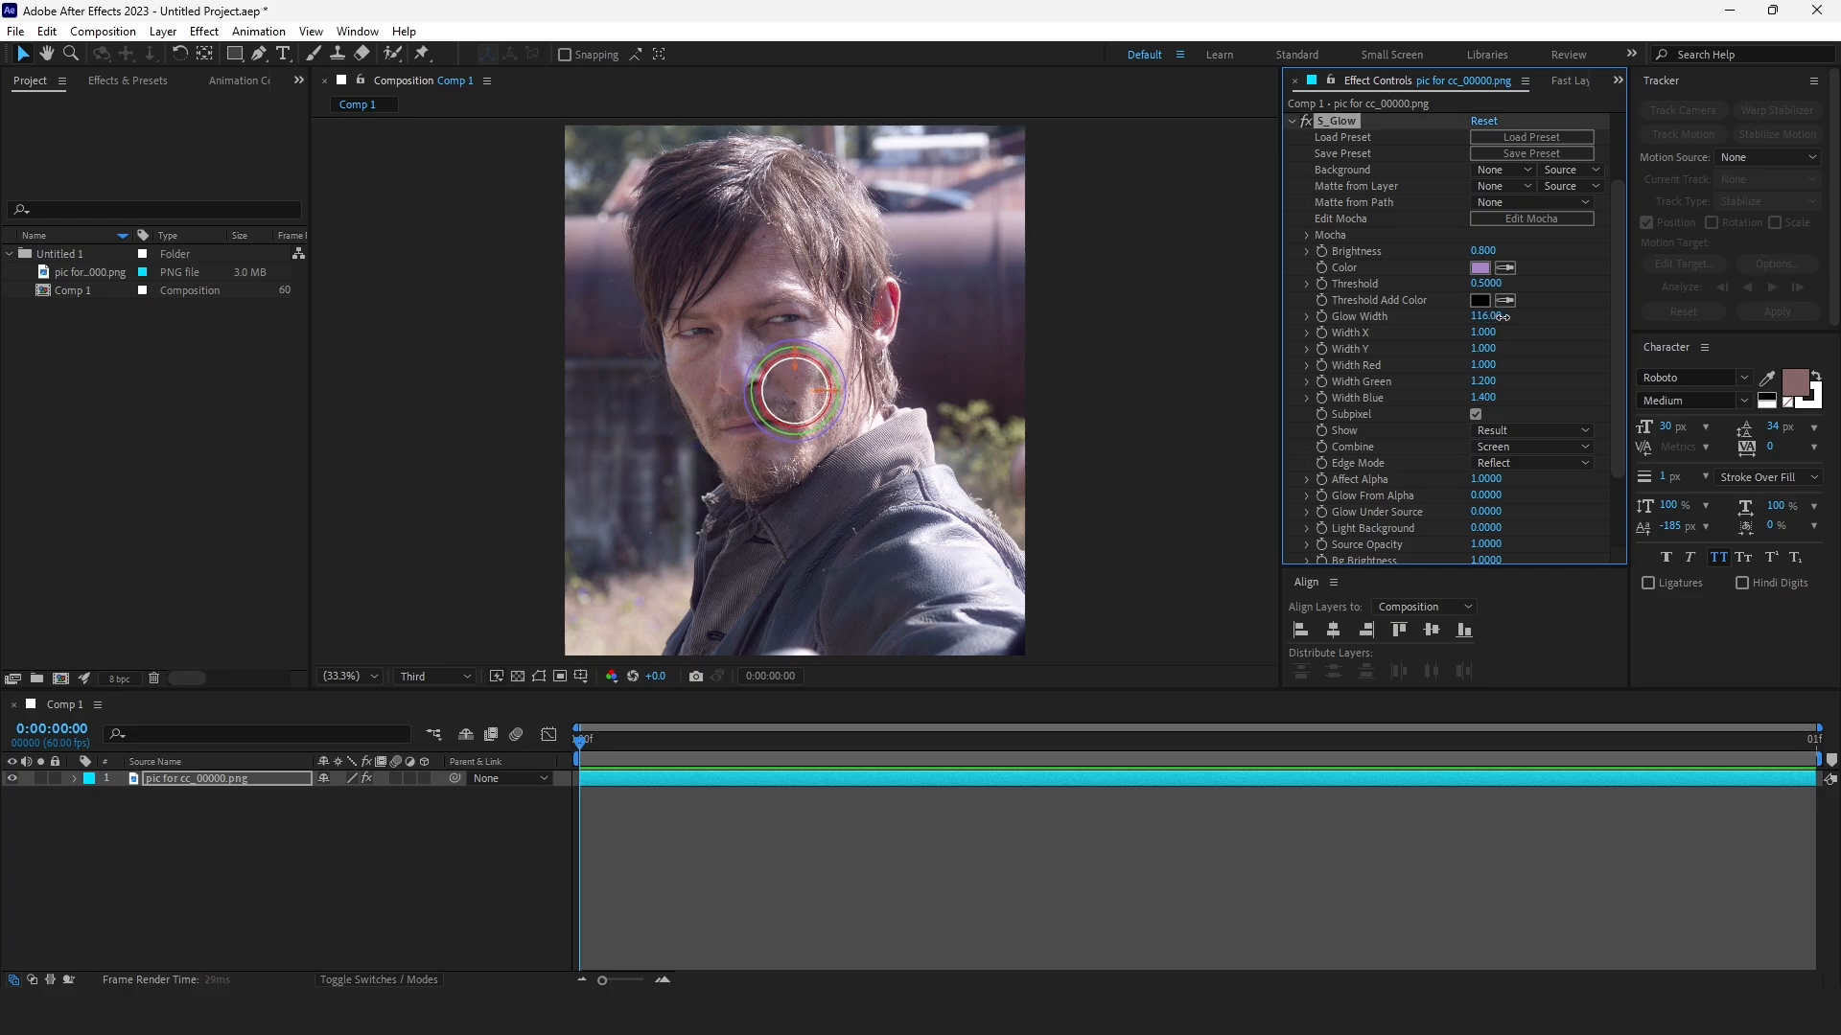
{"action": "left_click_drag", "start_coordinate": [1488, 317], "coordinate": [1471, 316]}
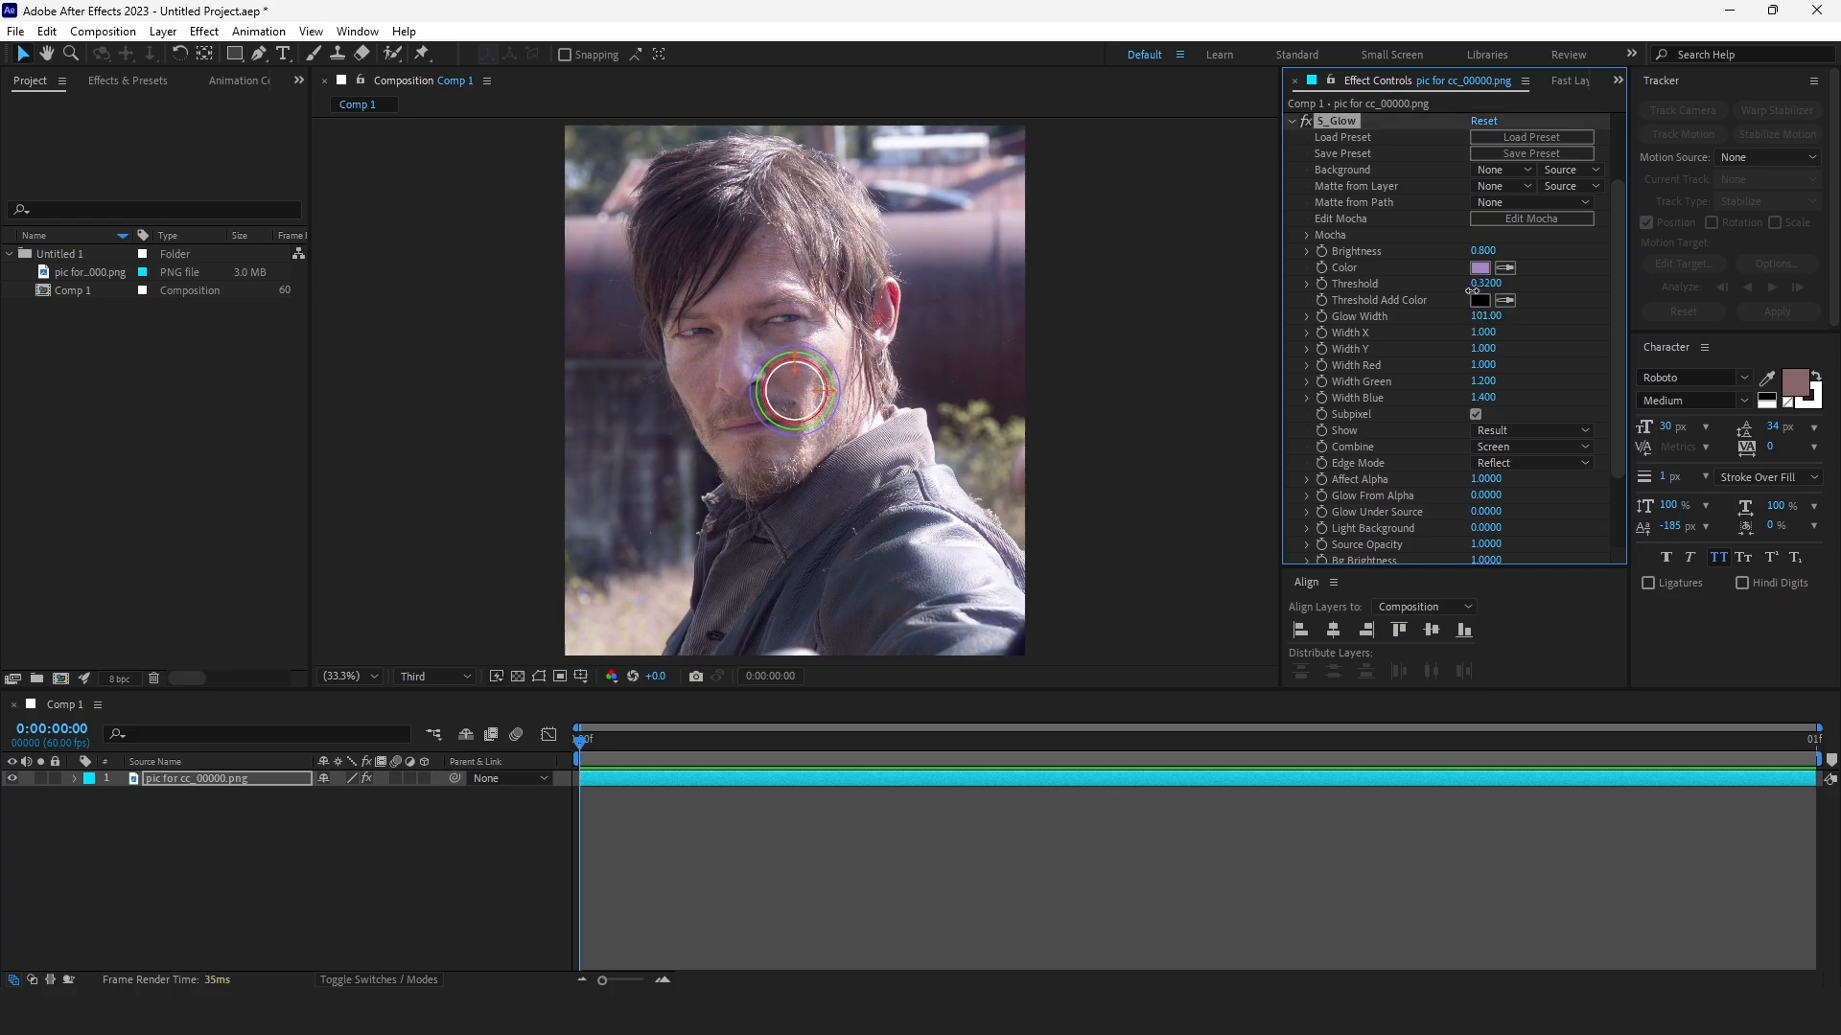
{"action": "left_click_drag", "start_coordinate": [1488, 284], "coordinate": [1503, 283]}
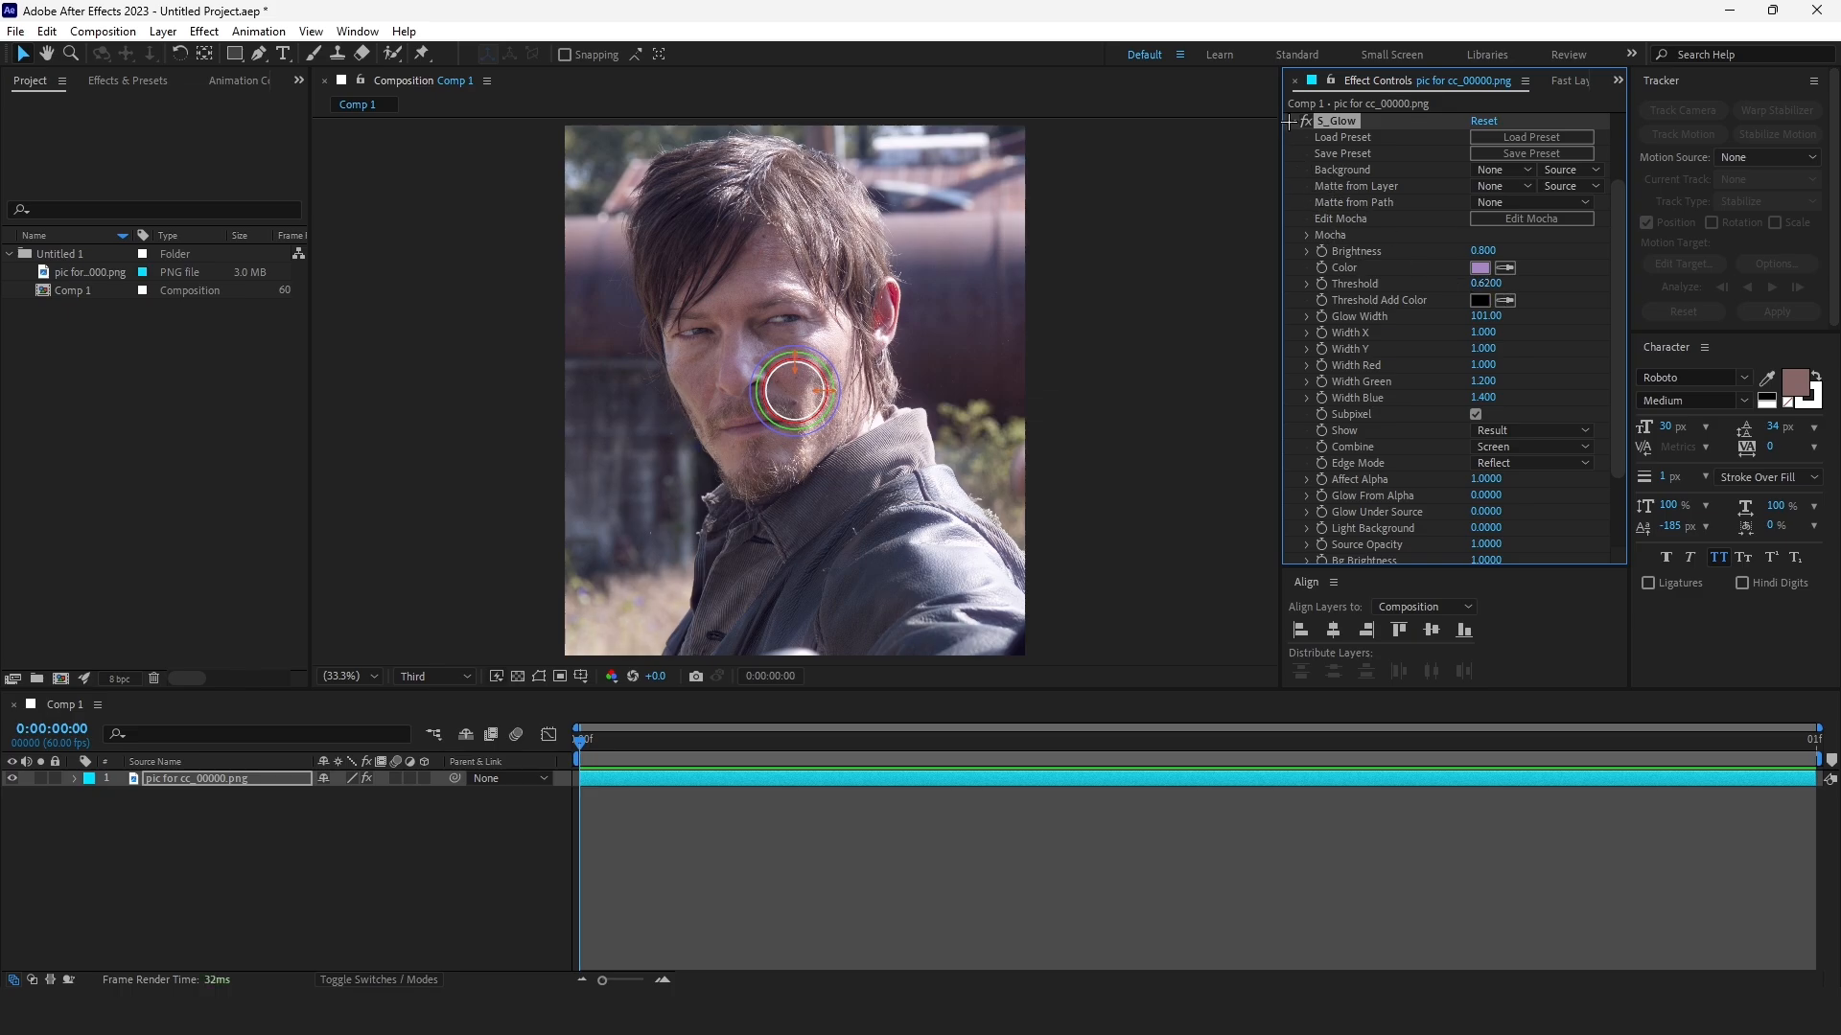
{"action": "type", "text": "cu"}
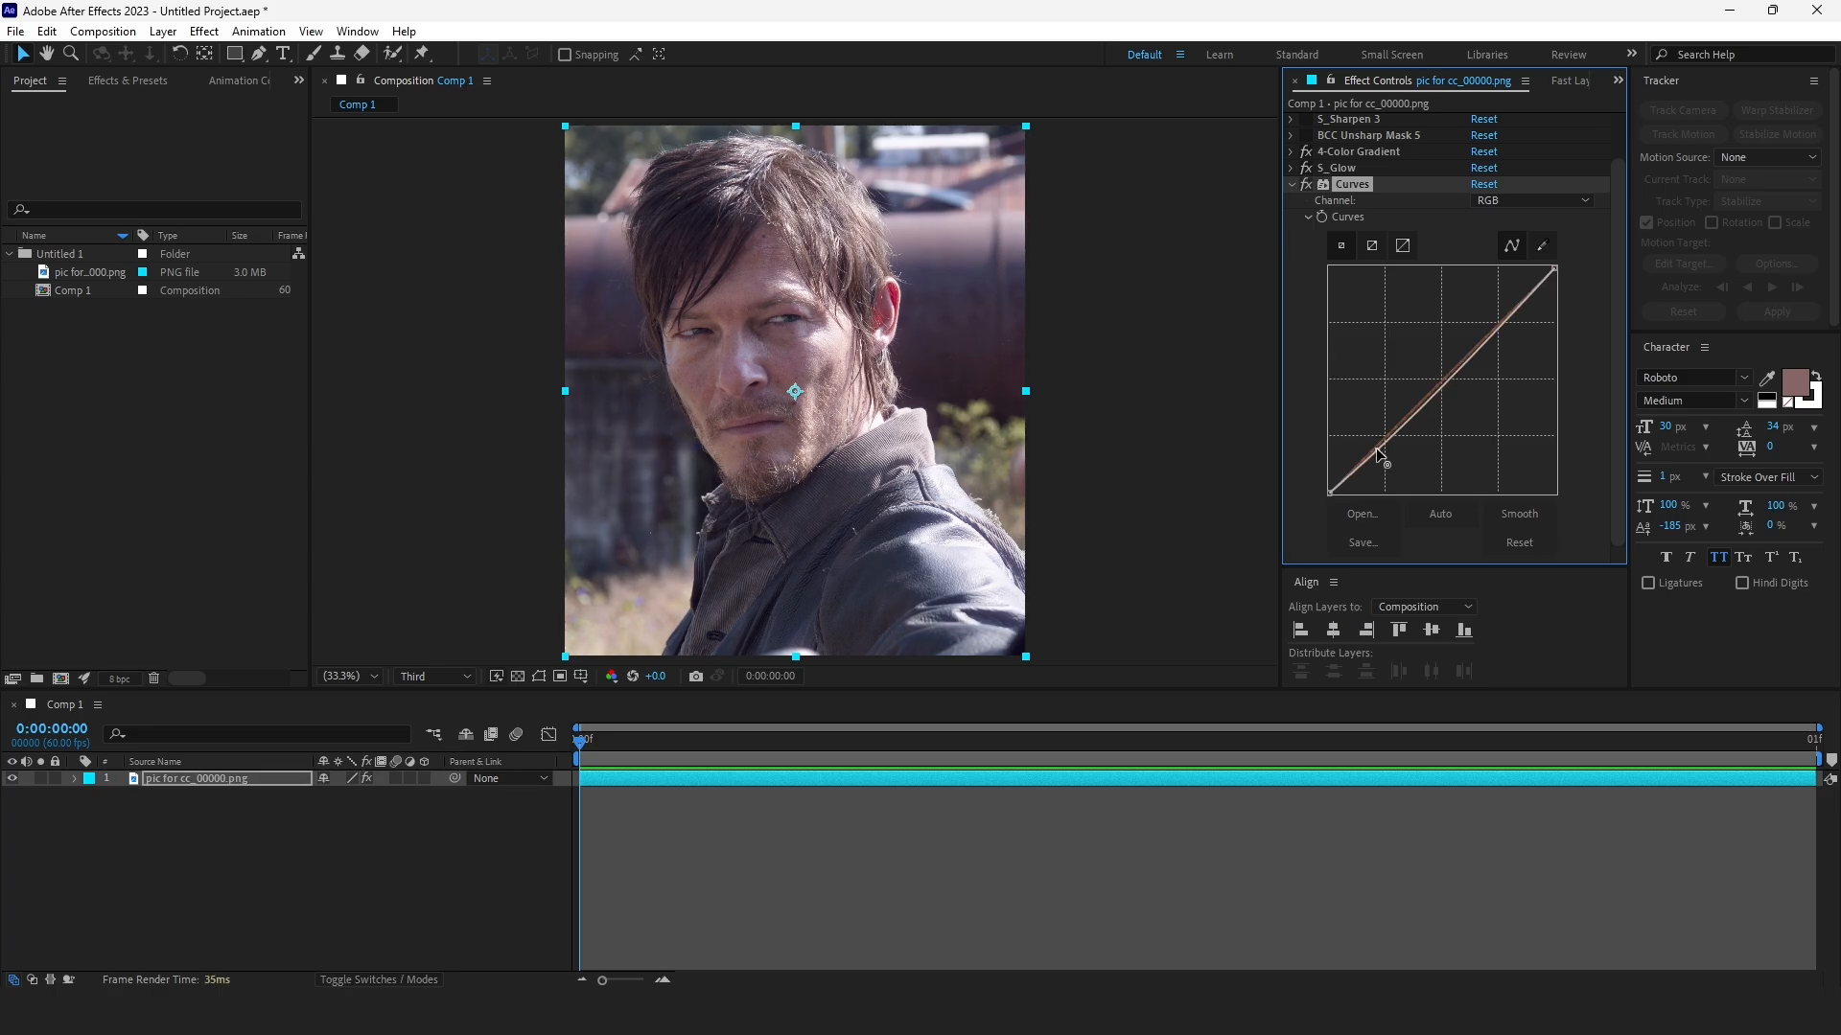
Step: Bend the Curves RGB curve slightly upward in the darker tones
{"action": "left_click_drag", "start_coordinate": [1379, 458], "coordinate": [1508, 322]}
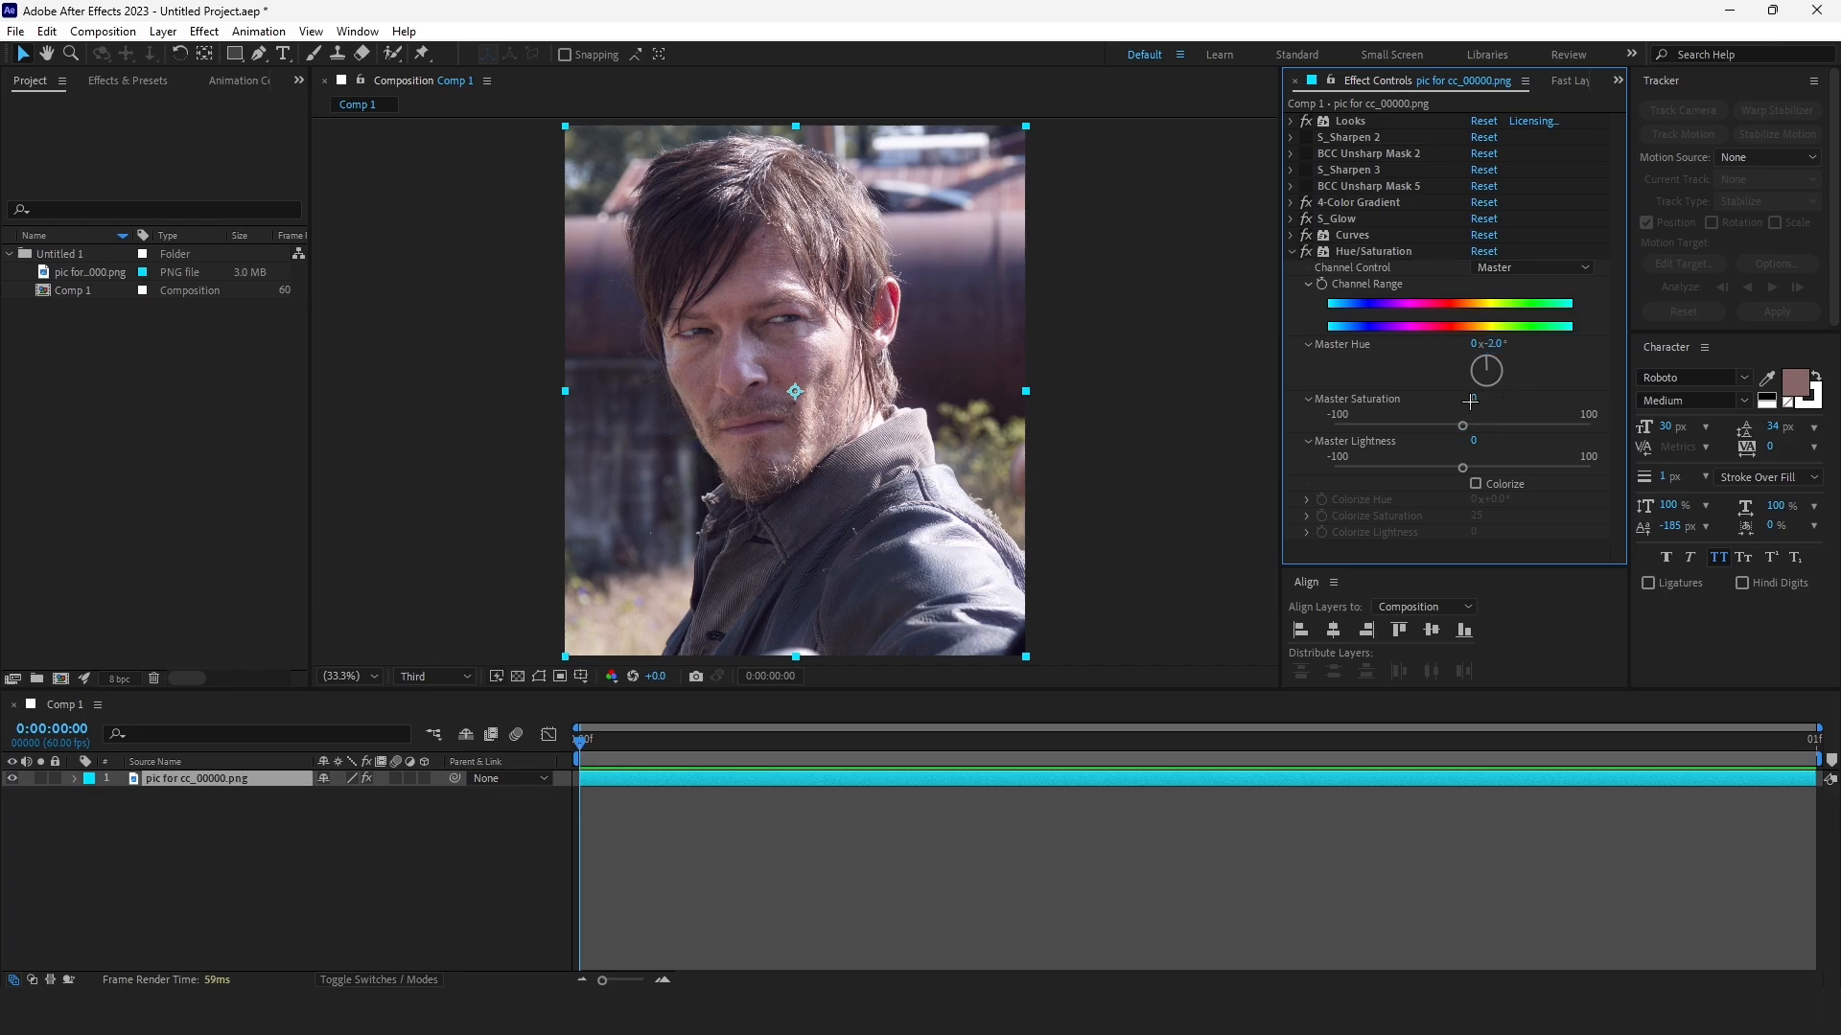
Step: Set Hue/Saturation to saturation -8, lightness 5, then a second Hue/Saturation at saturation -2
{"action": "left_click", "coordinate": [1484, 399]}
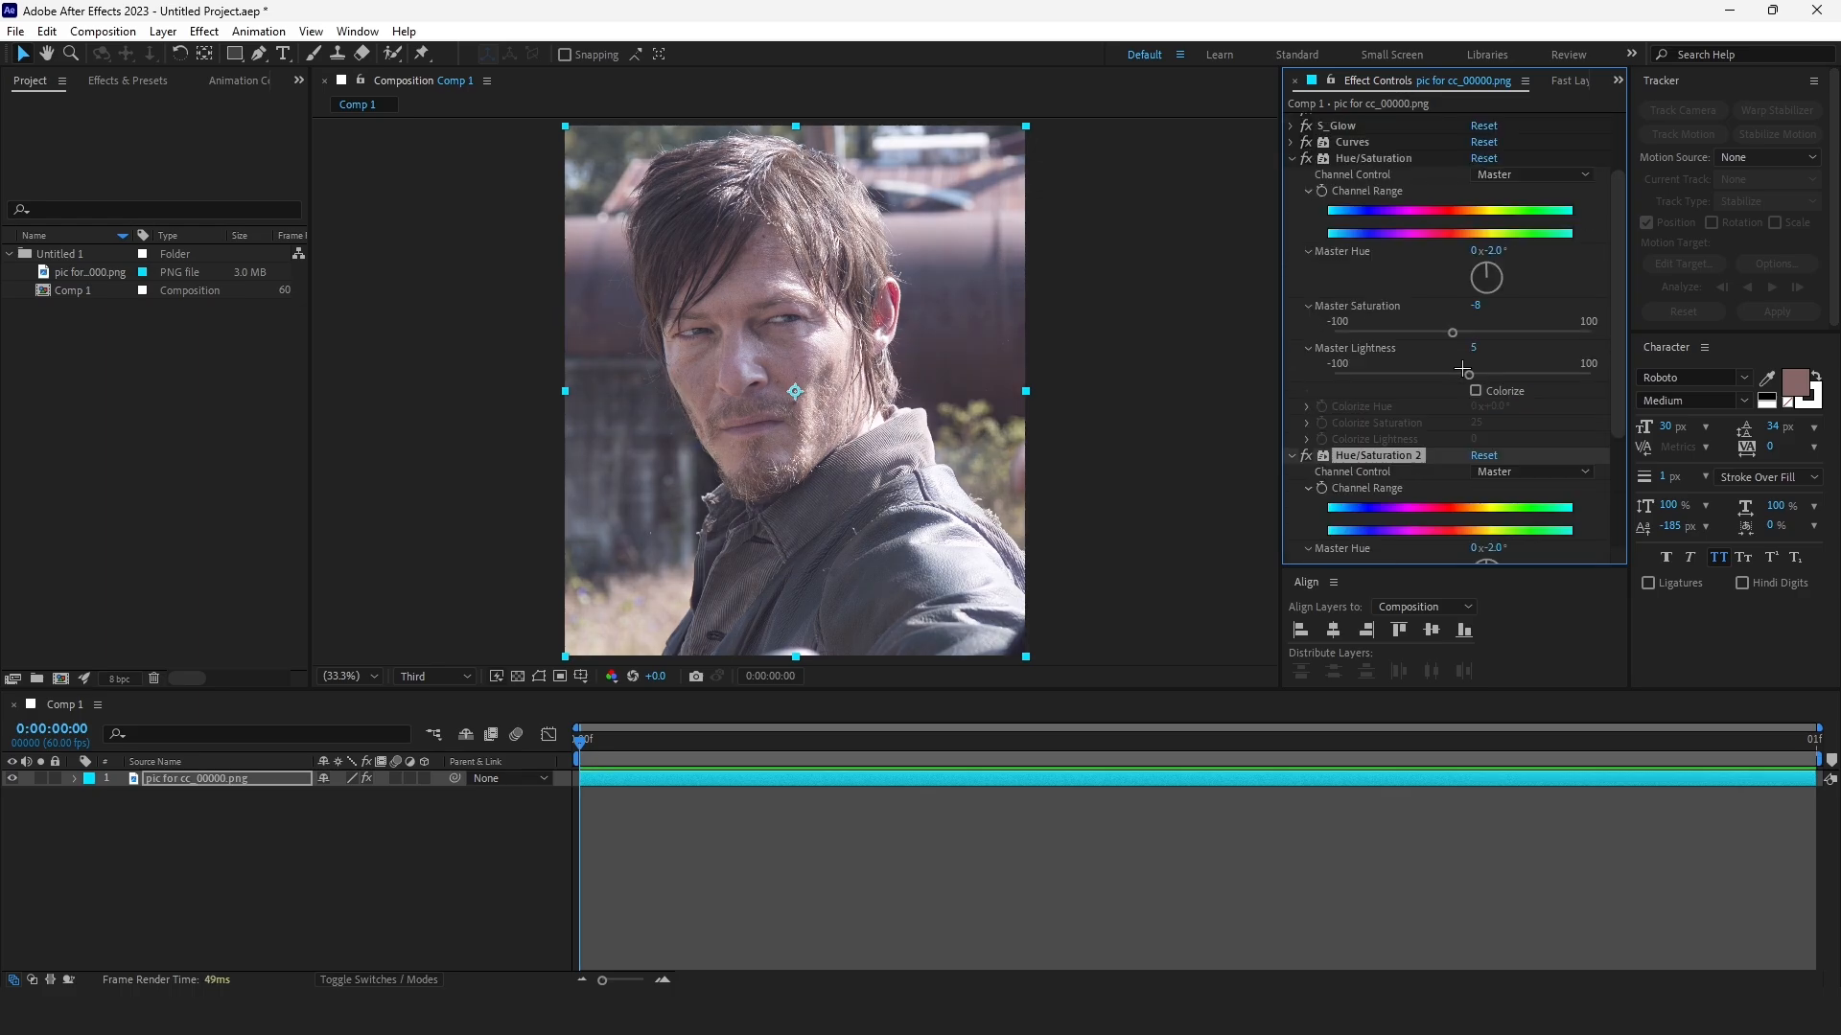
{"action": "scroll", "scroll_direction": "down", "scroll_amount": 3}
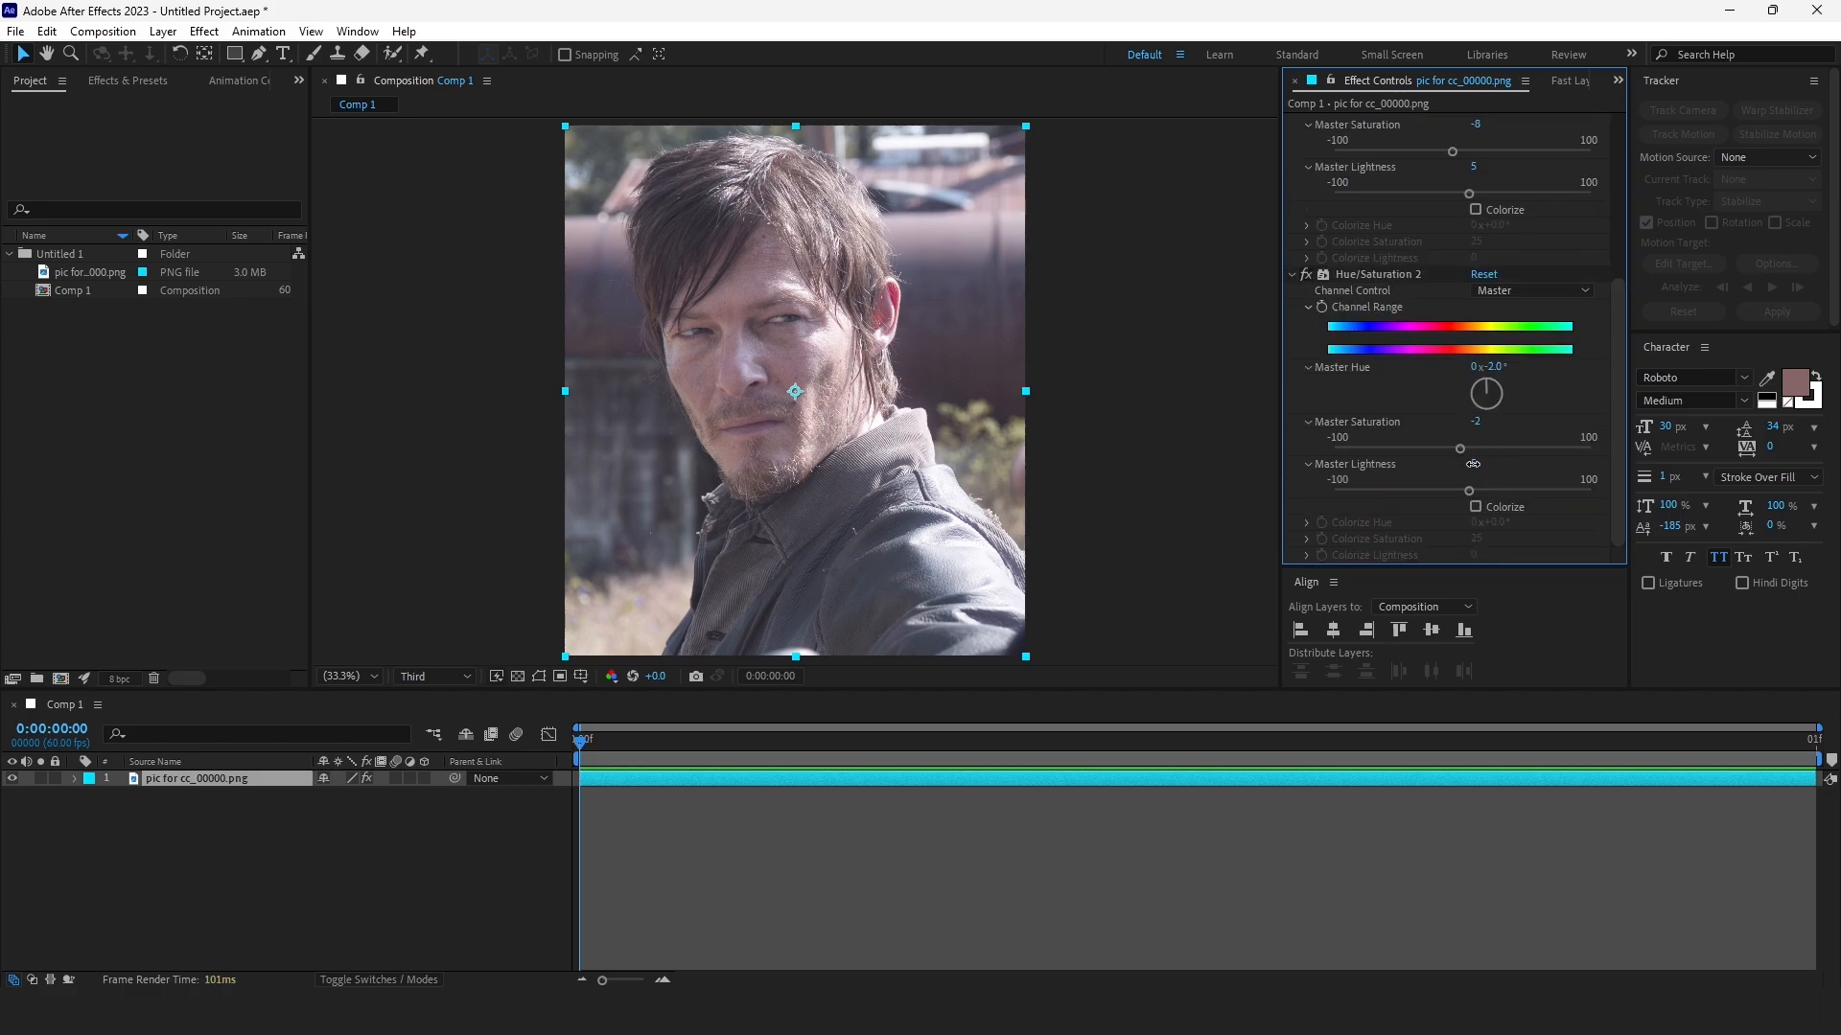
{"action": "left_click", "coordinate": [1484, 464]}
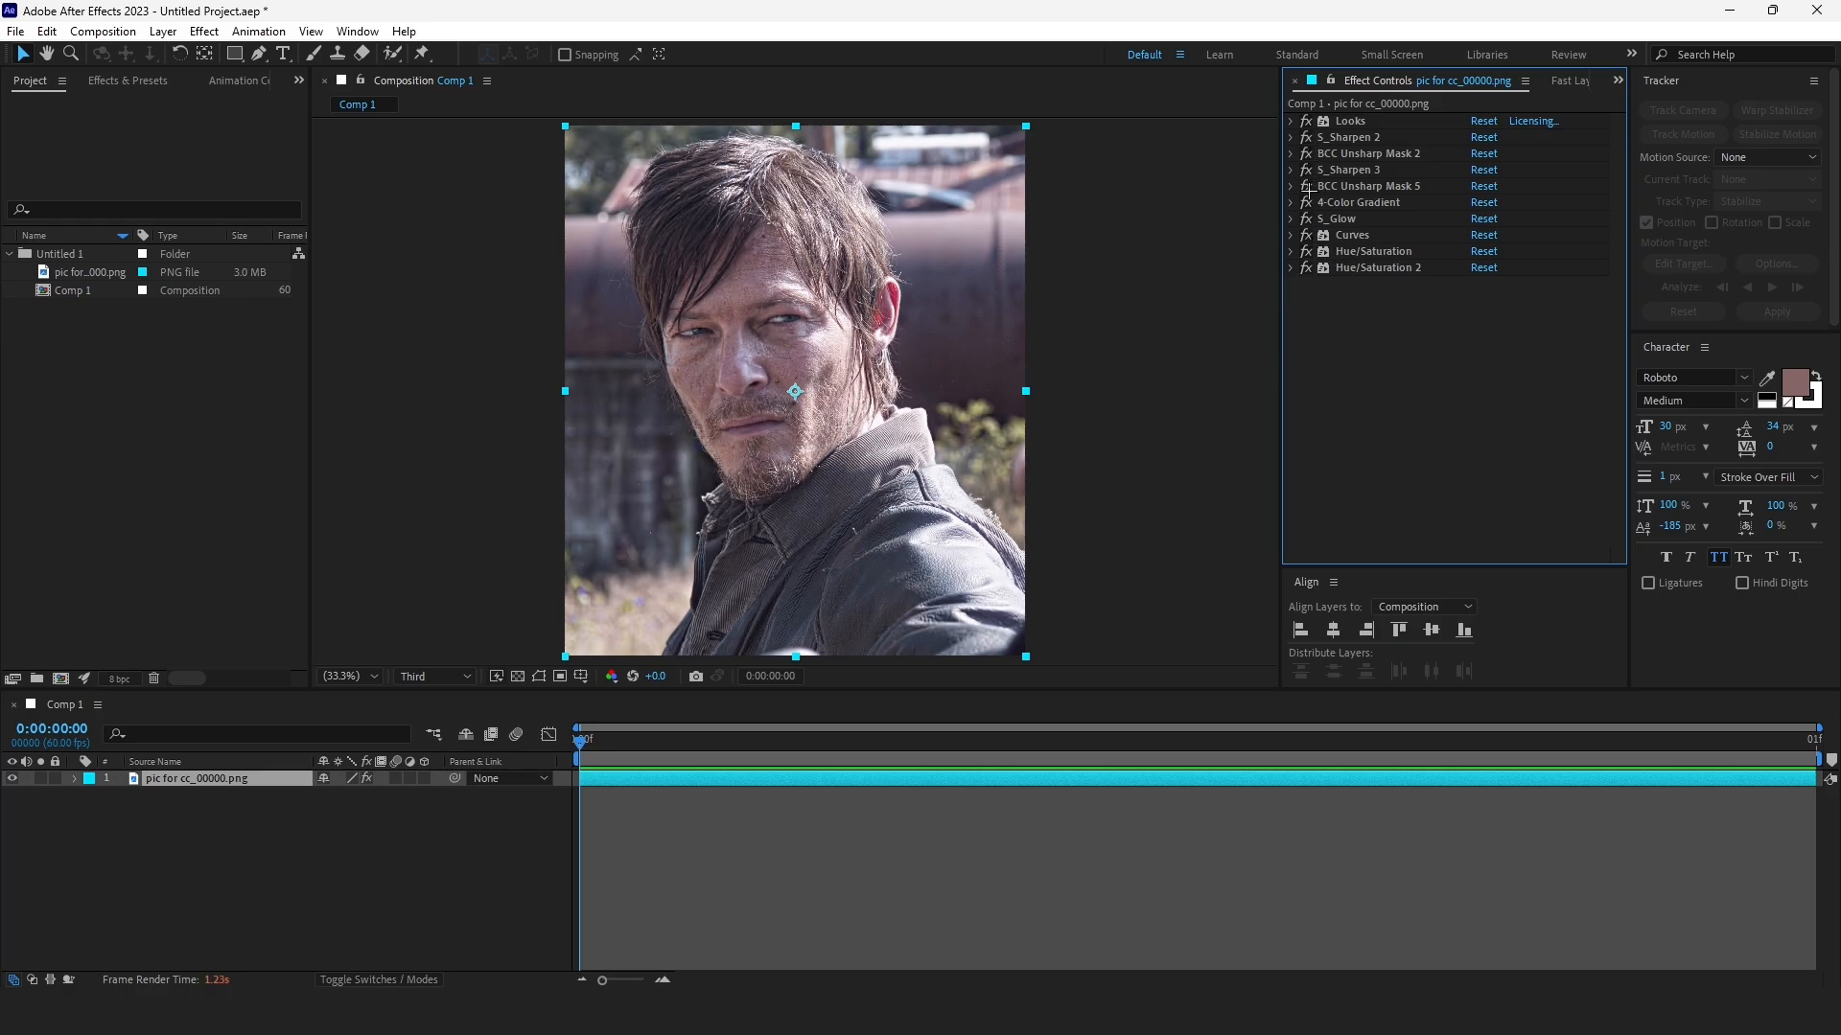
Step: Preview at Full resolution and fit the whole portrait in the Composition panel
{"action": "left_click", "coordinate": [429, 677]}
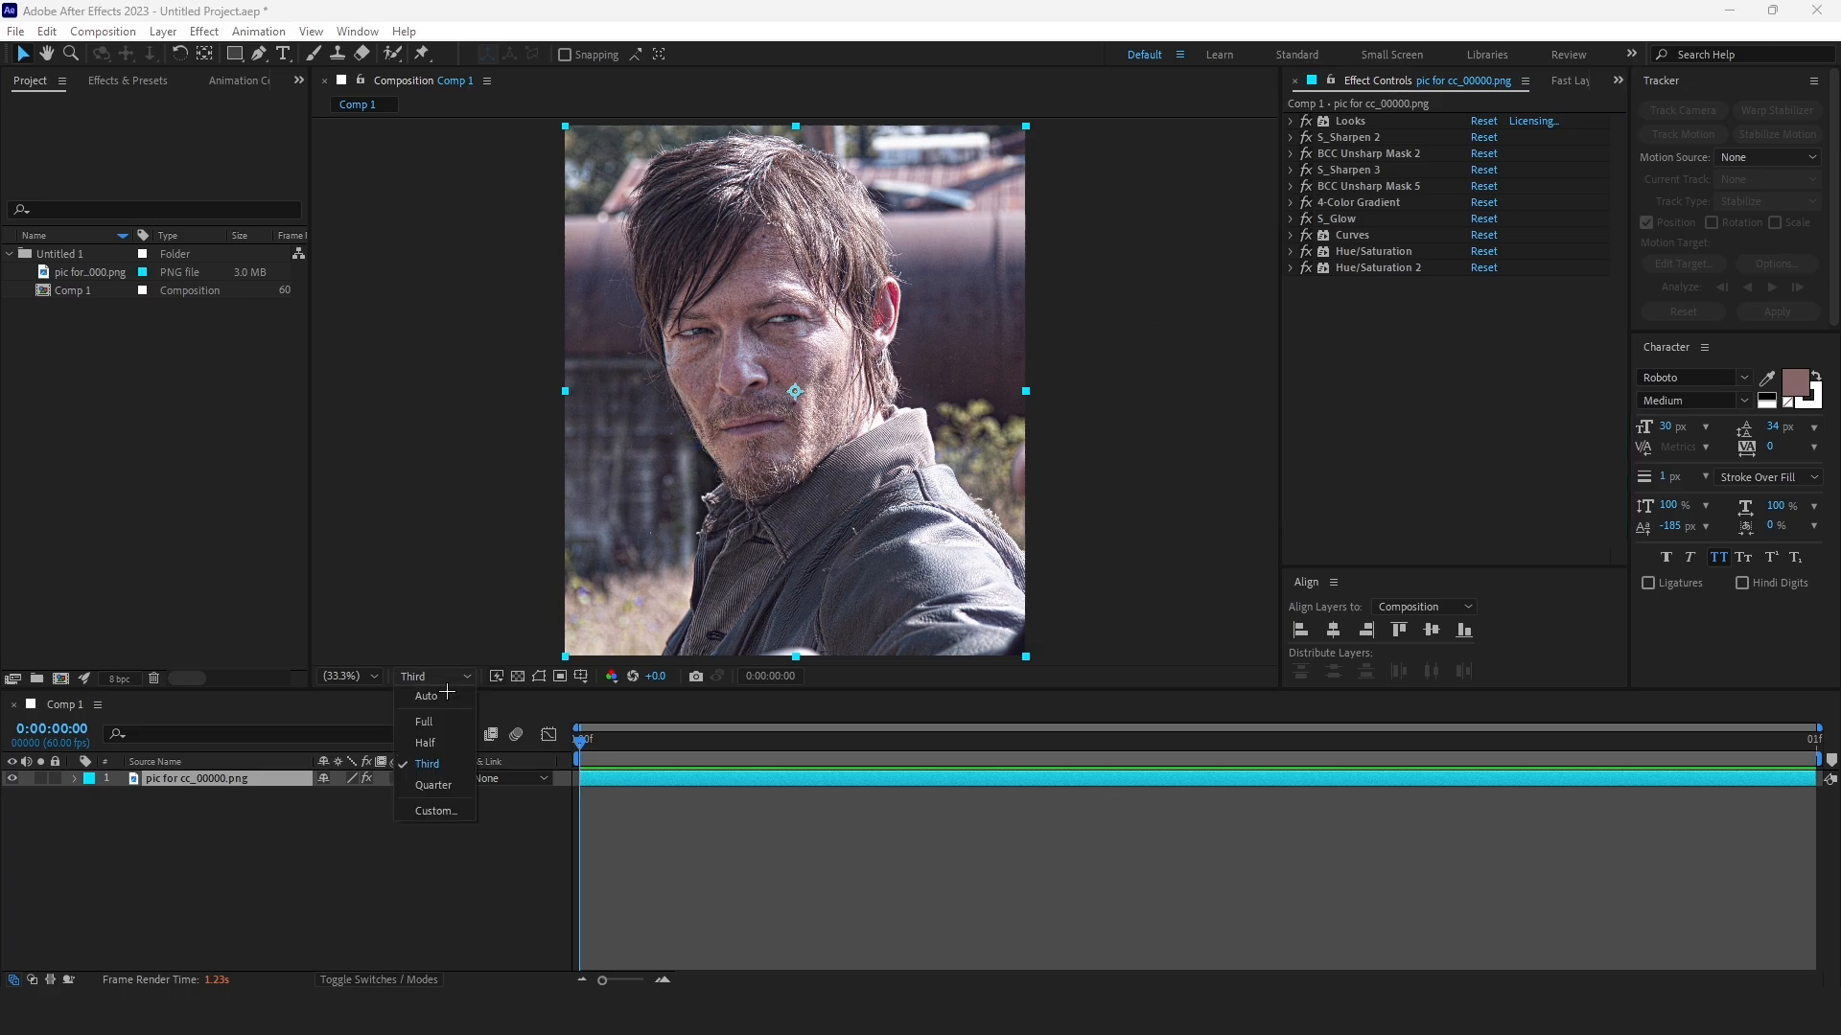
{"action": "left_click", "coordinate": [422, 721]}
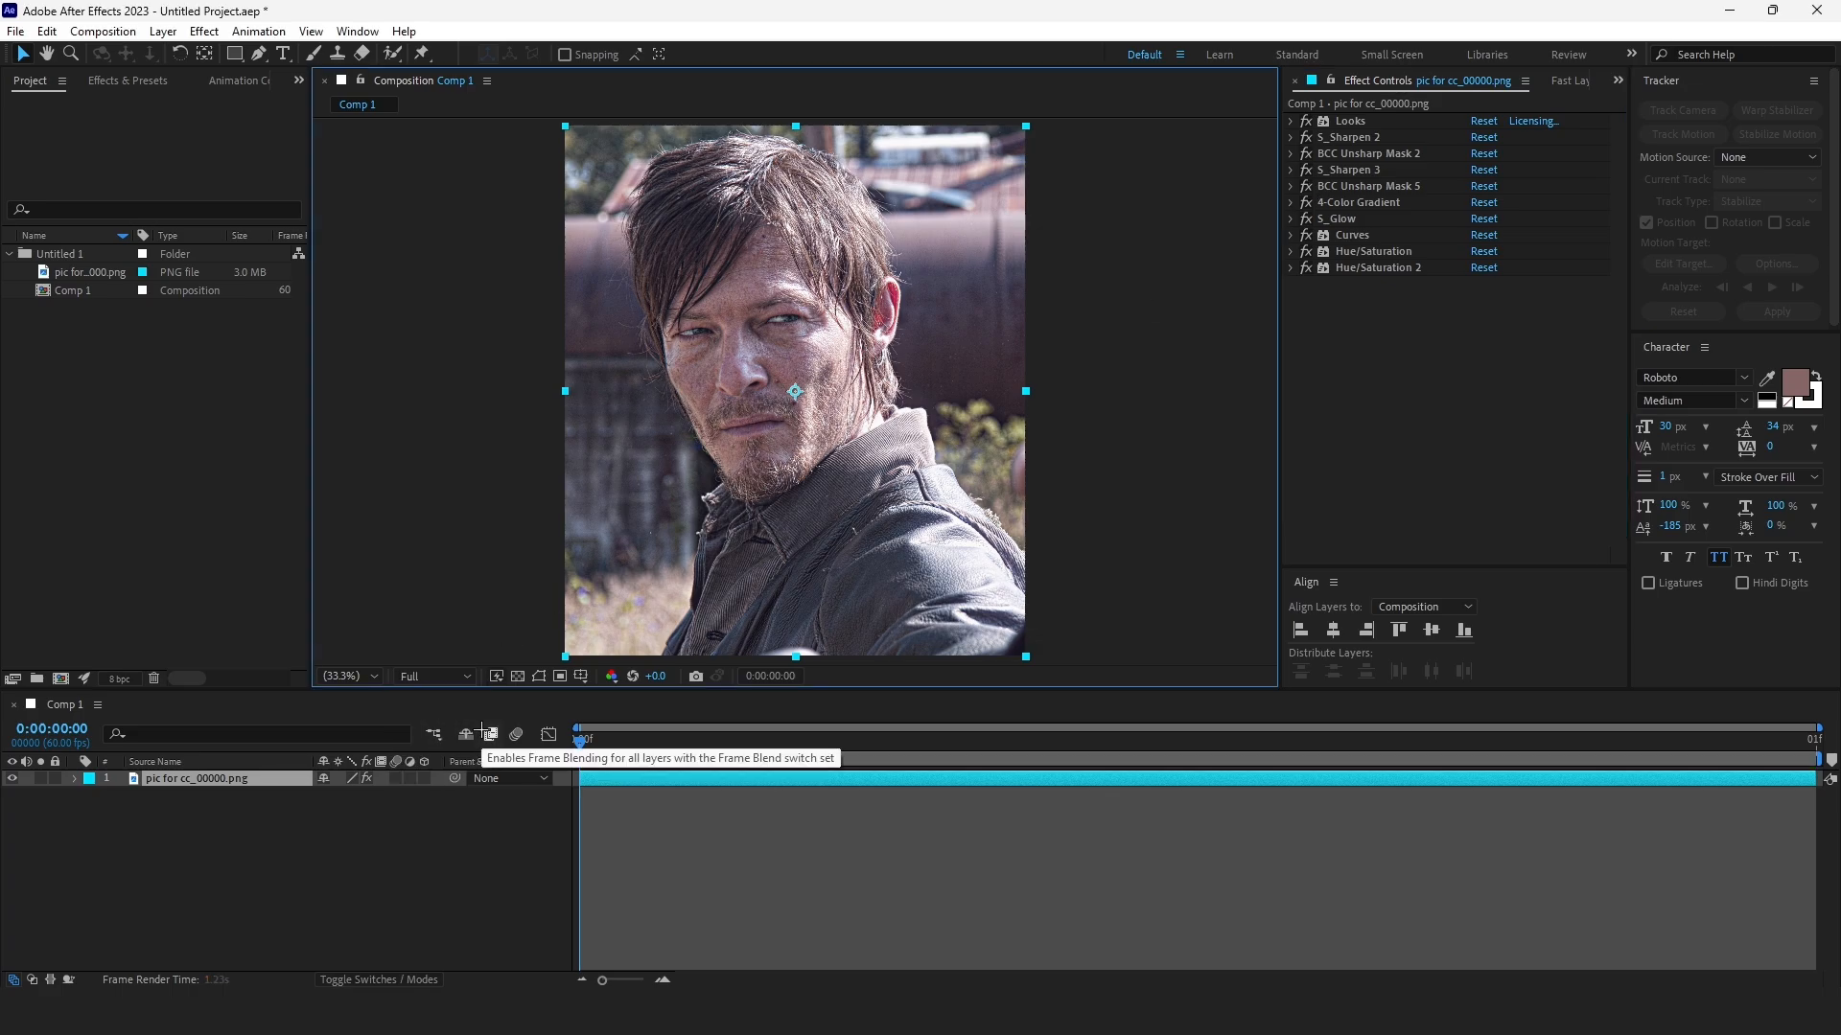
{"action": "mouse_move", "coordinate": [736, 583]}
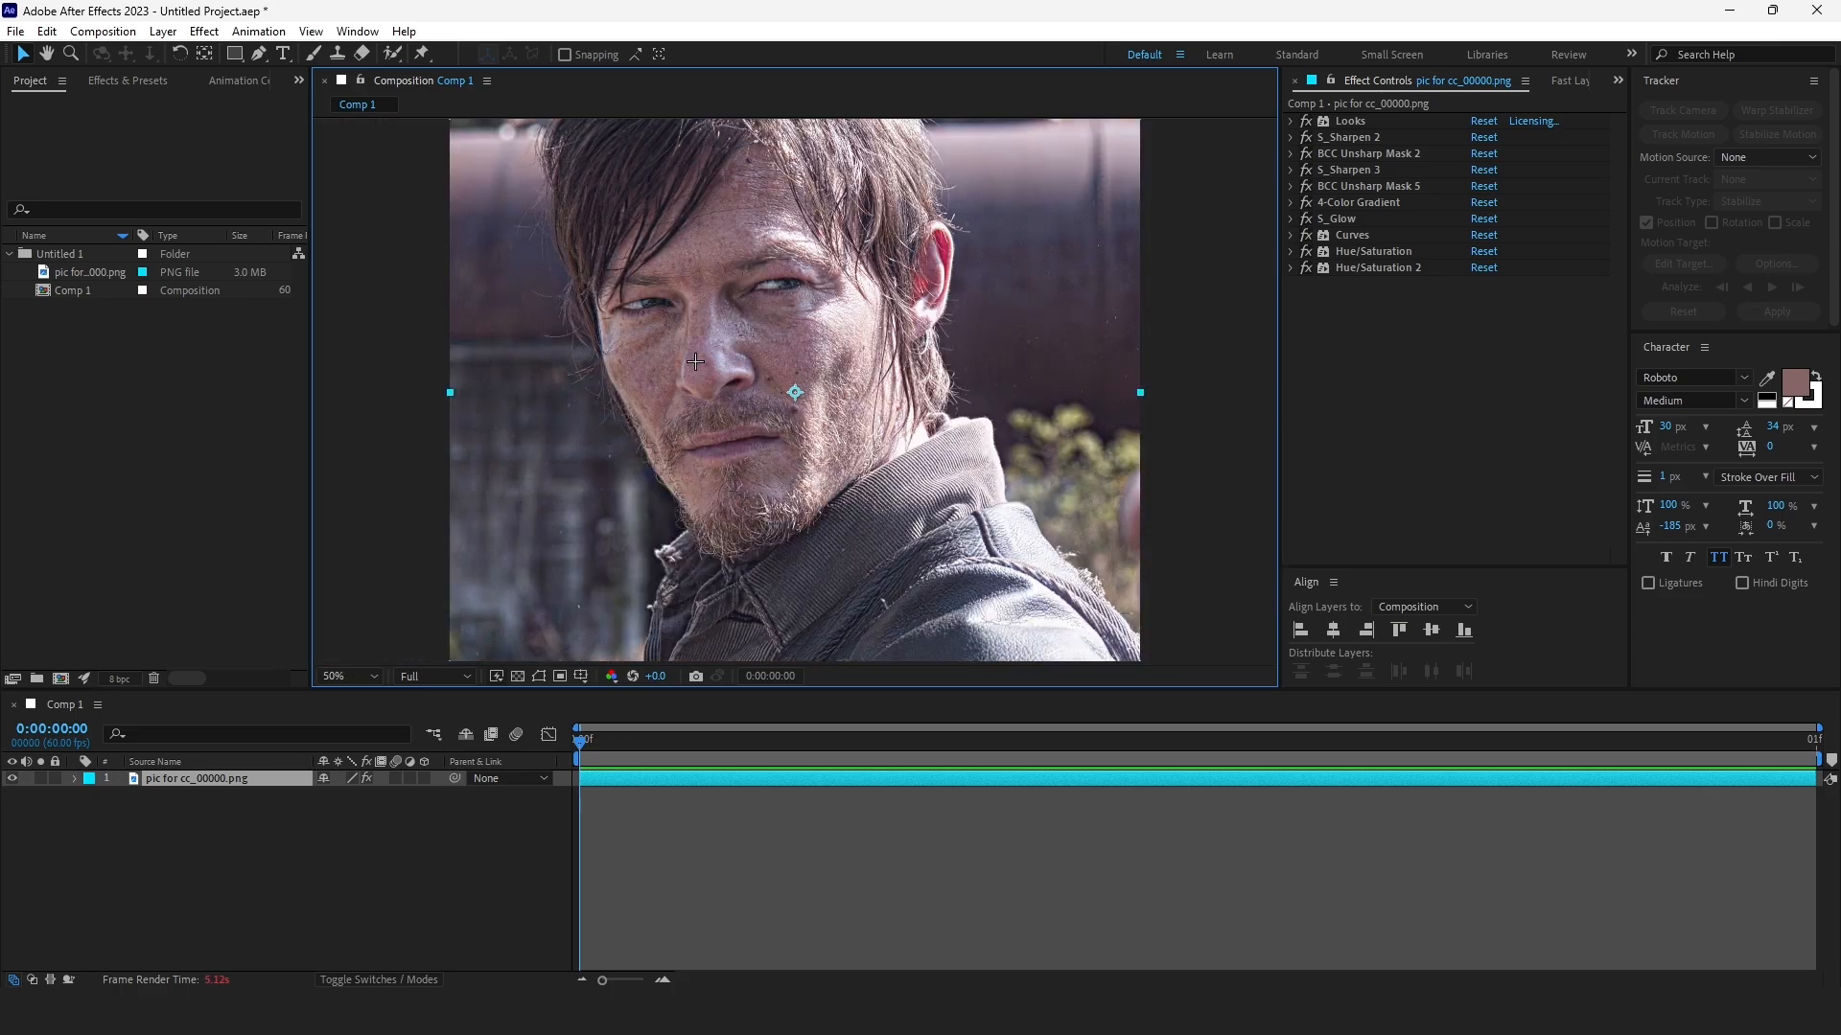
{"action": "left_click", "coordinate": [345, 675]}
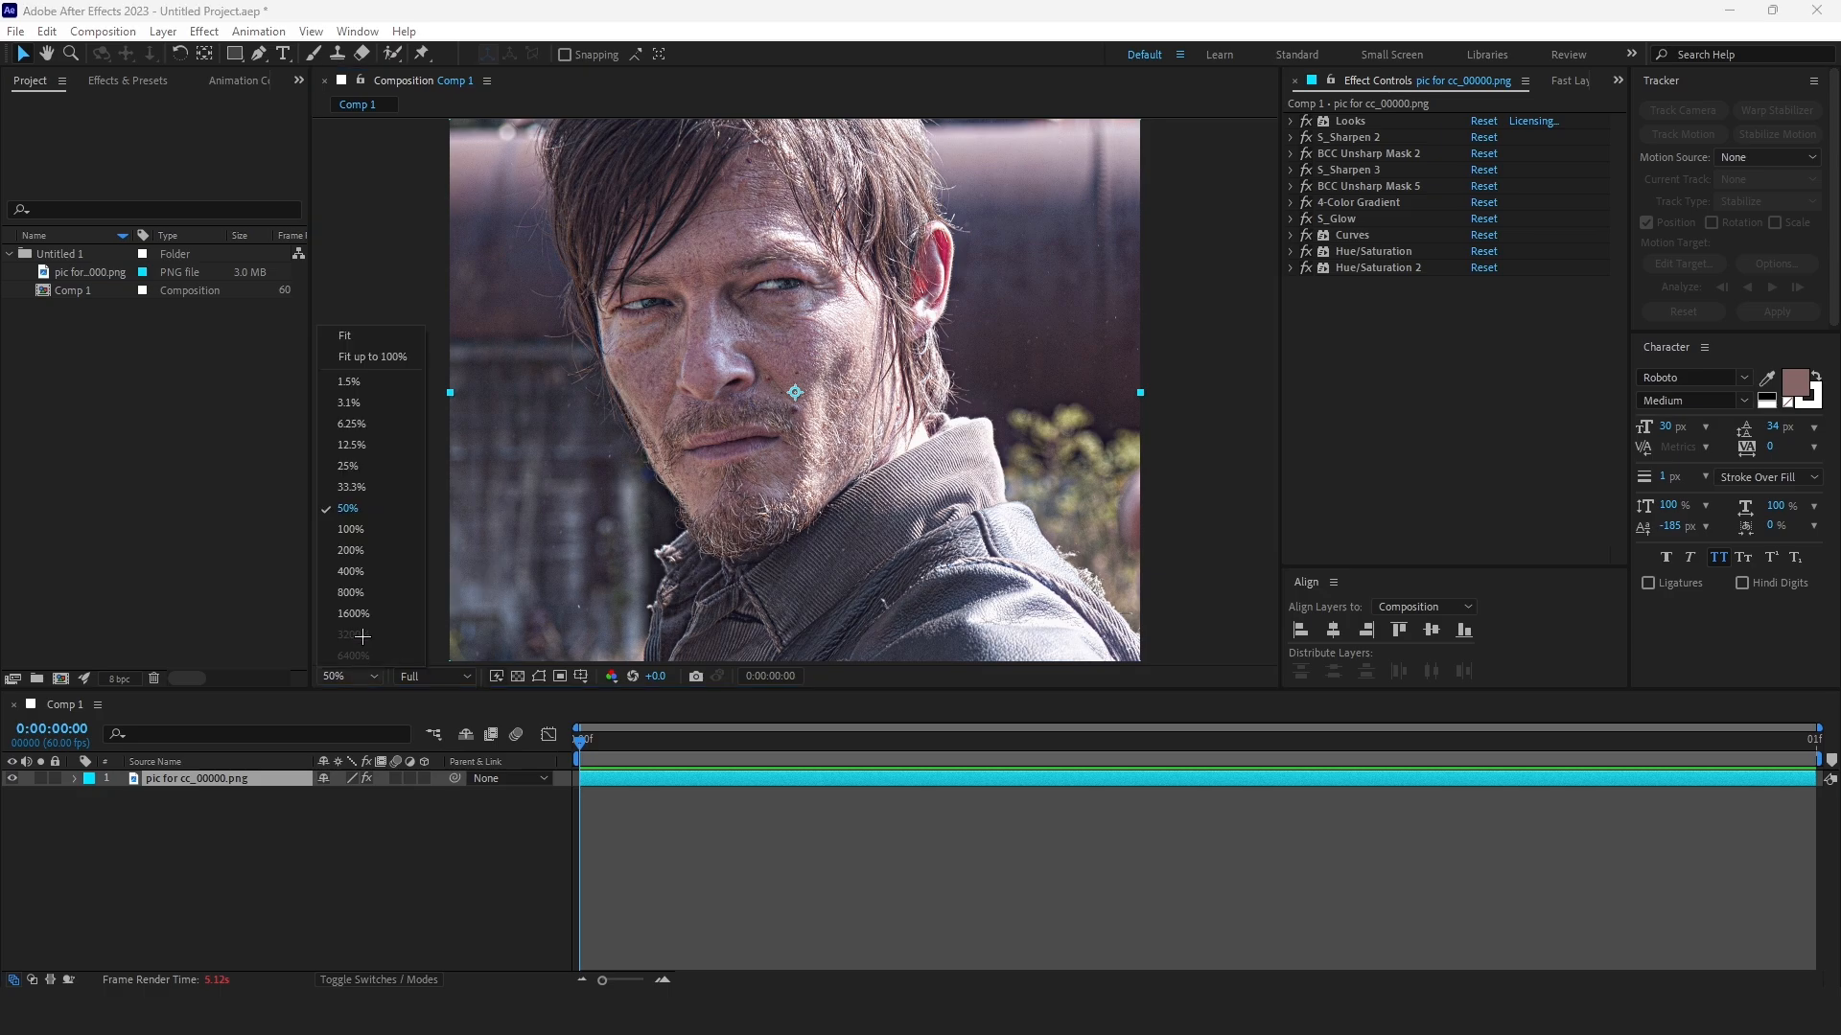
{"action": "left_click", "coordinate": [349, 485]}
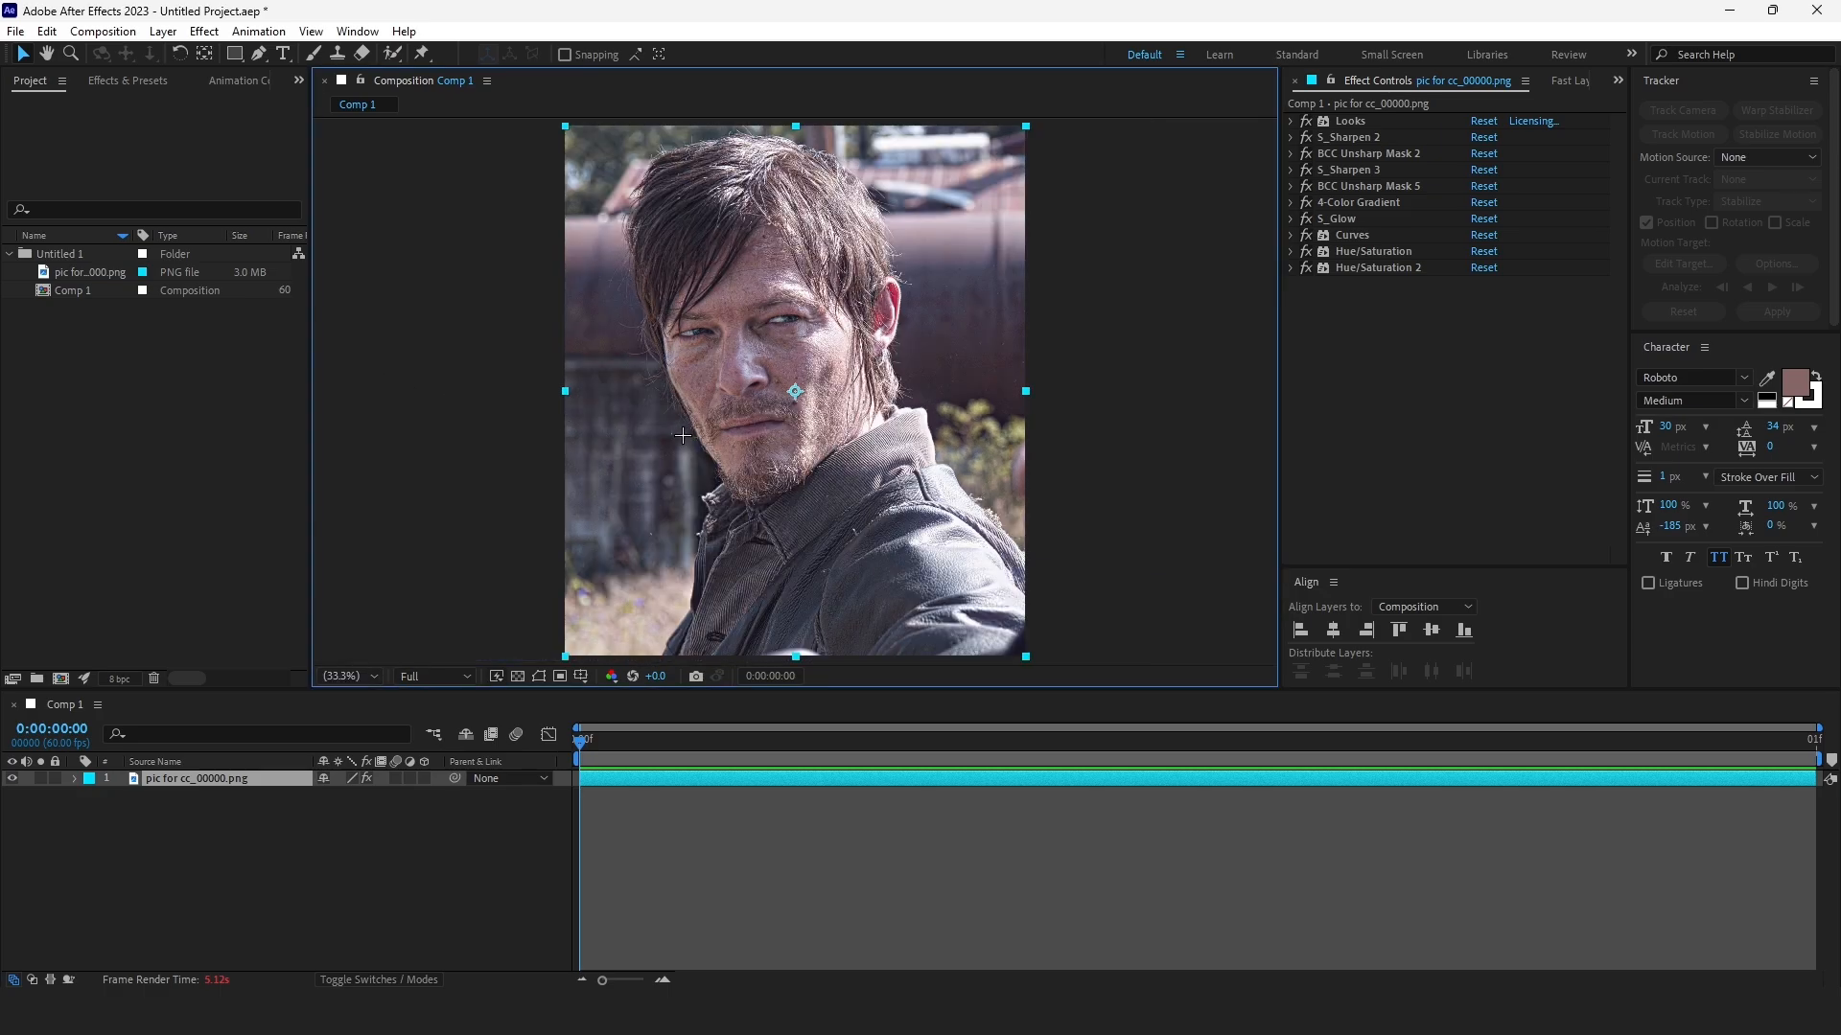